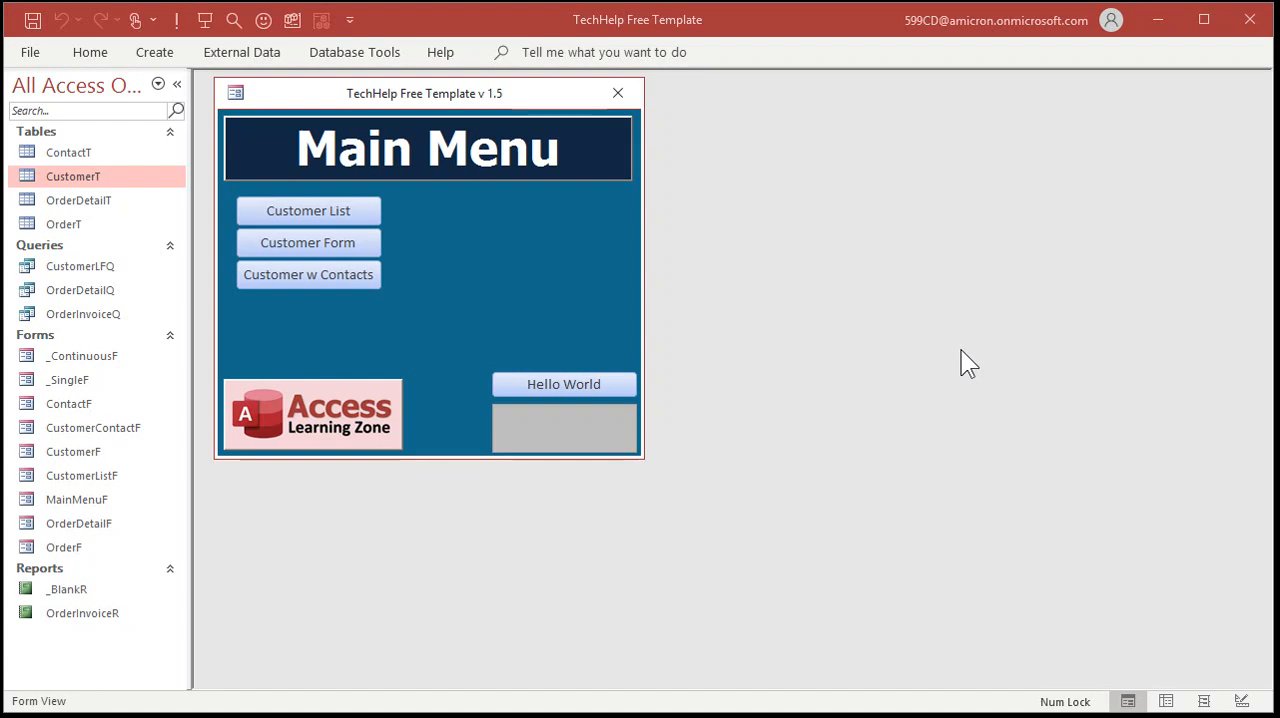
{"action": "mouse_move", "coordinate": [818, 262]}
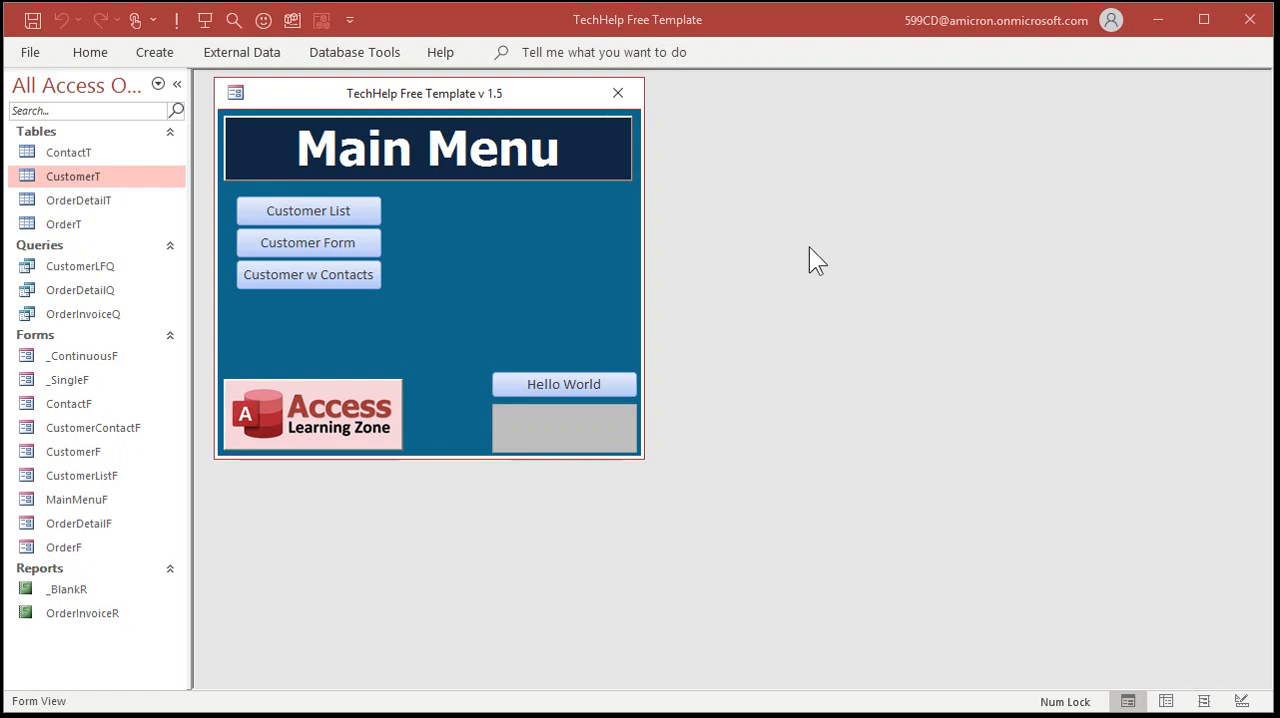
{"action": "mouse_move", "coordinate": [717, 208]}
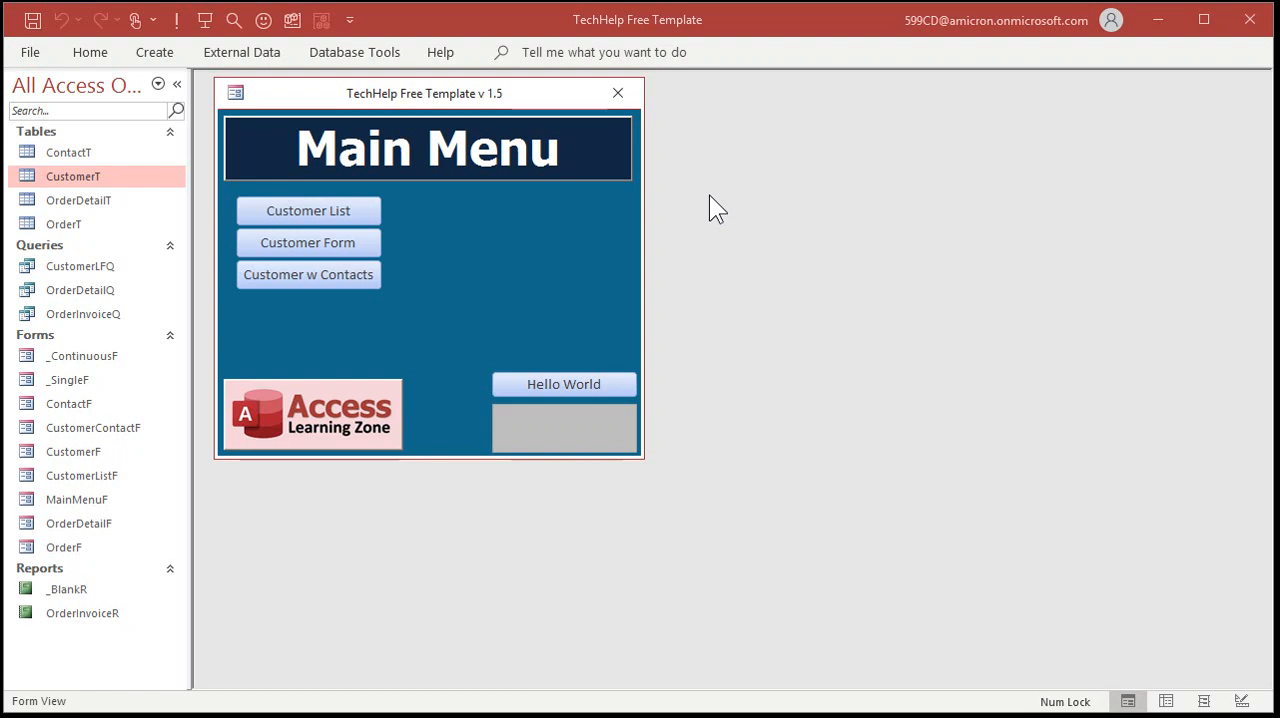
{"action": "mouse_move", "coordinate": [510, 255]}
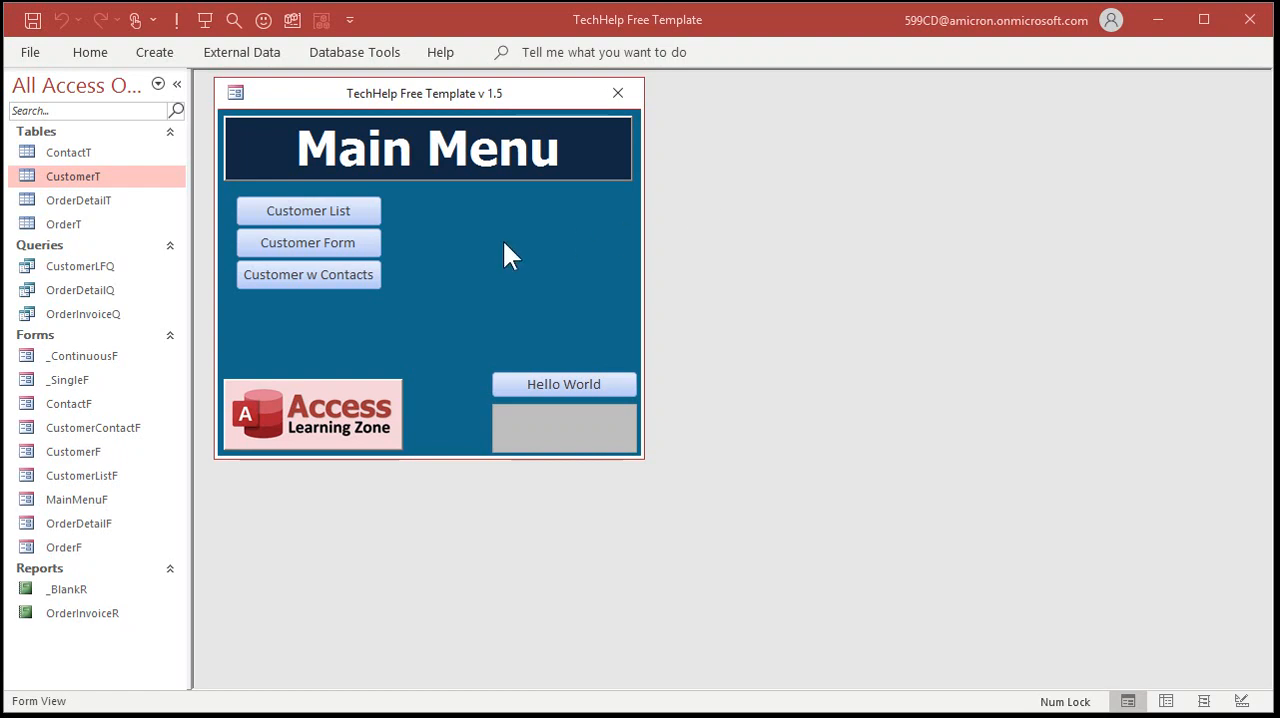
{"action": "mouse_move", "coordinate": [474, 259]}
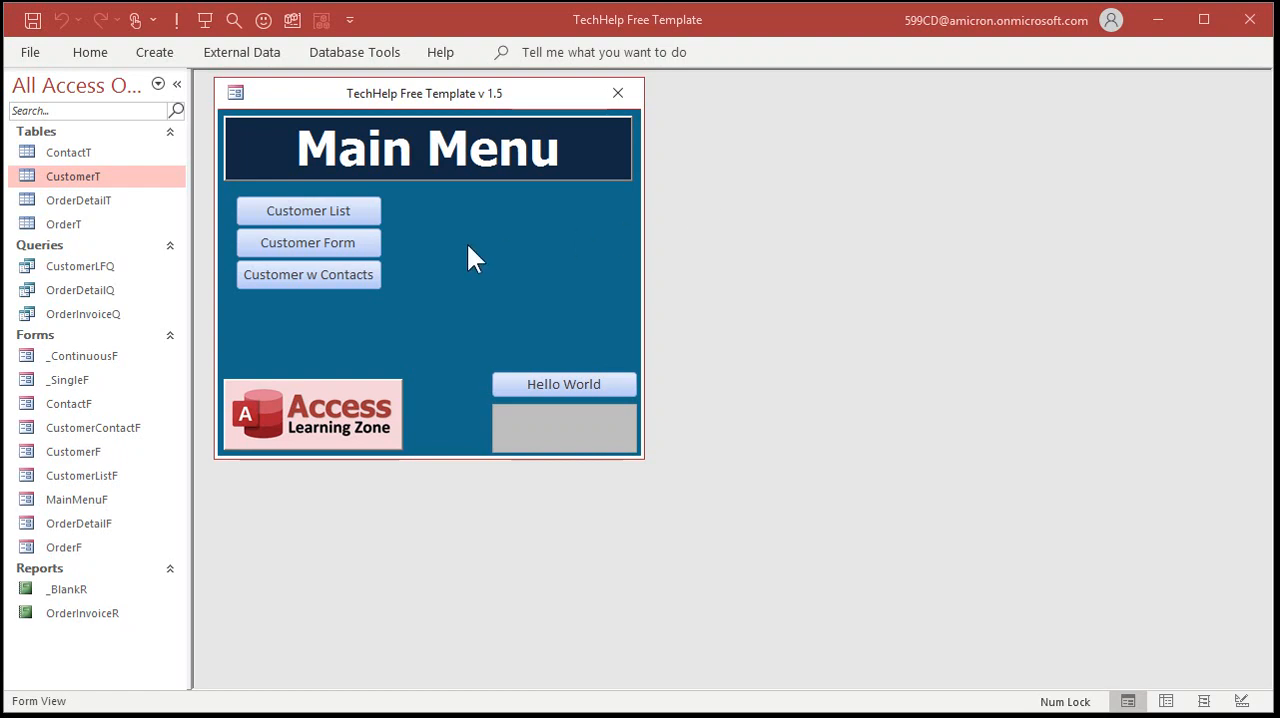
{"action": "mouse_move", "coordinate": [782, 265]}
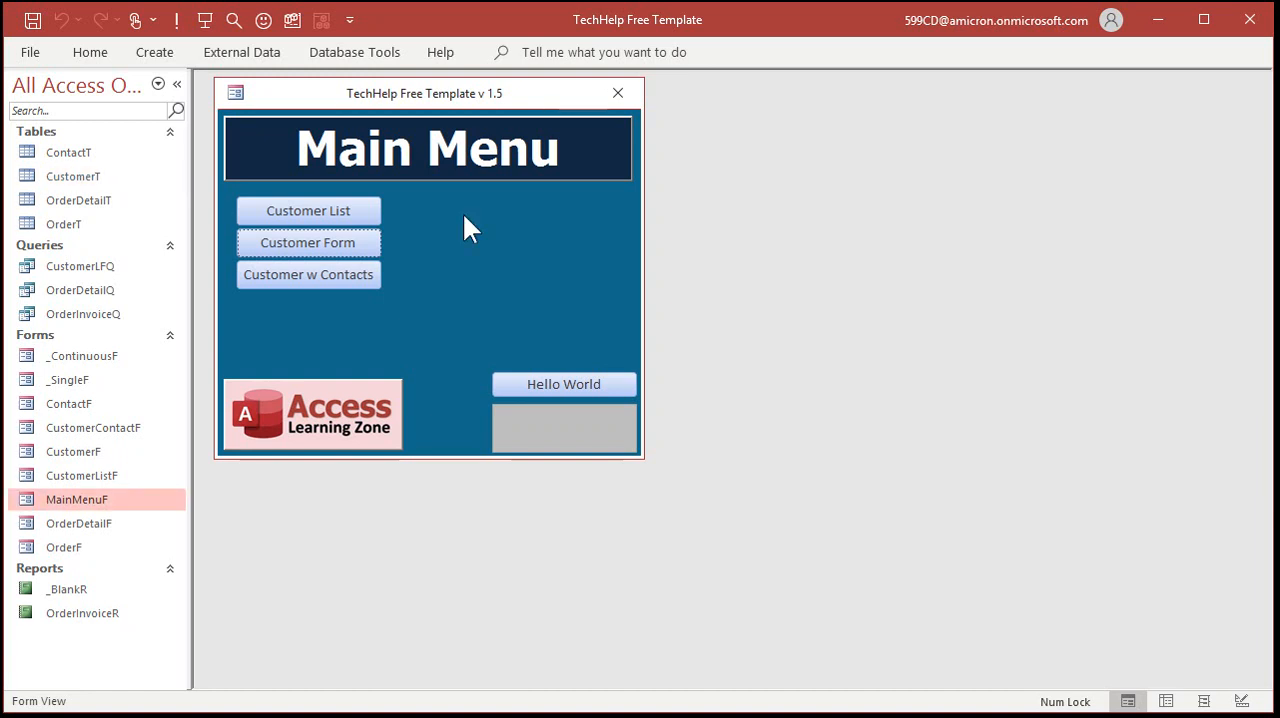
{"action": "mouse_move", "coordinate": [420, 222]}
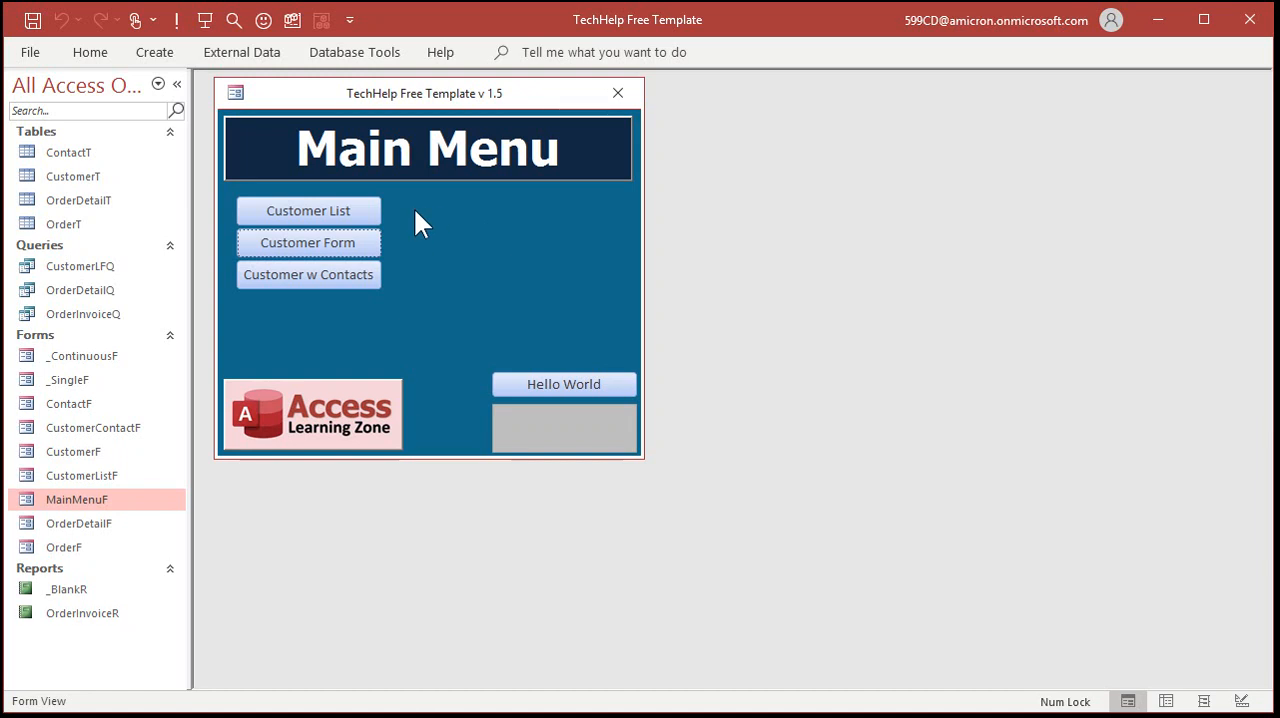
{"action": "mouse_move", "coordinate": [492, 295]}
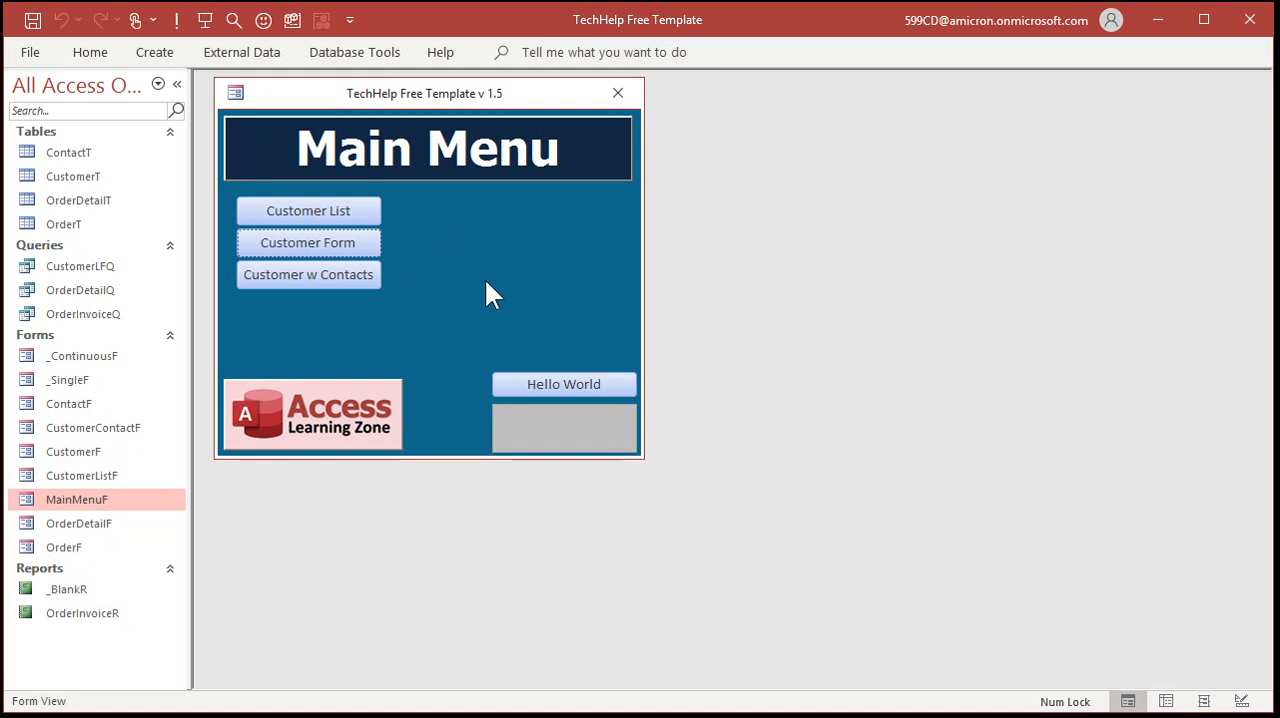
{"action": "mouse_move", "coordinate": [470, 281]}
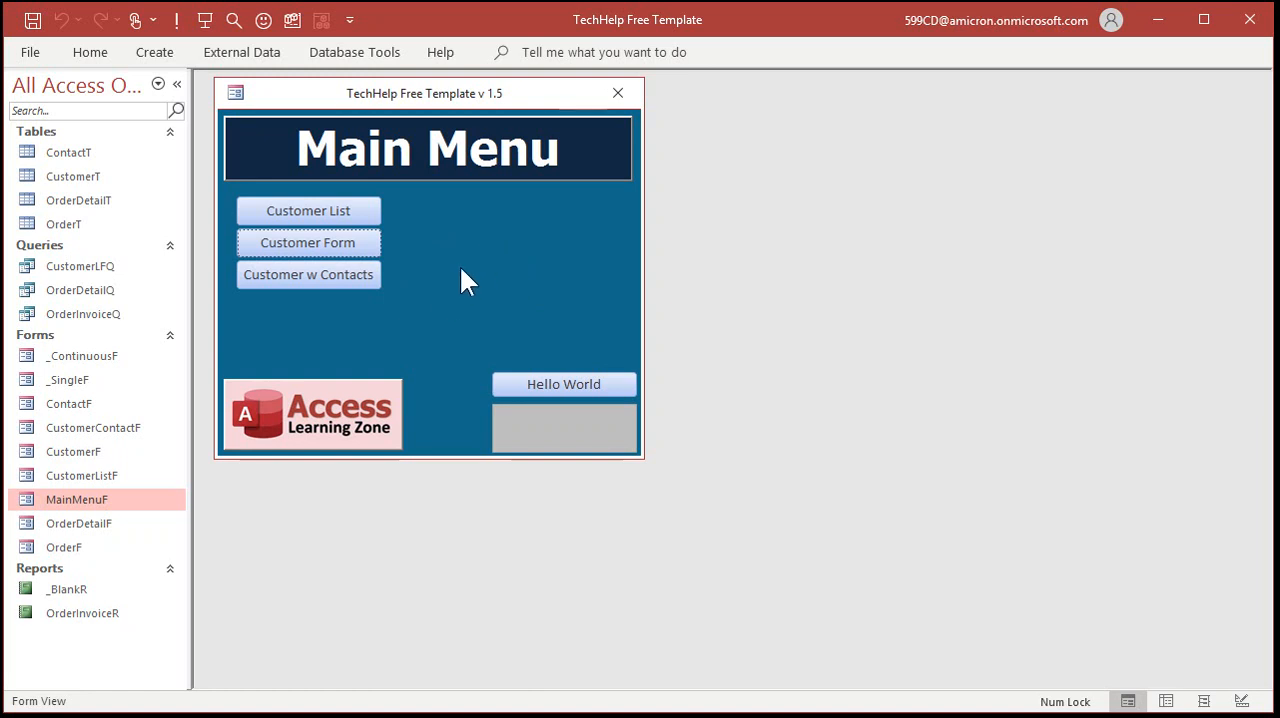
{"action": "mouse_move", "coordinate": [513, 228]}
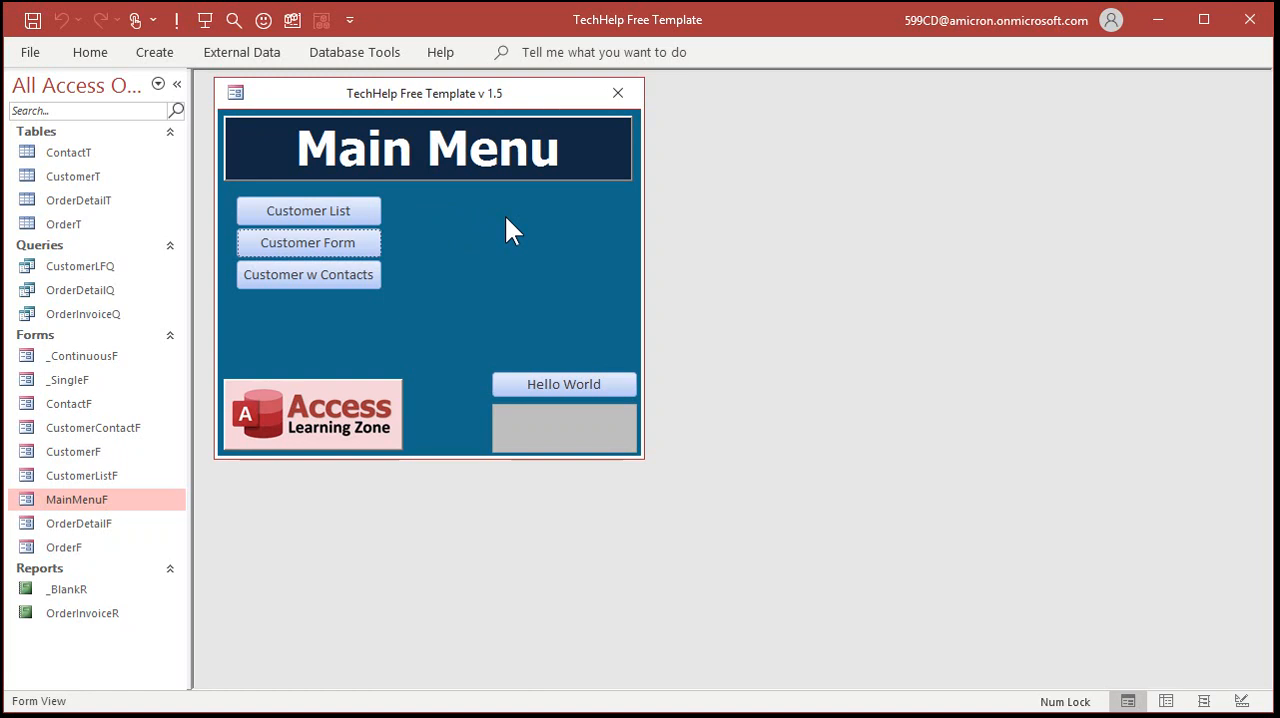
{"action": "mouse_move", "coordinate": [429, 105]}
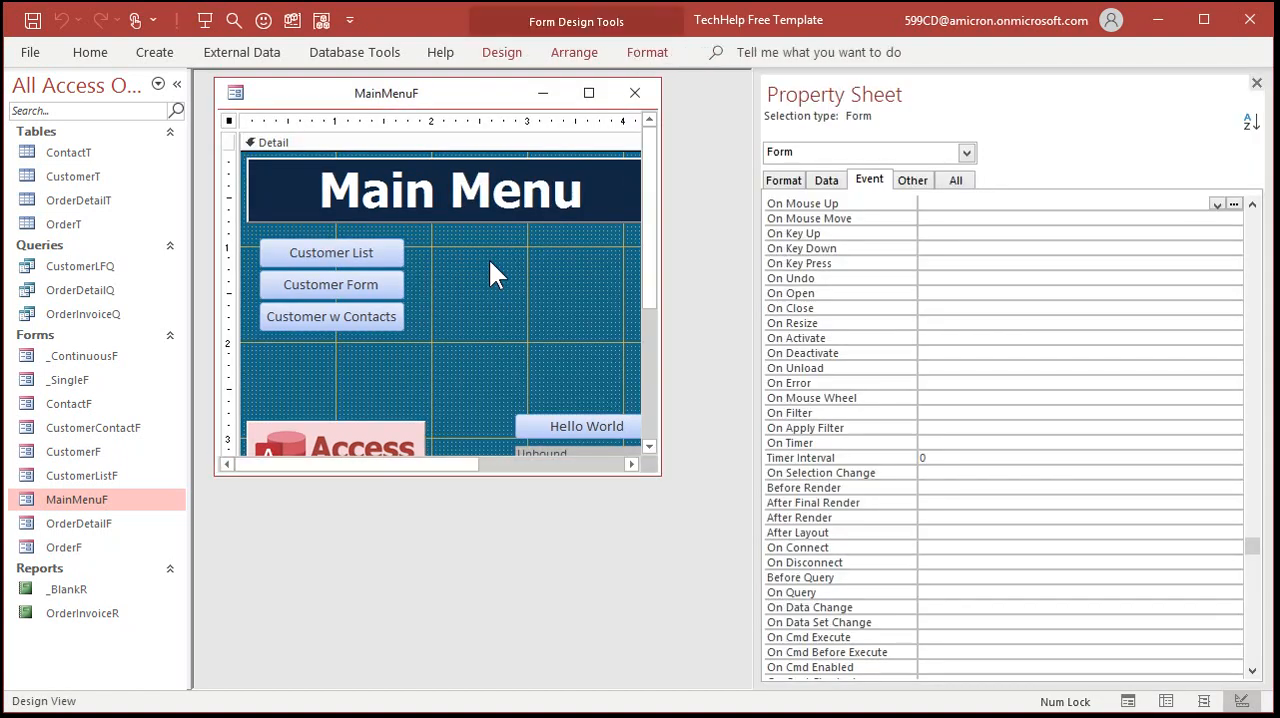
{"action": "mouse_move", "coordinate": [325, 175]}
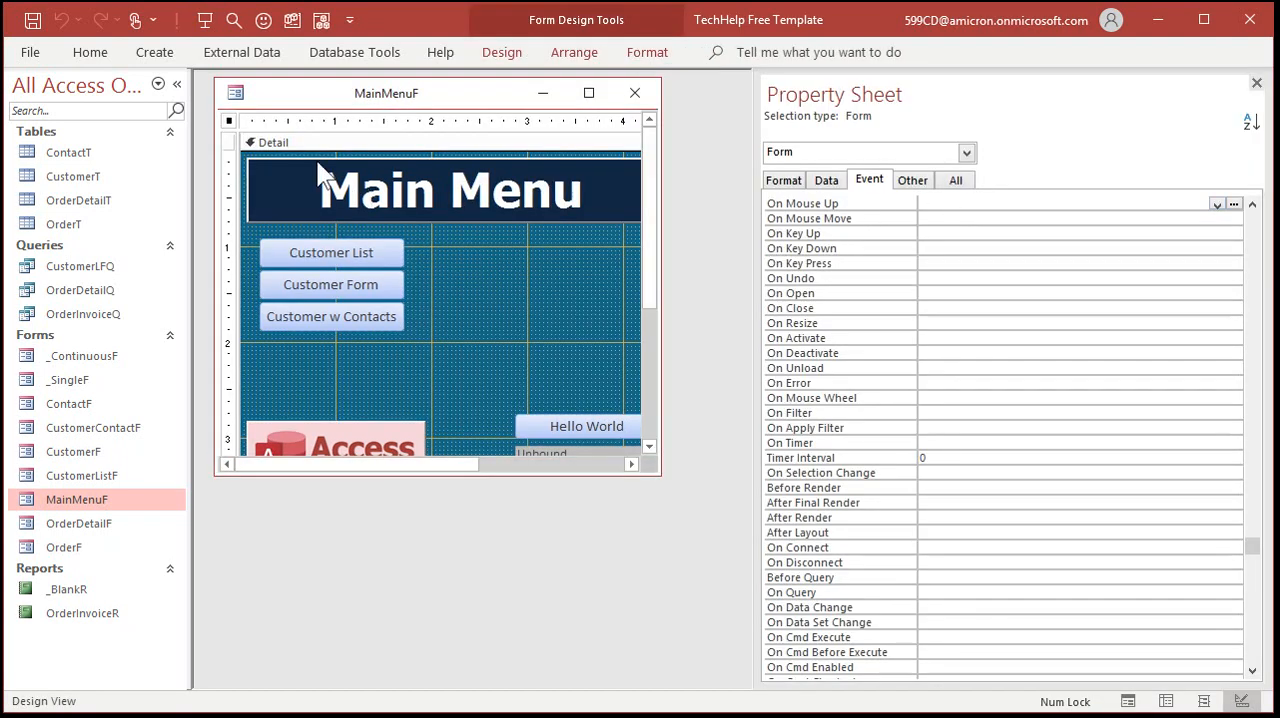
- Set the Main Menu form's Timer Interval property to 5000 milliseconds
{"action": "scroll", "scroll_direction": "up", "scroll_amount": 3}
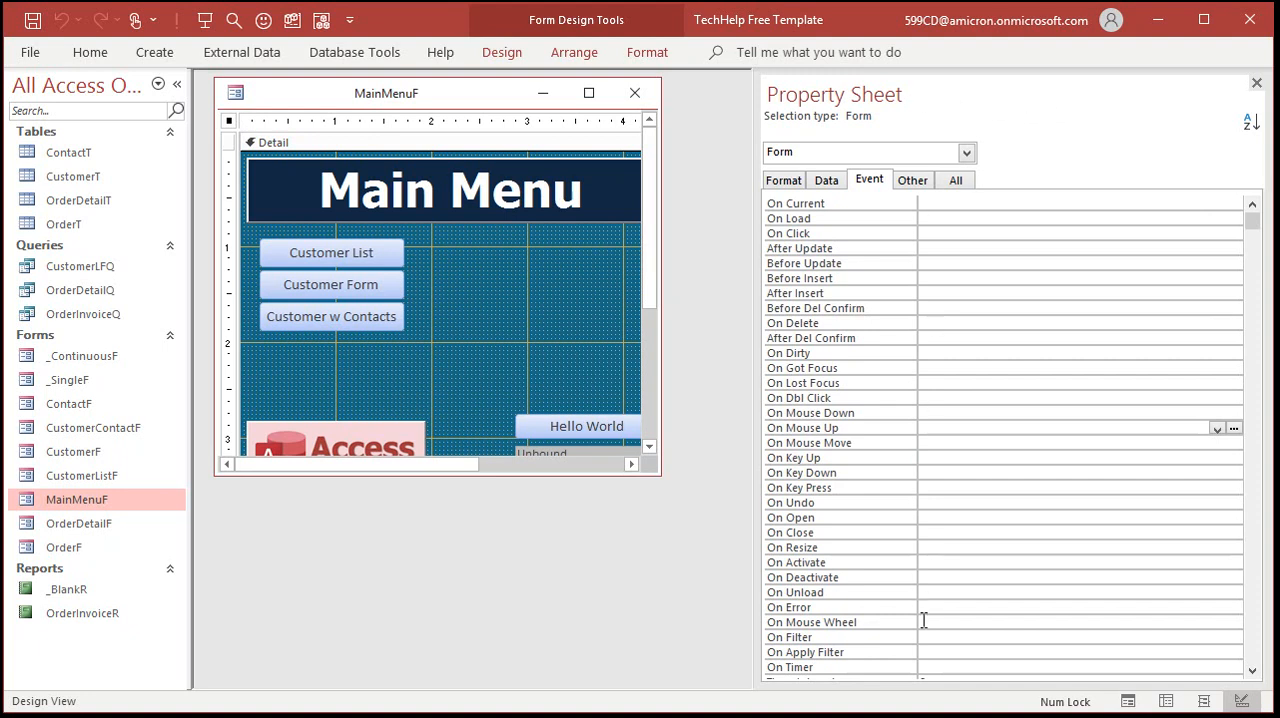
{"action": "scroll", "scroll_direction": "down", "scroll_amount": 3}
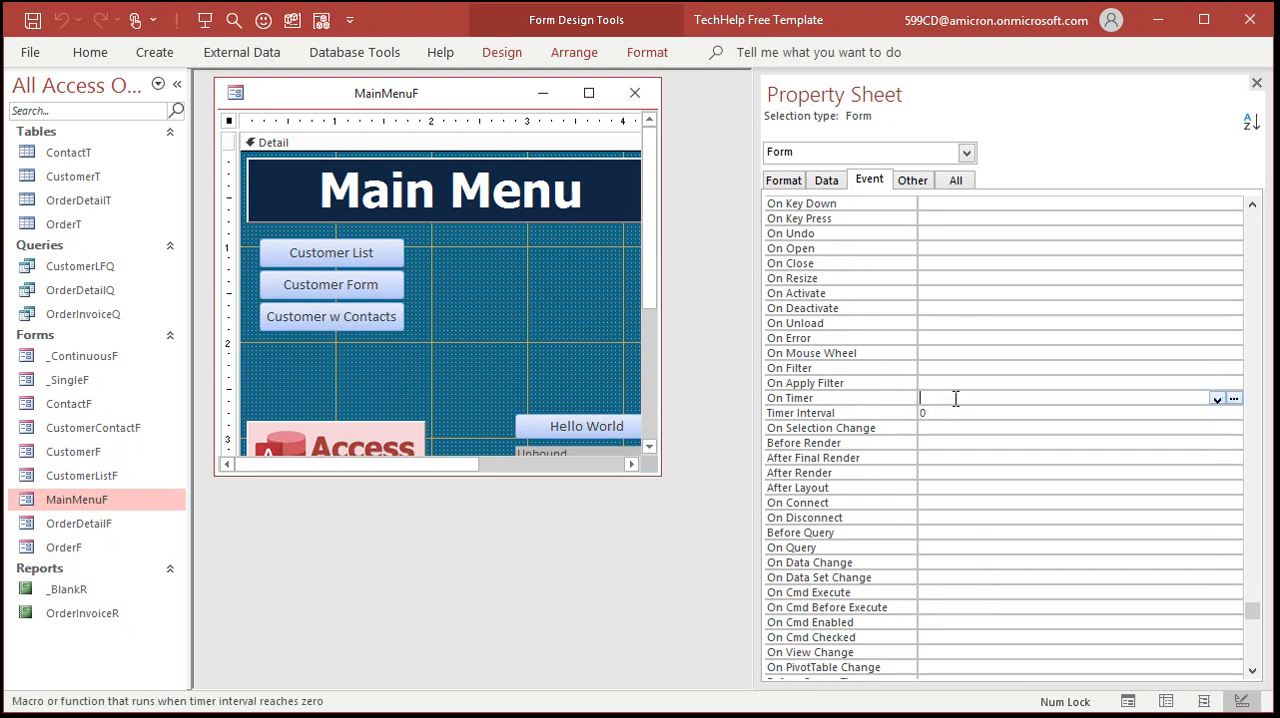
{"action": "left_click", "coordinate": [1080, 413]}
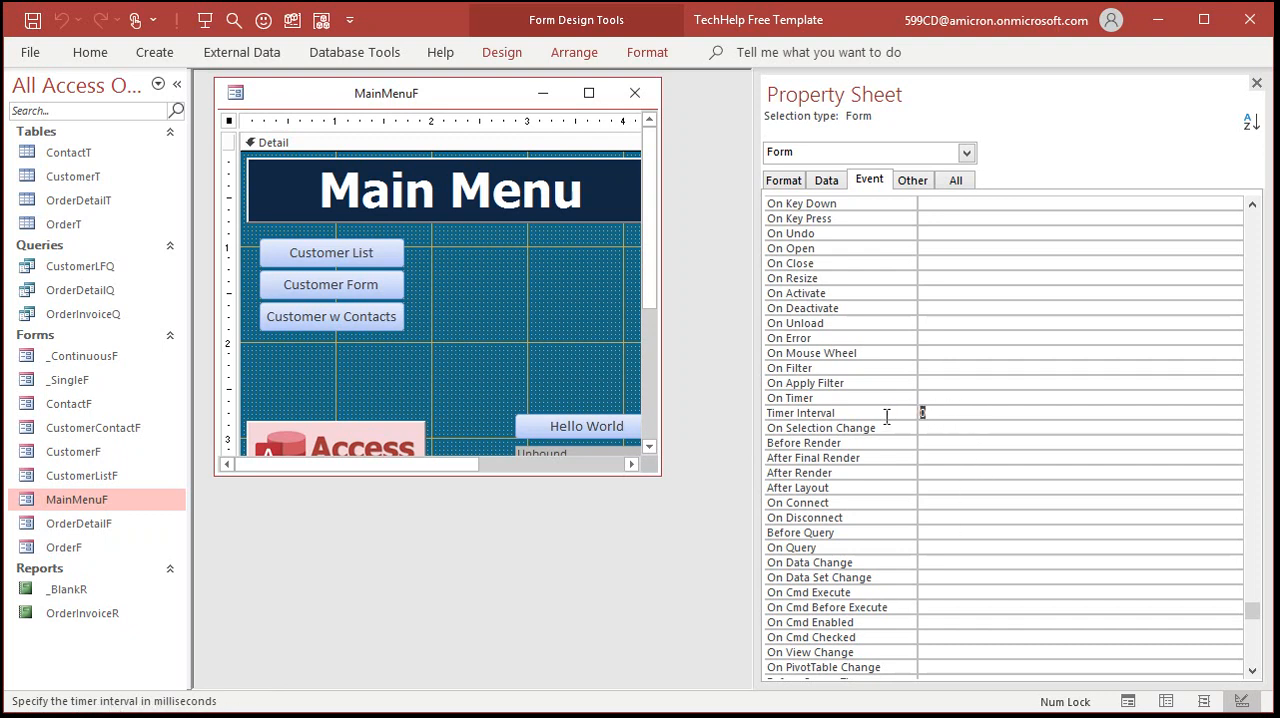
{"action": "type", "text": "1000"}
{"action": "type", "text": "5000"}
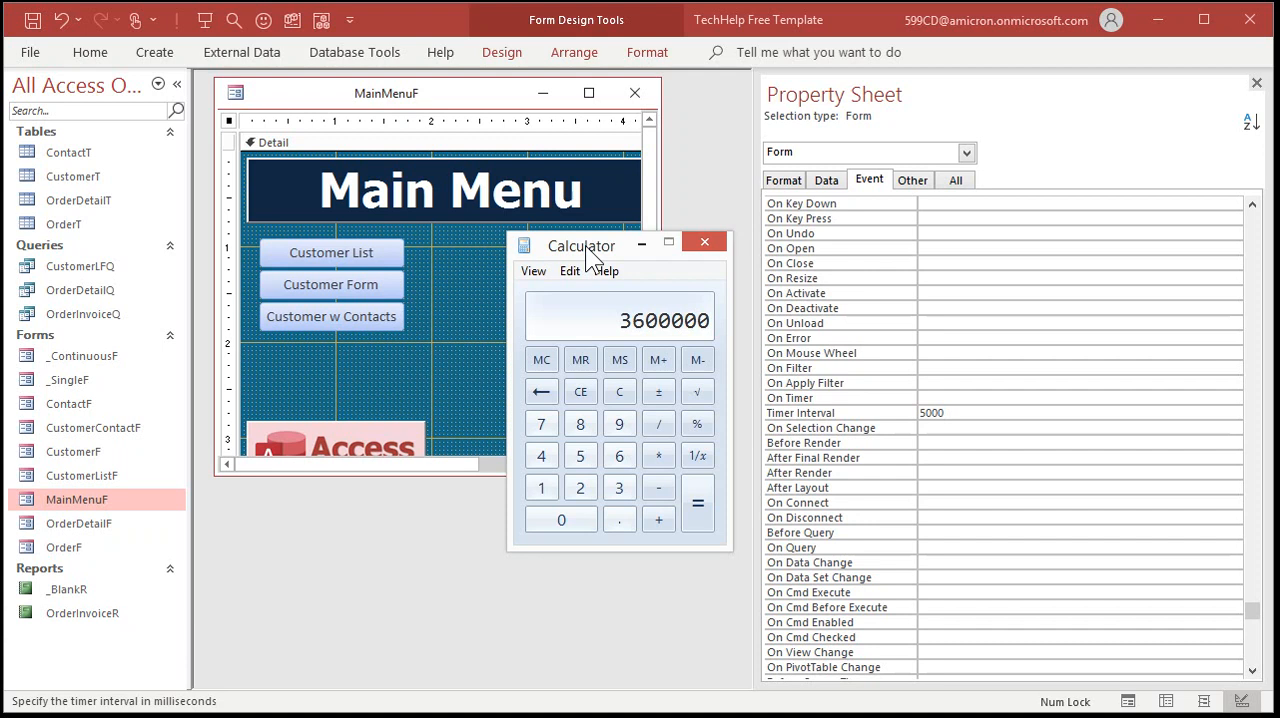
{"action": "left_click", "coordinate": [704, 242]}
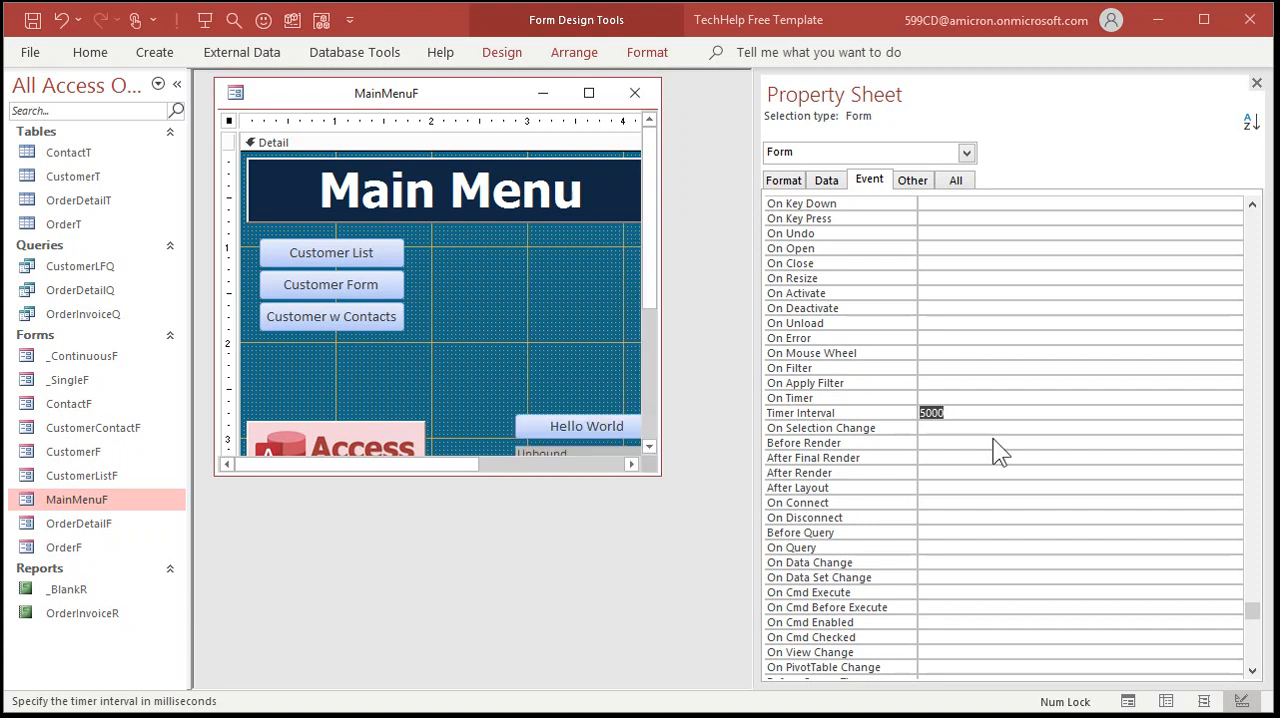
{"action": "mouse_move", "coordinate": [885, 400]}
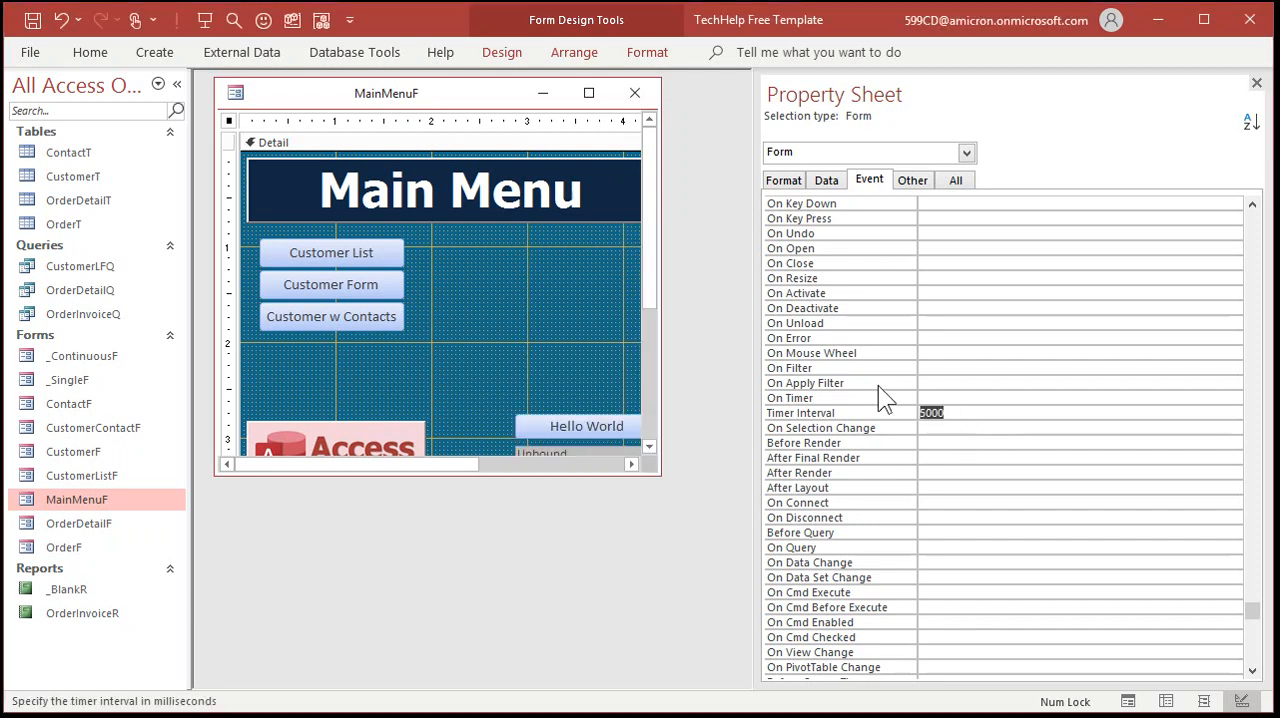
{"action": "type", "text": "36000"}
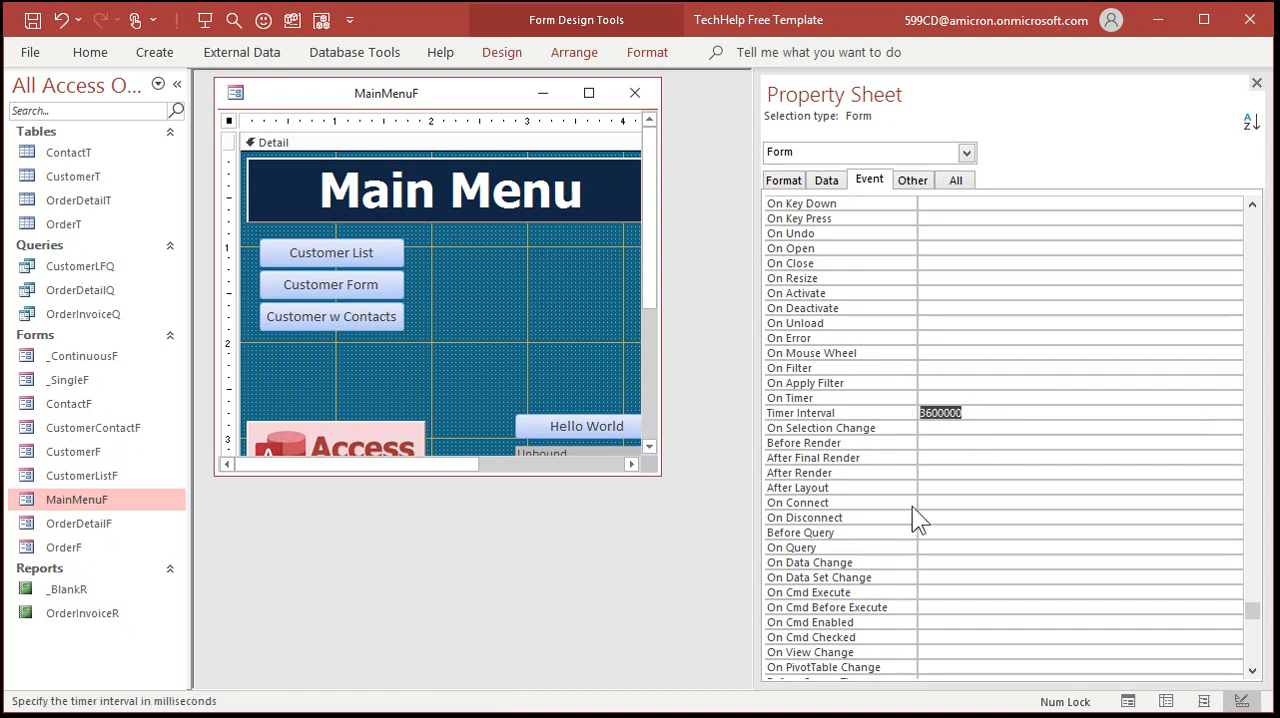
{"action": "mouse_move", "coordinate": [919, 520]}
{"action": "type", "text": "5000"}
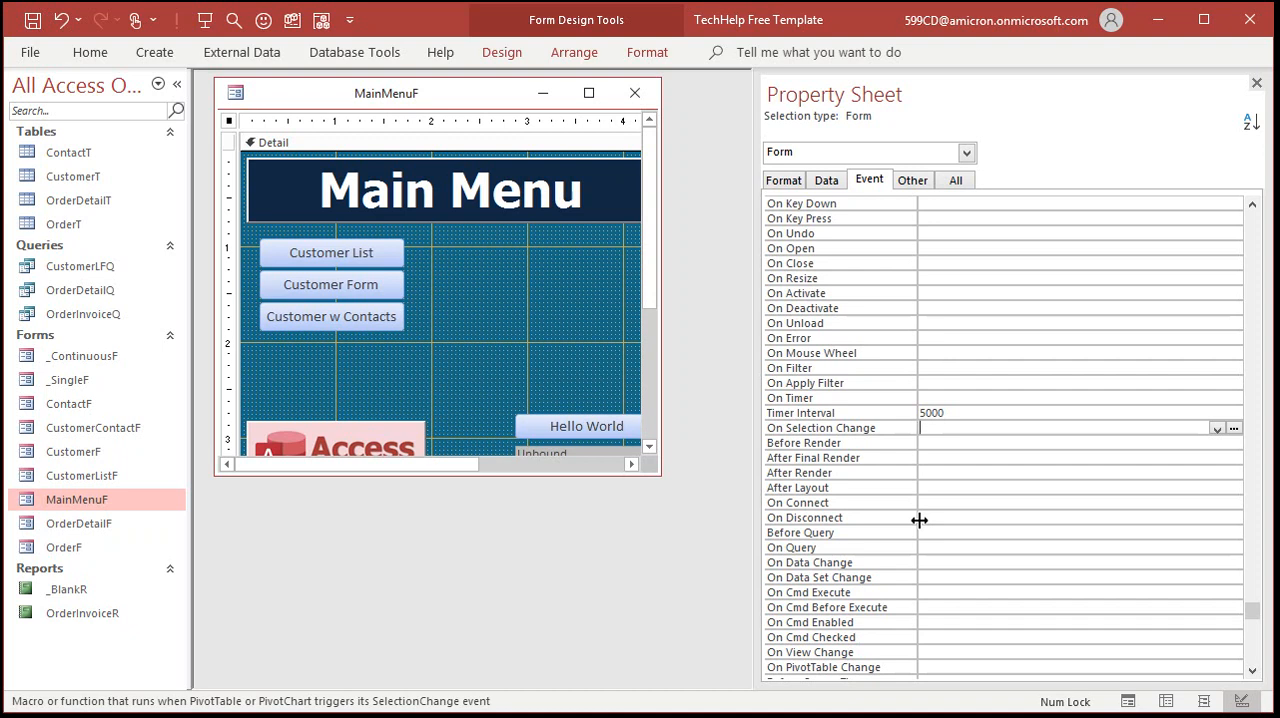
{"action": "left_click", "coordinate": [1080, 428]}
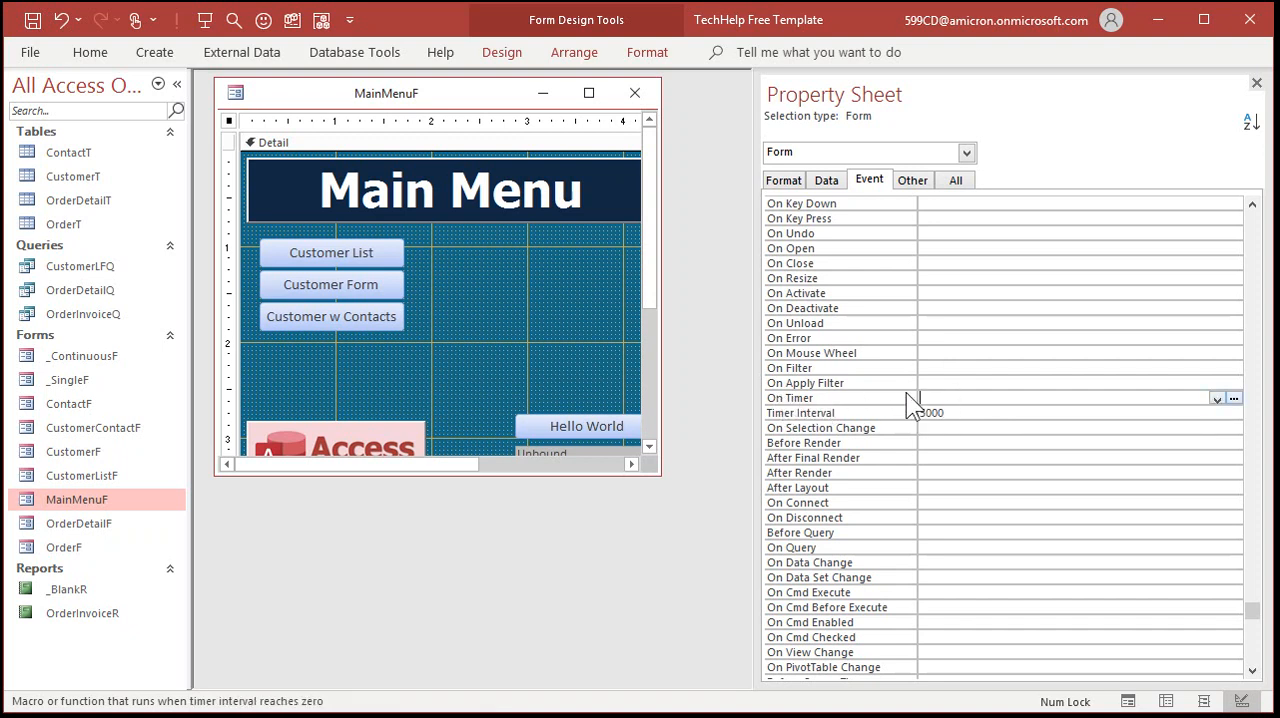
- Set On Timer to [Event Procedure] and write MsgBox "Timer!" in its code
{"action": "left_click", "coordinate": [1080, 412]}
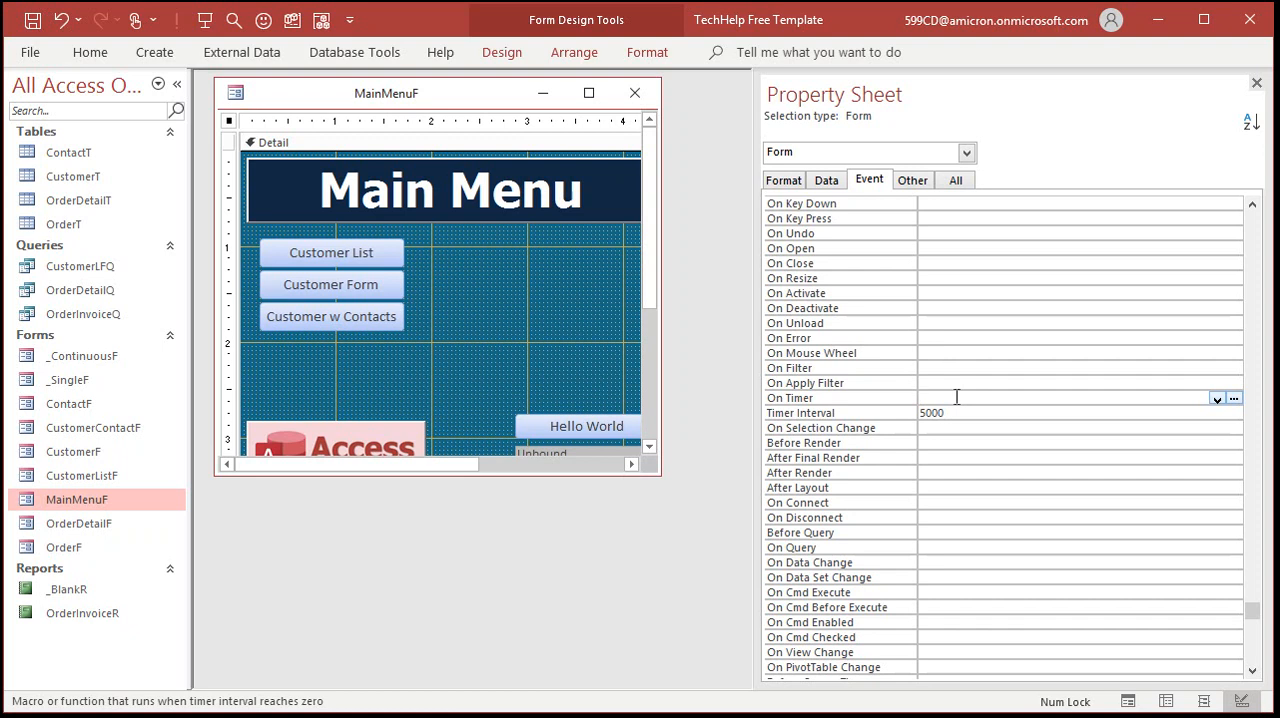
{"action": "mouse_move", "coordinate": [1234, 417]}
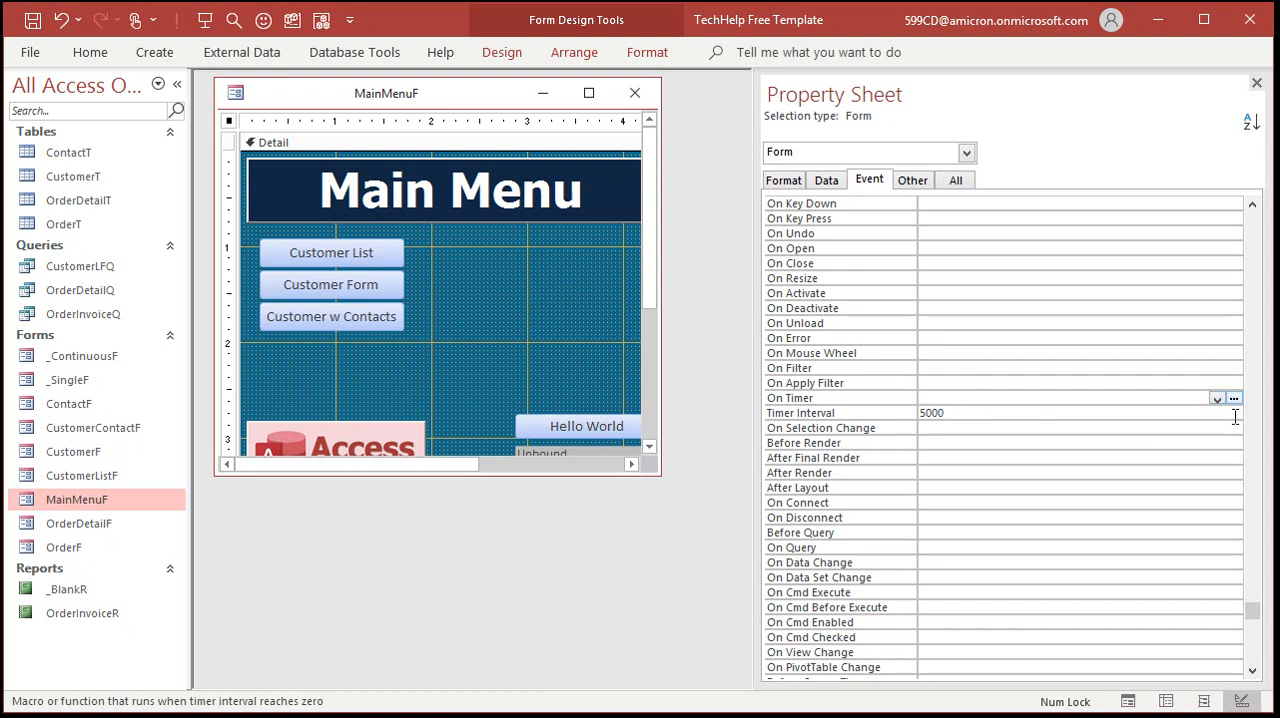
{"action": "mouse_move", "coordinate": [1235, 412]}
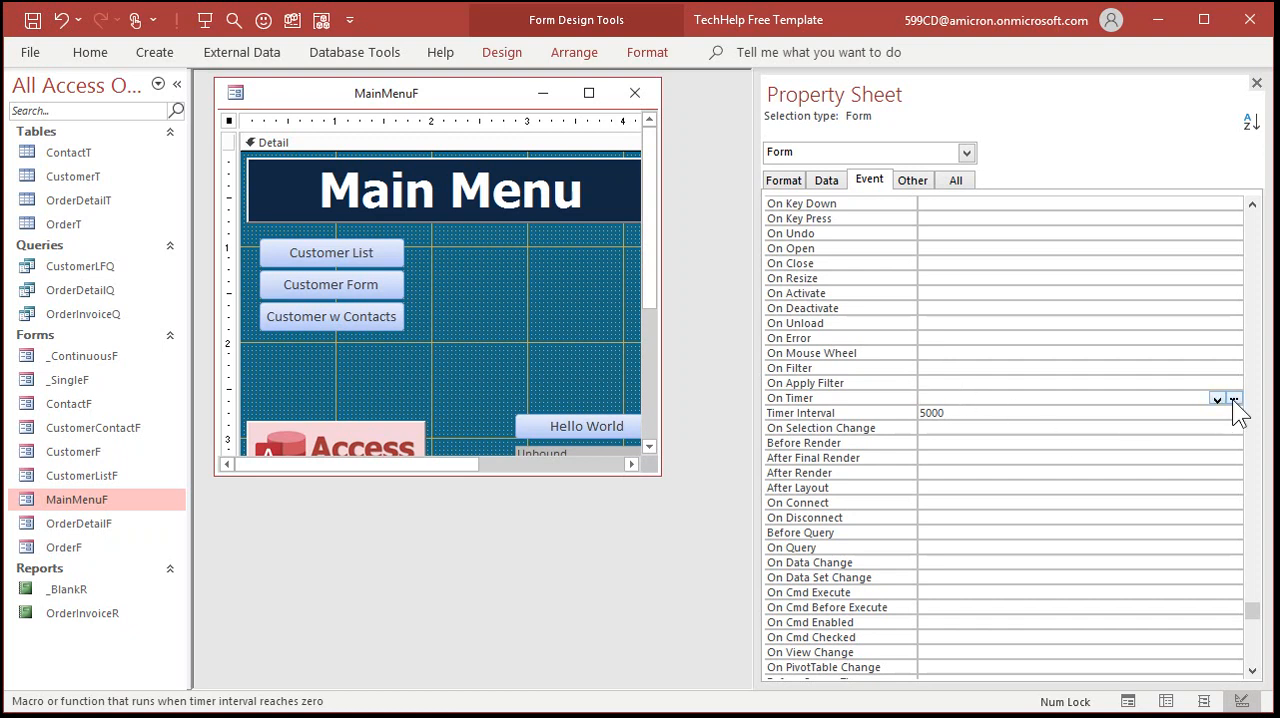
{"action": "left_click", "coordinate": [1231, 399]}
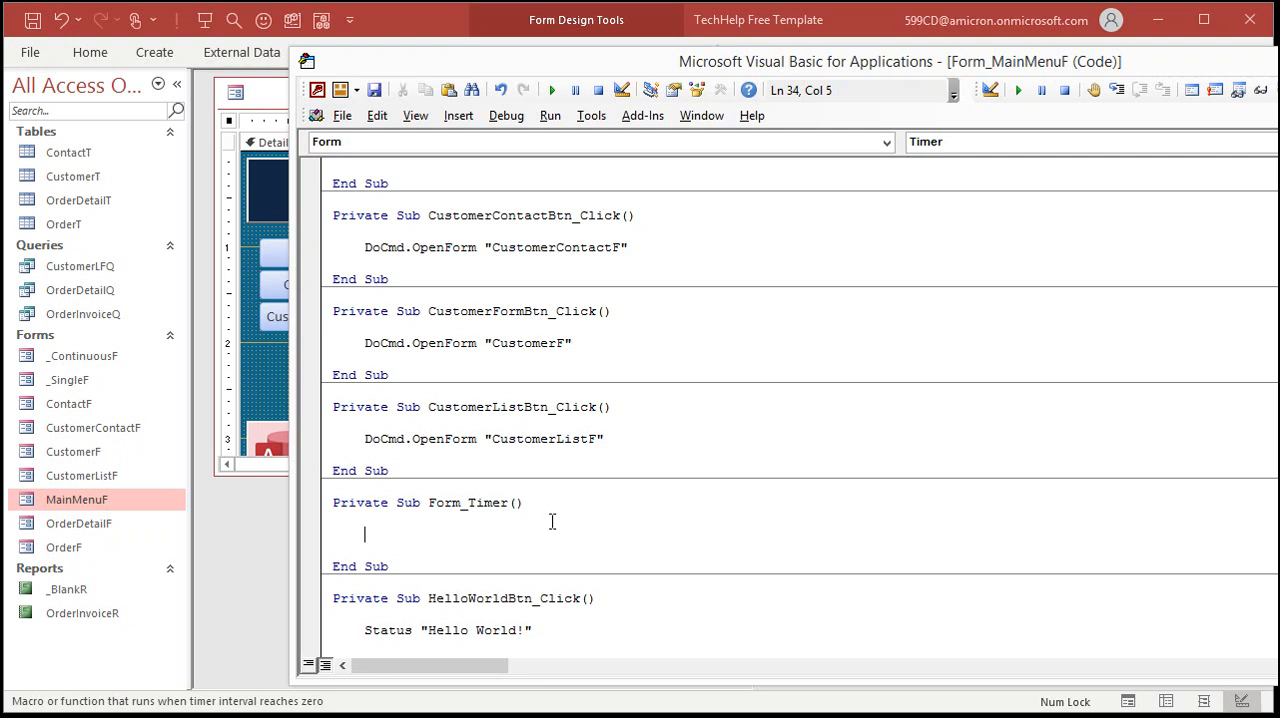
{"action": "type", "text": "msgbox"}
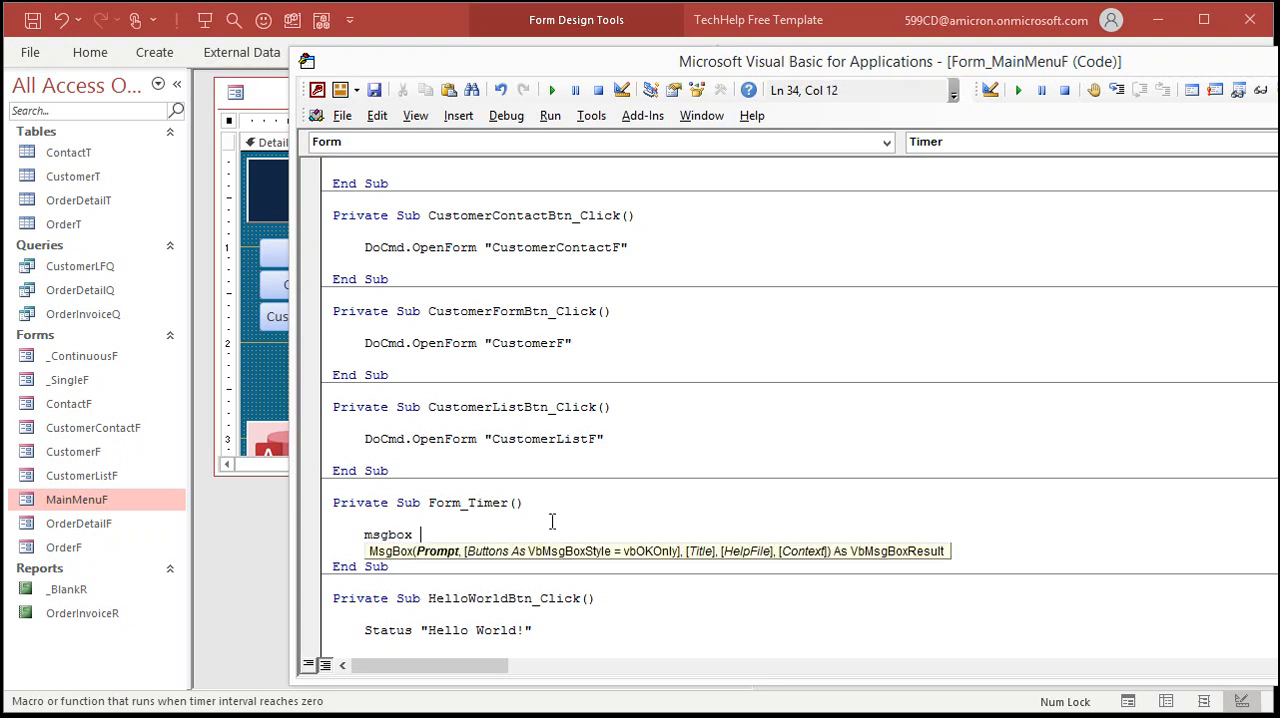
{"action": "type", "text": "\"Timer!\""}
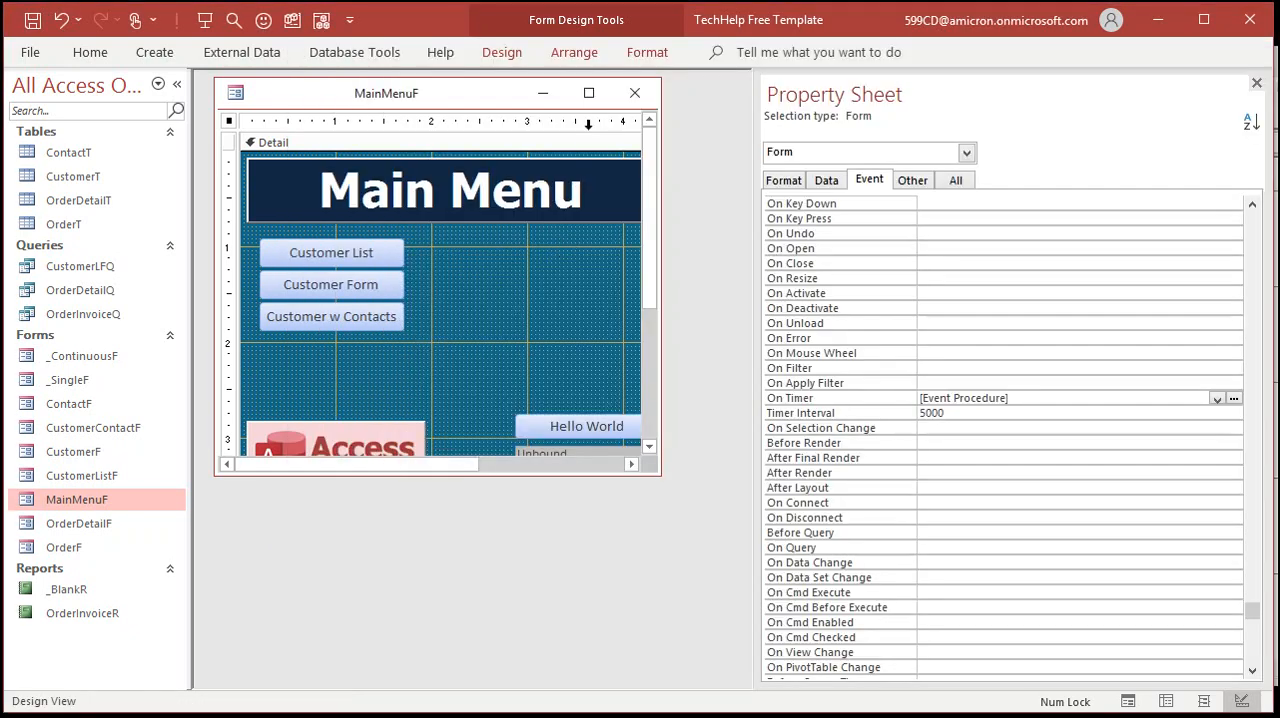
- Run the Main Menu in Form View and dismiss the repeating Timer! message twice
{"action": "left_click", "coordinate": [1128, 700]}
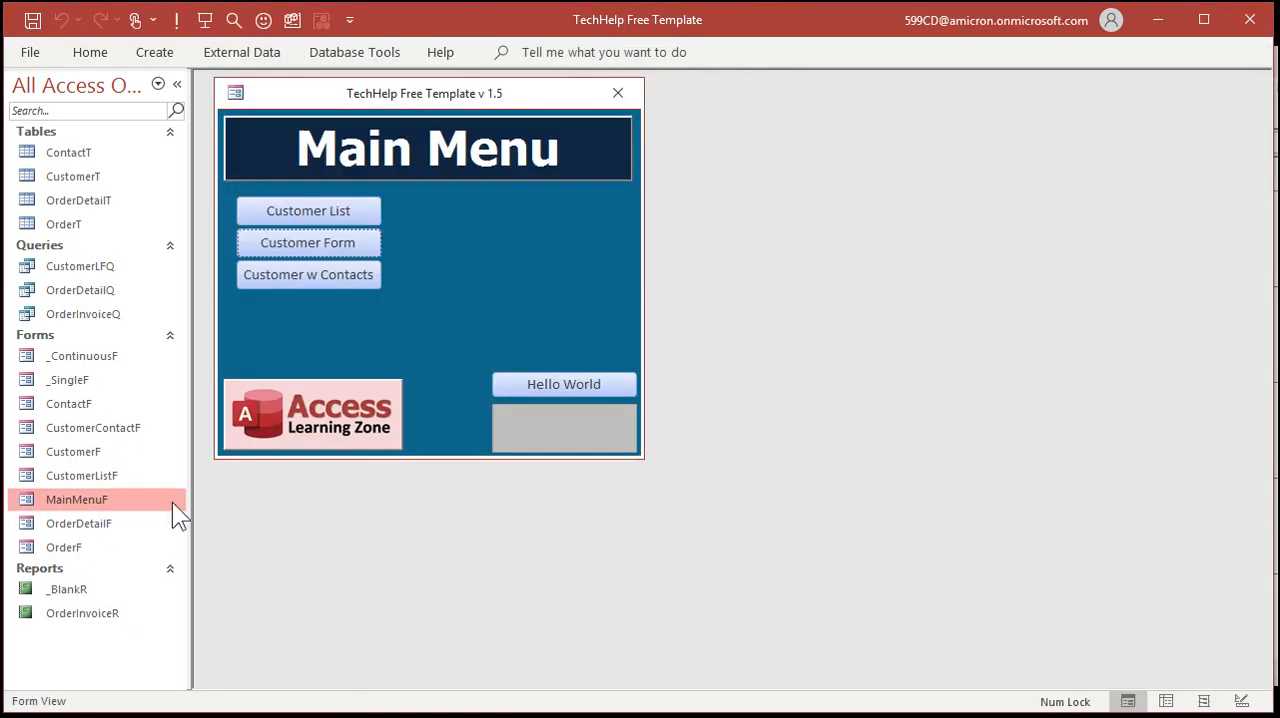
{"action": "mouse_move", "coordinate": [519, 530]}
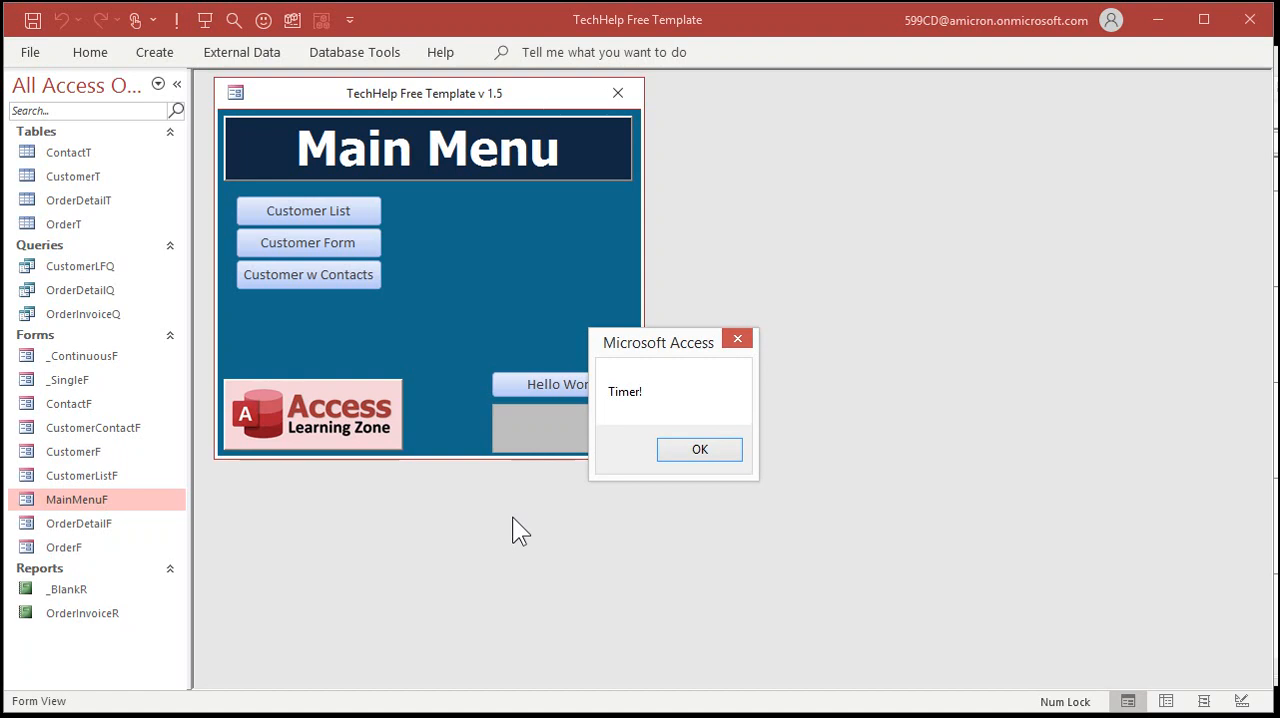
{"action": "mouse_move", "coordinate": [892, 357]}
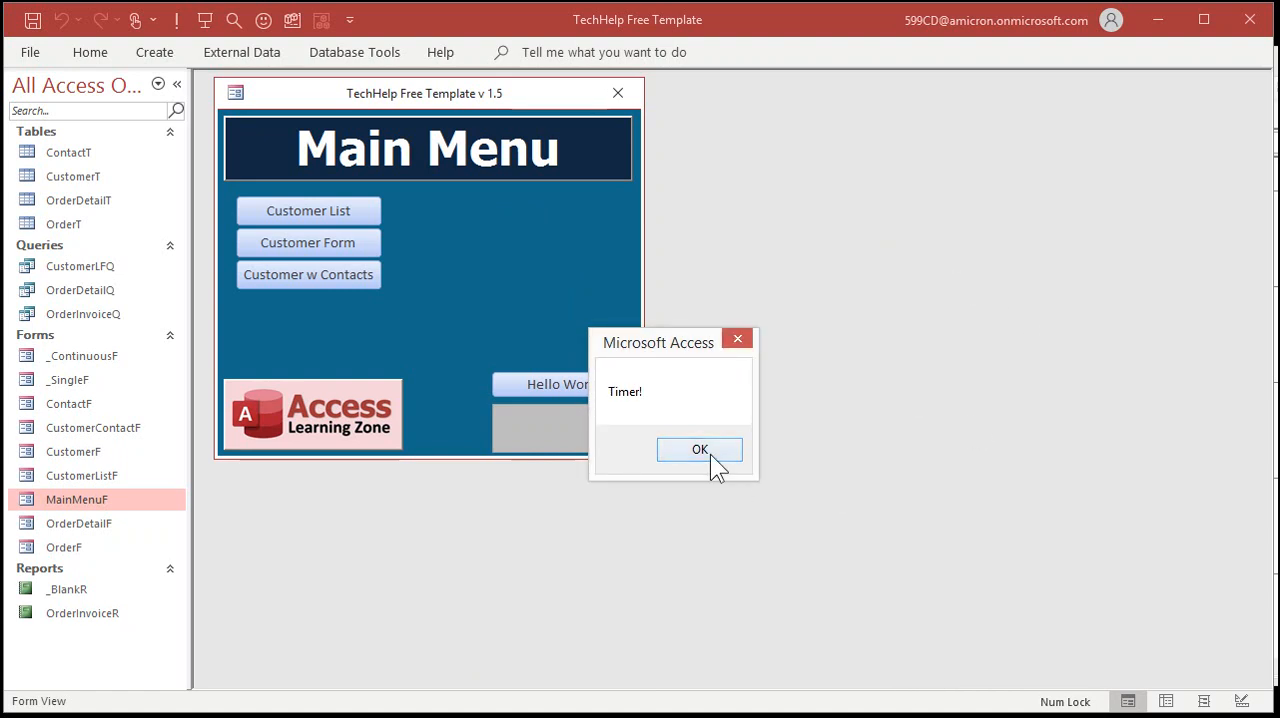
{"action": "left_click", "coordinate": [700, 449]}
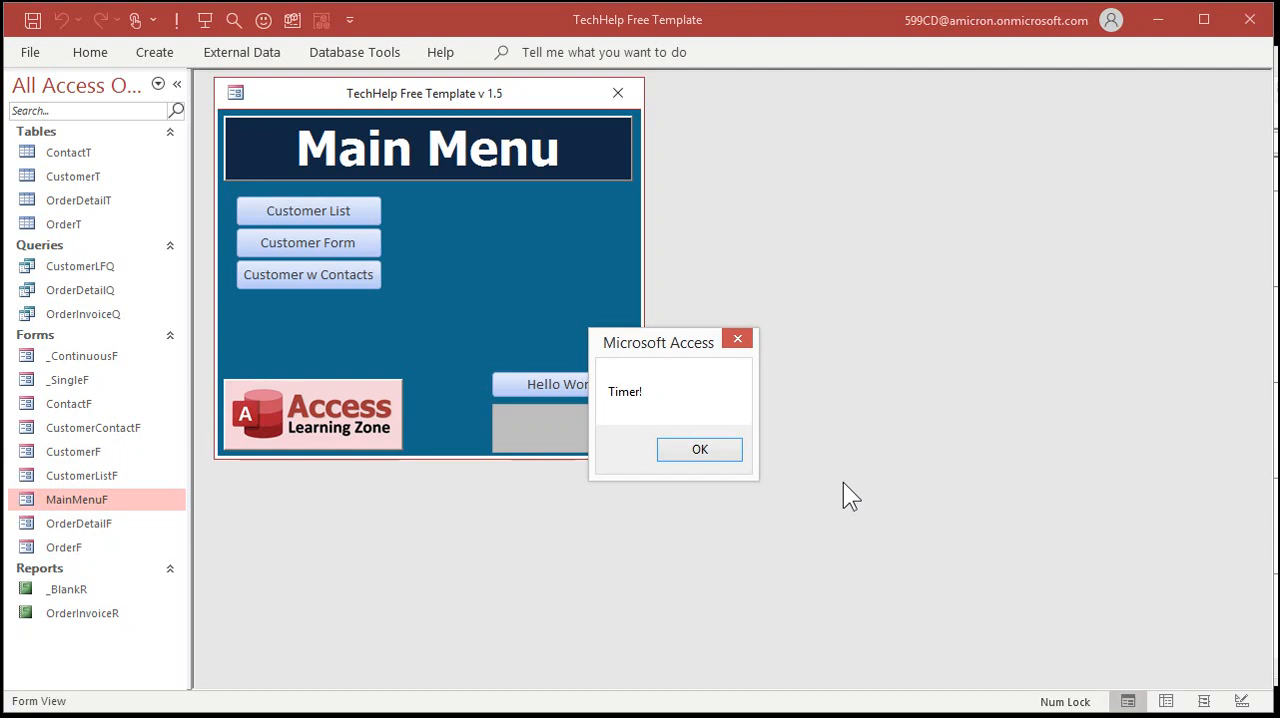
{"action": "mouse_move", "coordinate": [700, 449]}
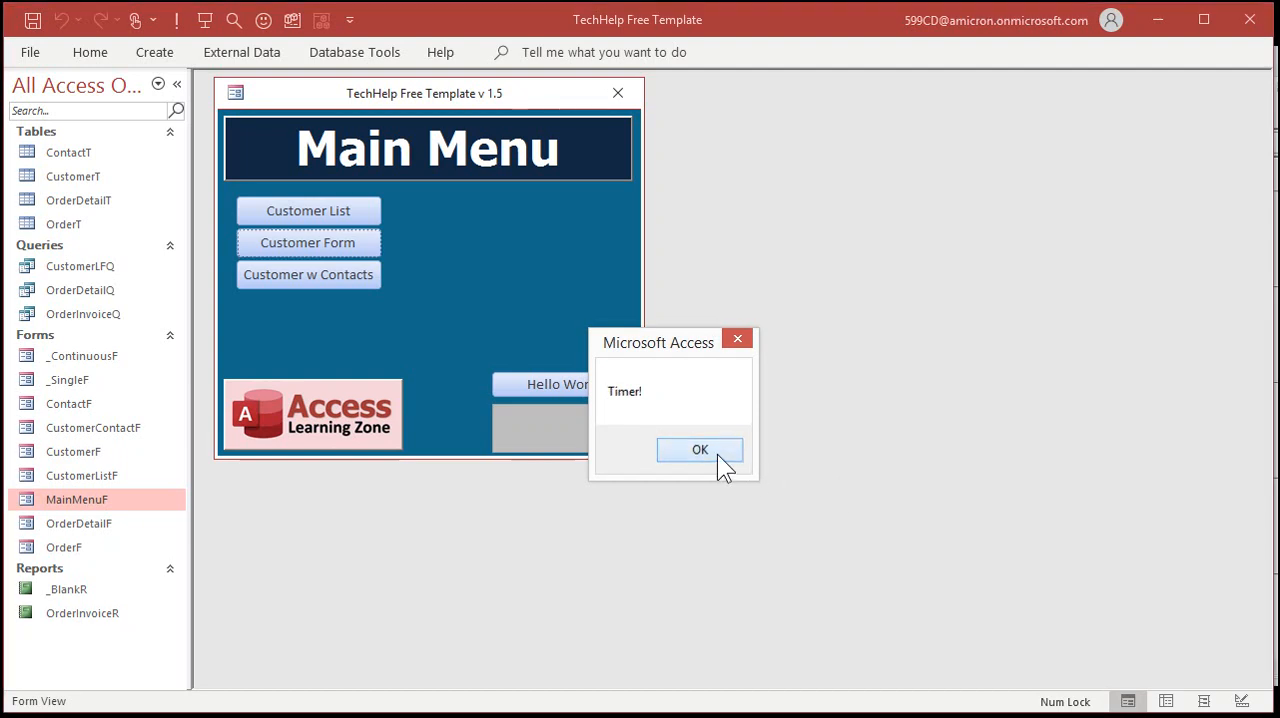
{"action": "mouse_move", "coordinate": [878, 318]}
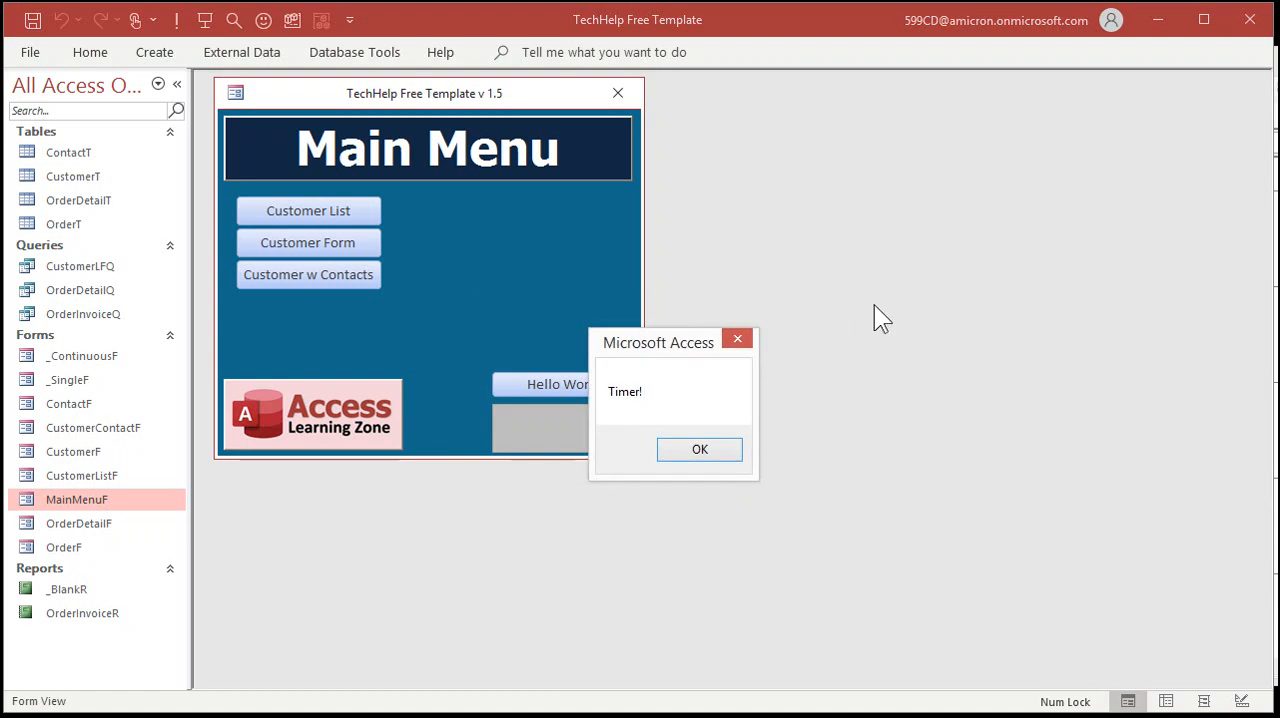
{"action": "left_click", "coordinate": [699, 449]}
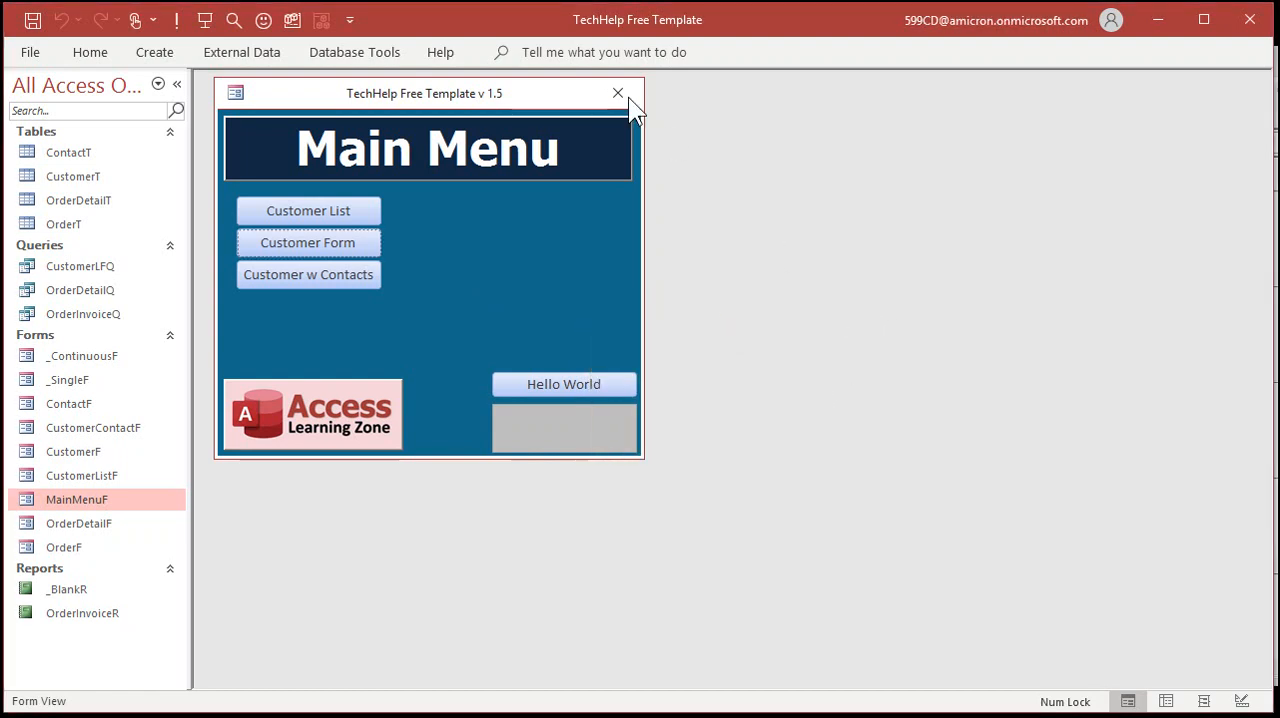
- Close the Main Menu and paste a copy of _SingleF named NoticeF
{"action": "left_click", "coordinate": [617, 92]}
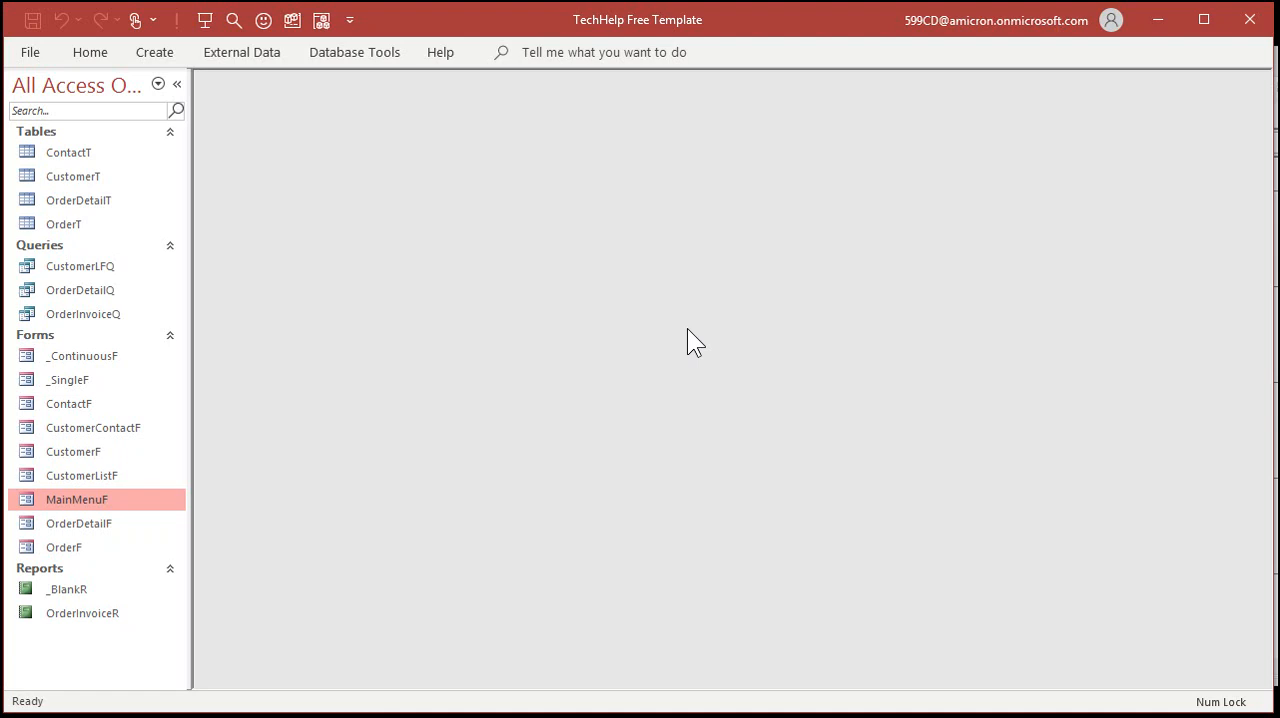
{"action": "mouse_move", "coordinate": [405, 330]}
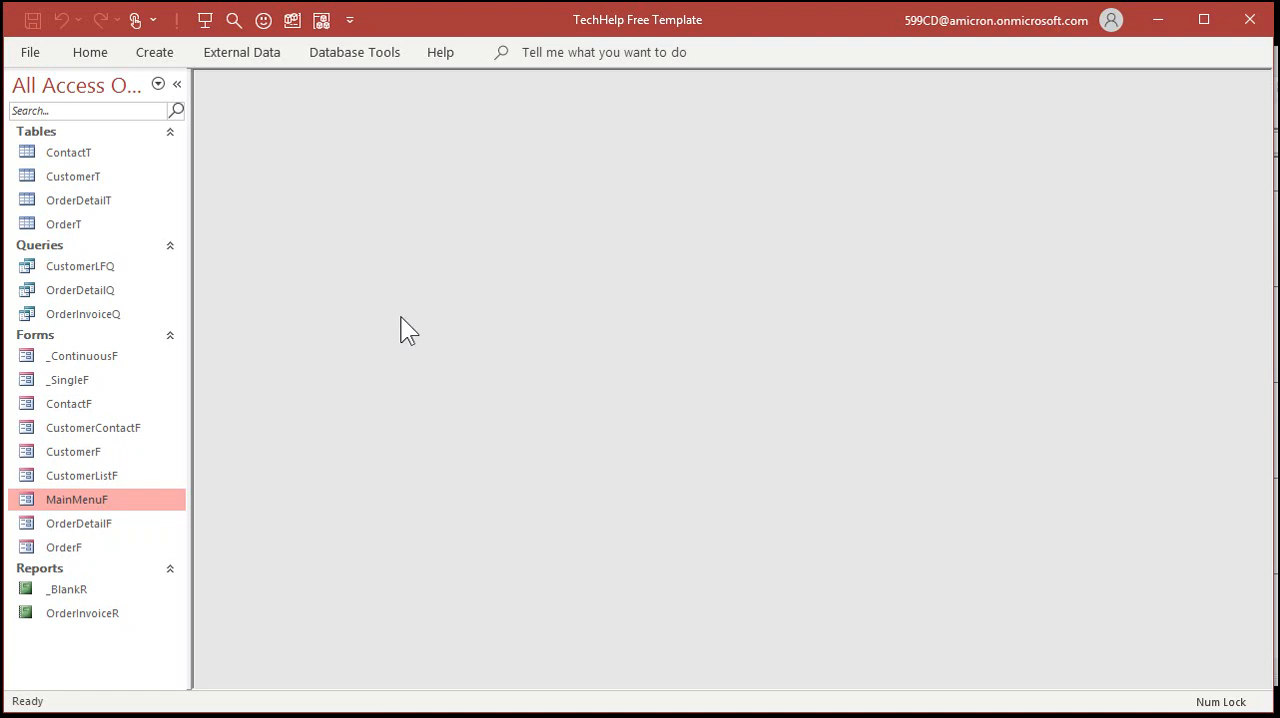
{"action": "left_click", "coordinate": [70, 379]}
{"action": "type", "text": "Not"}
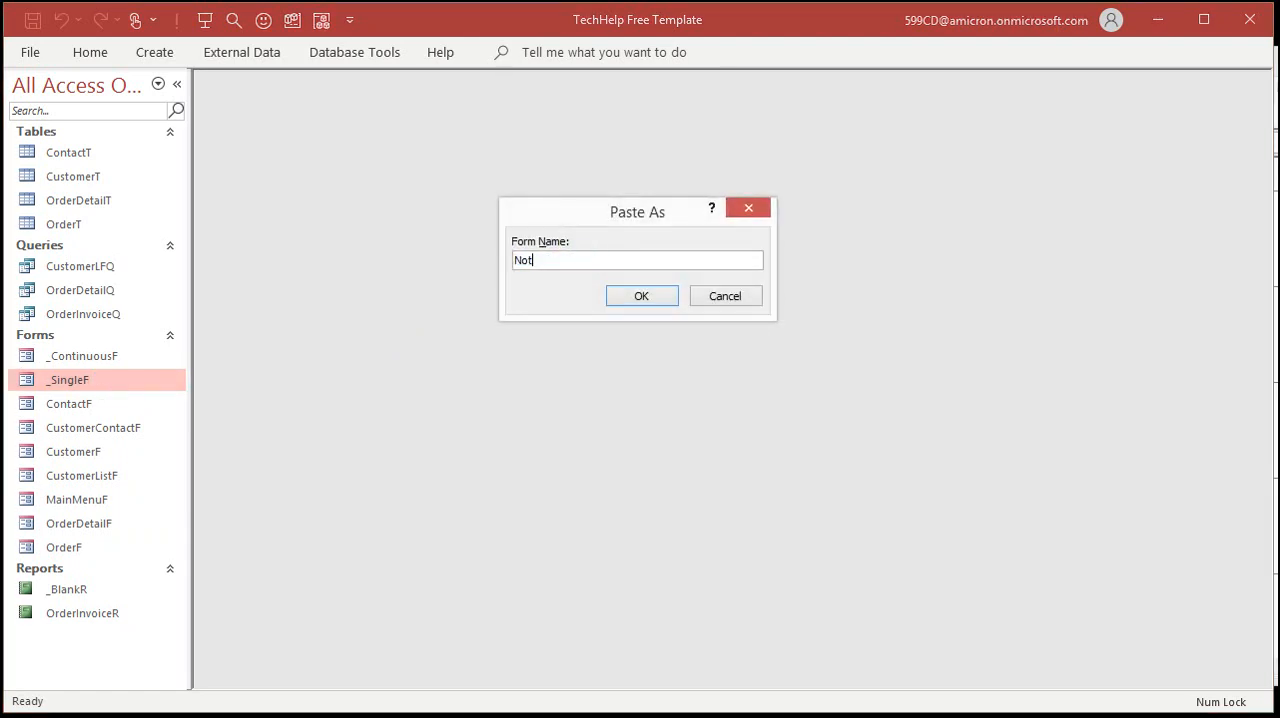
{"action": "type", "text": "iceF"}
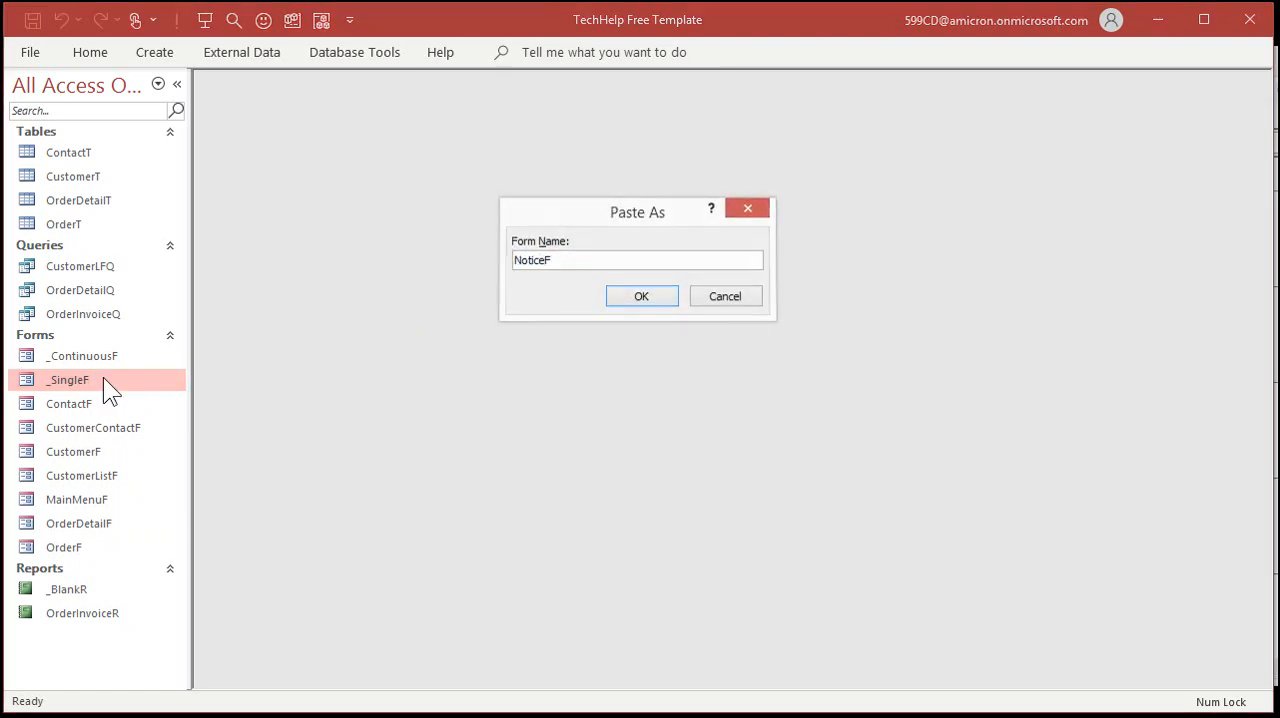
{"action": "left_click", "coordinate": [641, 296]}
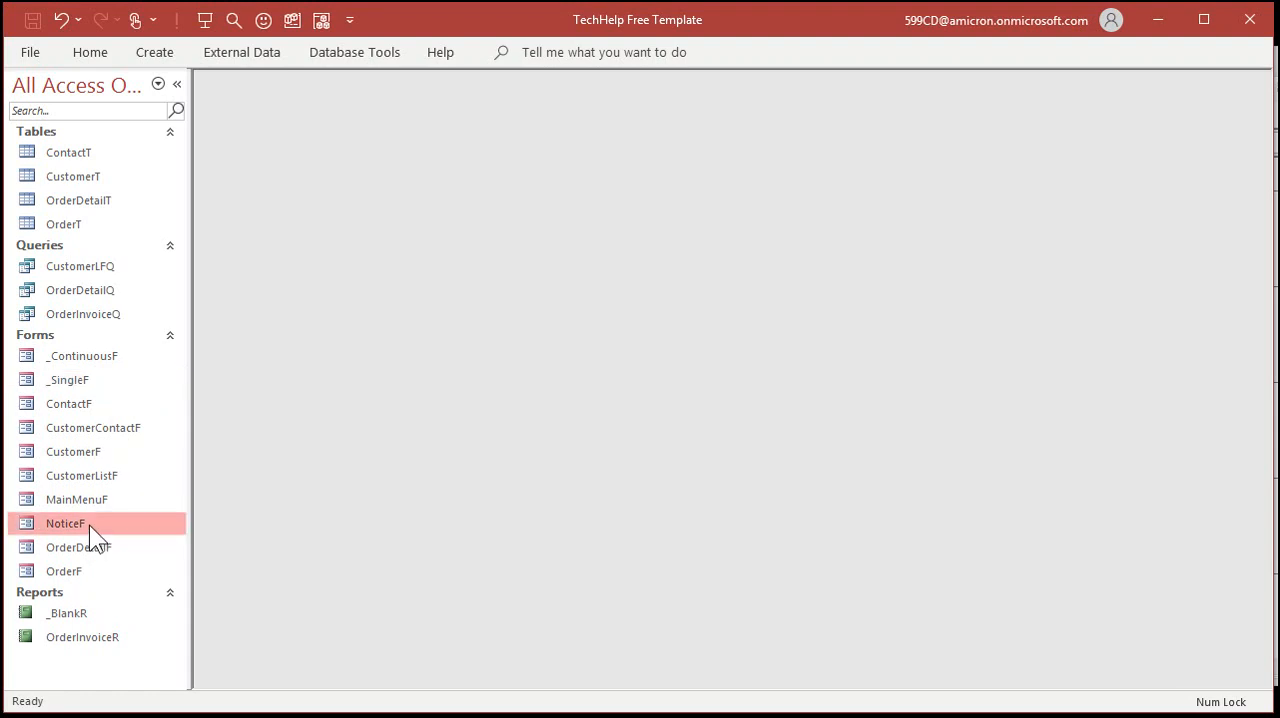
- Open NoticeF in Design View and fill its detail section with pale yellow #FFFEE1
{"action": "right_click", "coordinate": [64, 523]}
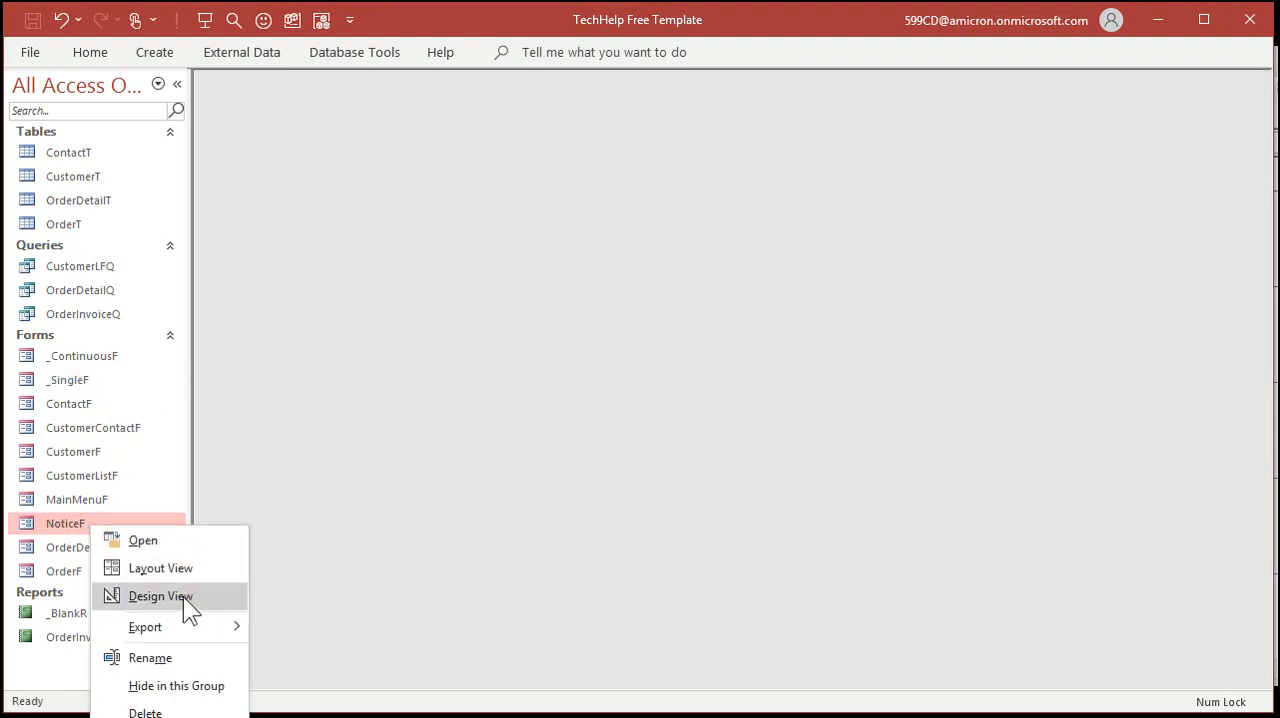
{"action": "left_click", "coordinate": [160, 596]}
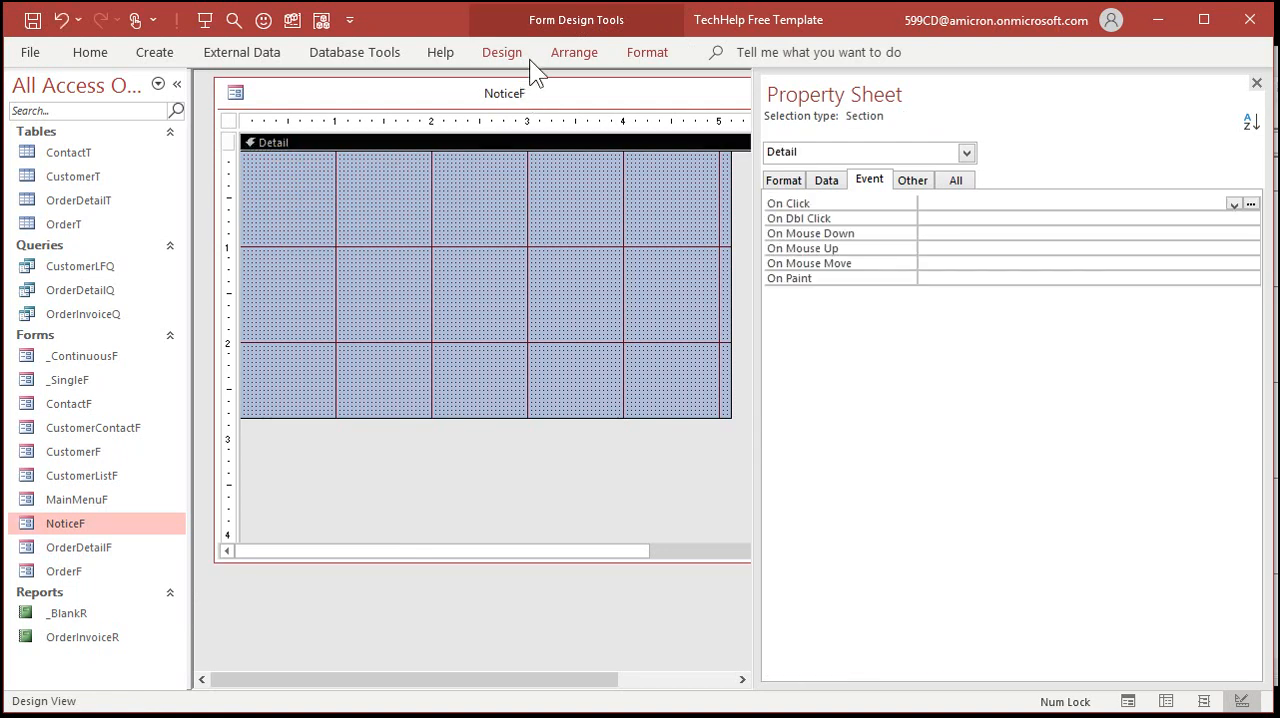
{"action": "left_click", "coordinate": [502, 52]}
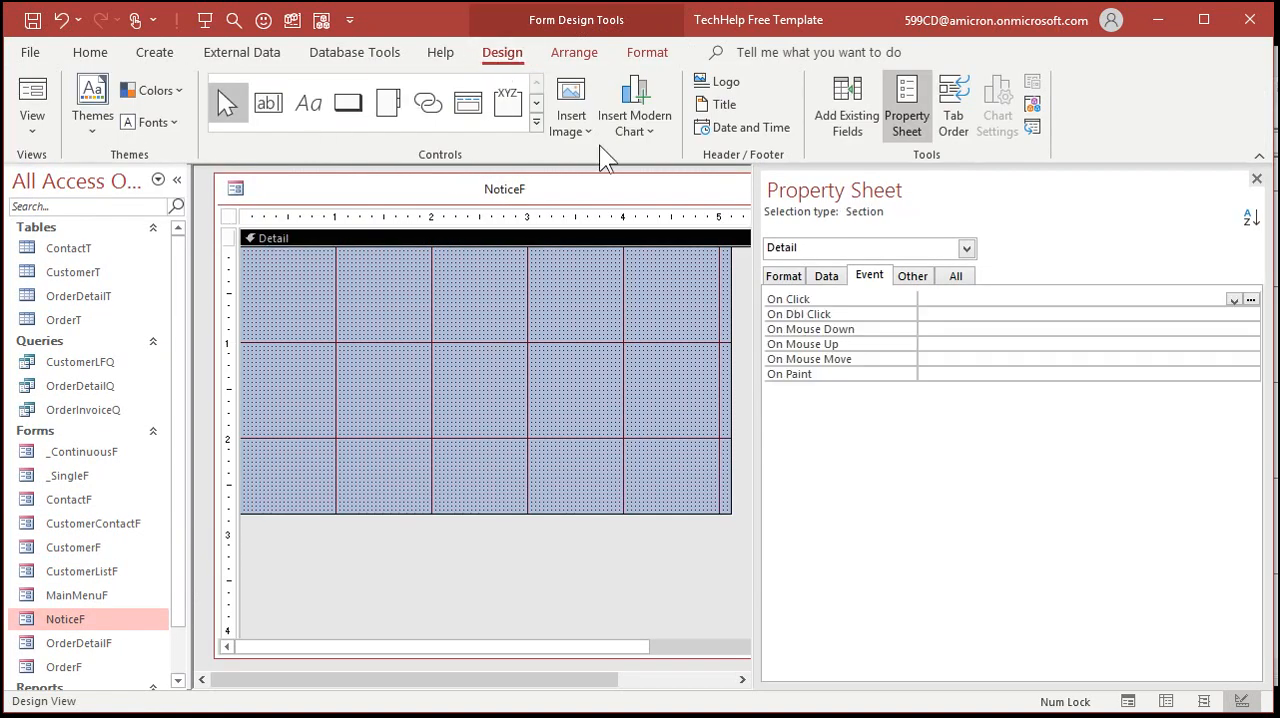
{"action": "left_click", "coordinate": [288, 121]}
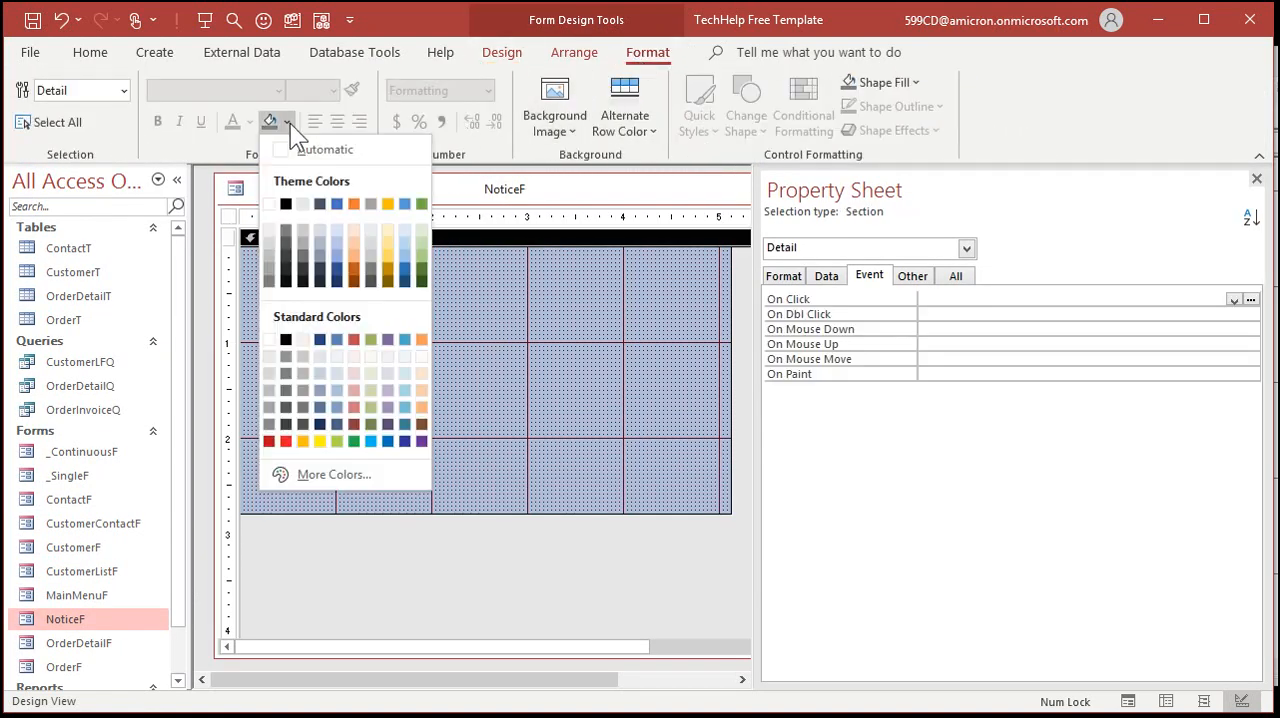
{"action": "left_click", "coordinate": [319, 441]}
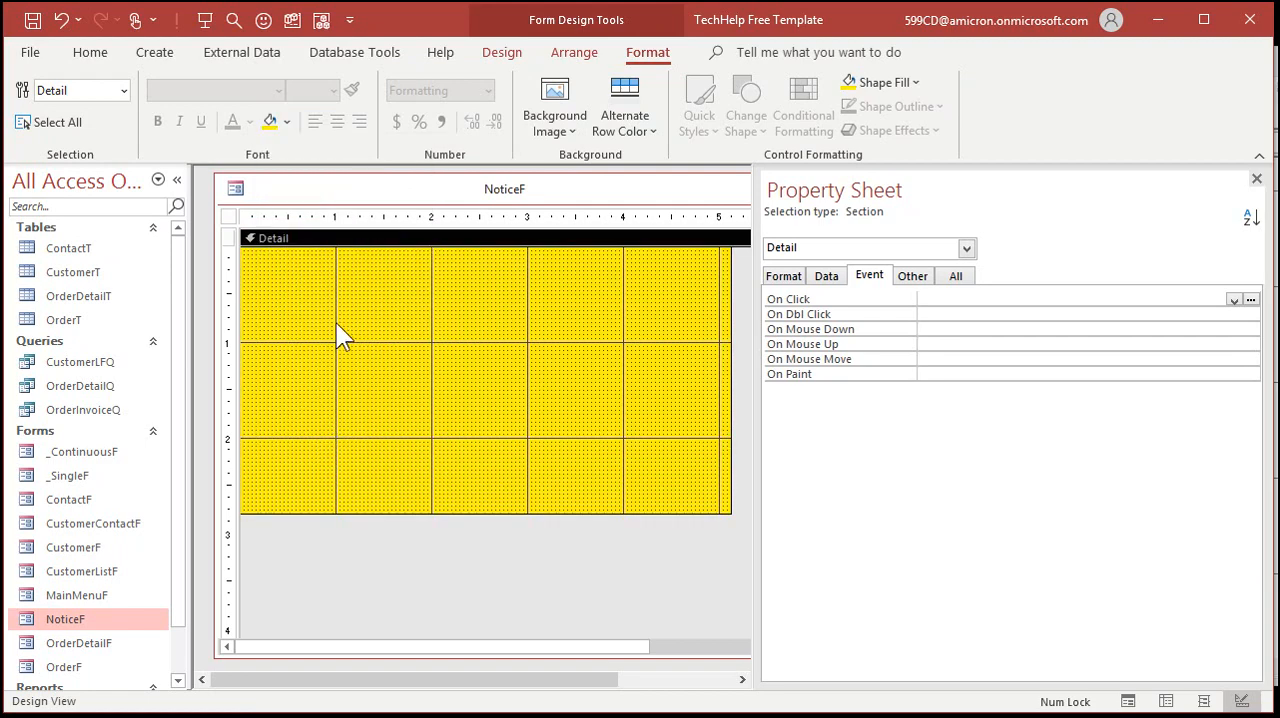
{"action": "left_click", "coordinate": [287, 121]}
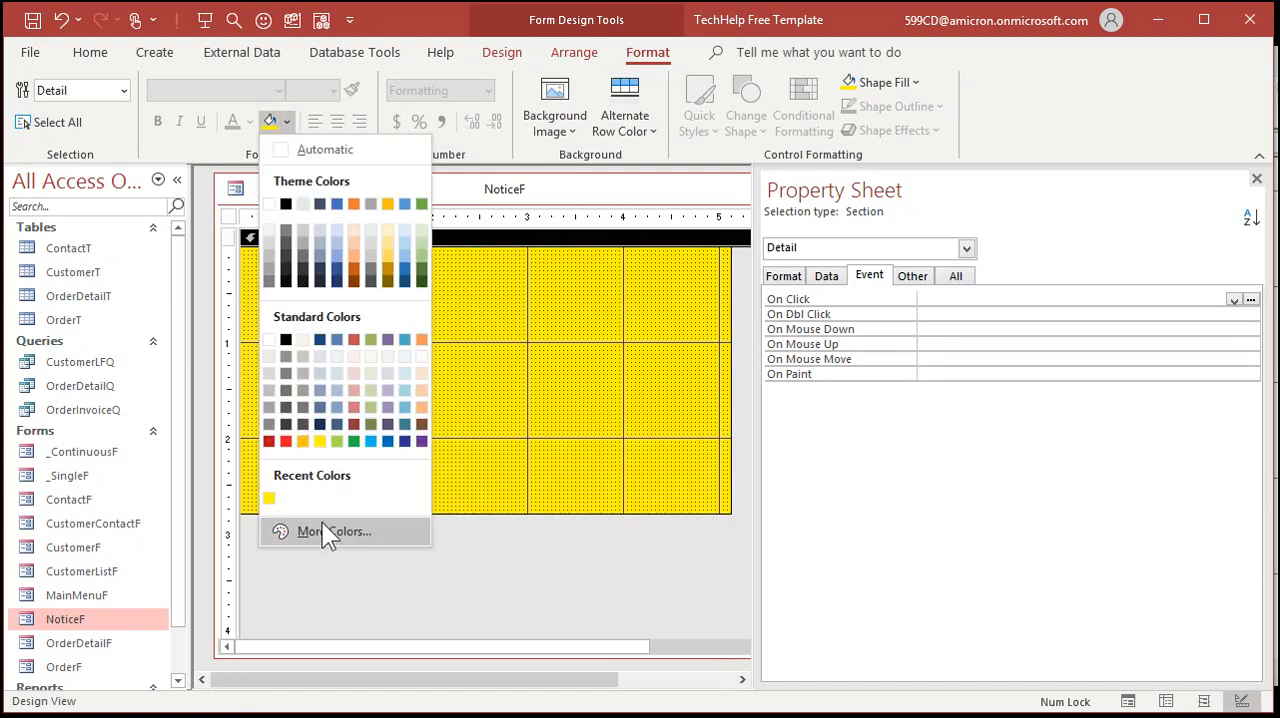
{"action": "left_click", "coordinate": [335, 531]}
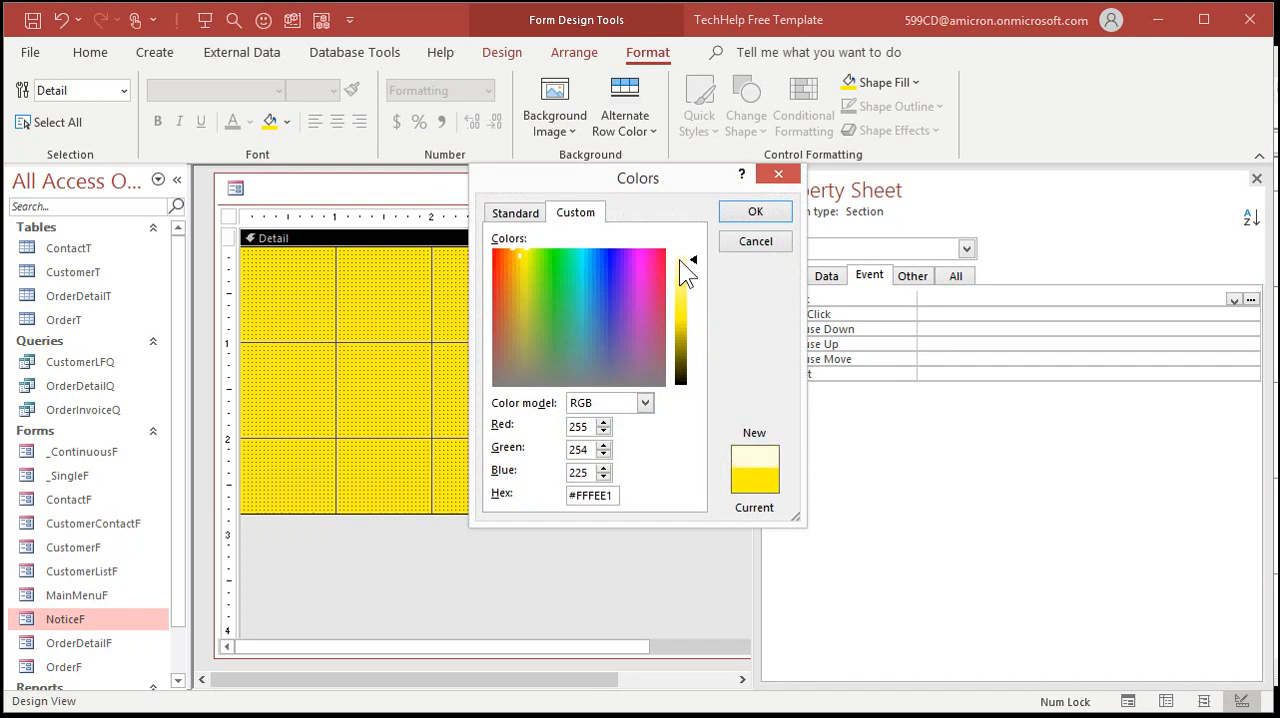
{"action": "left_click", "coordinate": [755, 211]}
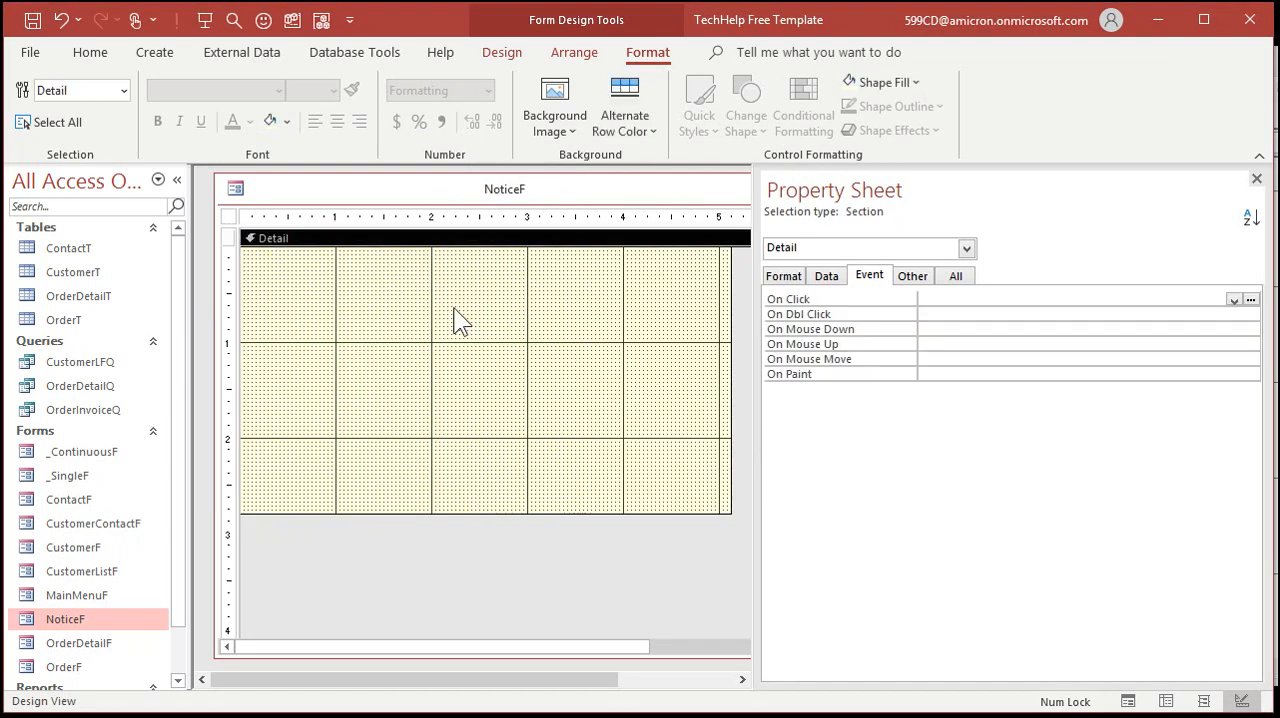
- Add a red 'Notice!' heading label near the top of NoticeF
{"action": "left_click", "coordinate": [502, 52]}
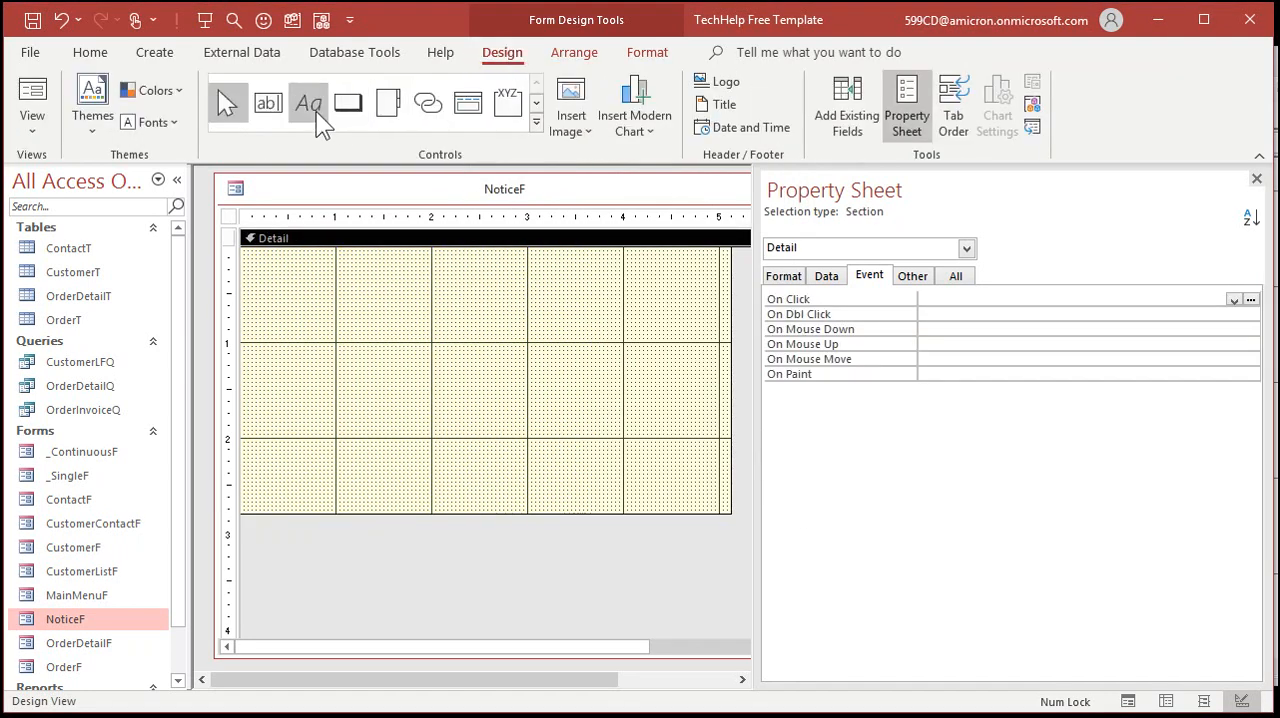
{"action": "left_click_drag", "start_coordinate": [265, 265], "coordinate": [580, 325]}
{"action": "type", "text": "Notice!"}
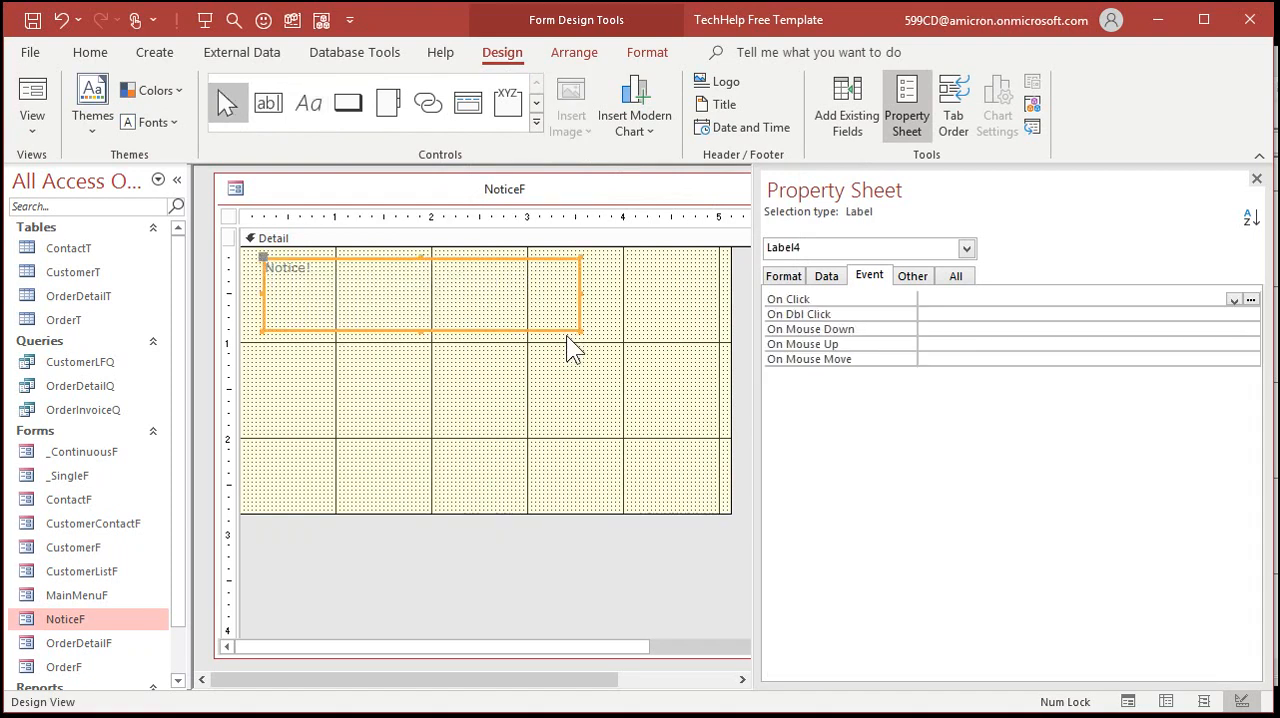
{"action": "left_click", "coordinate": [647, 52]}
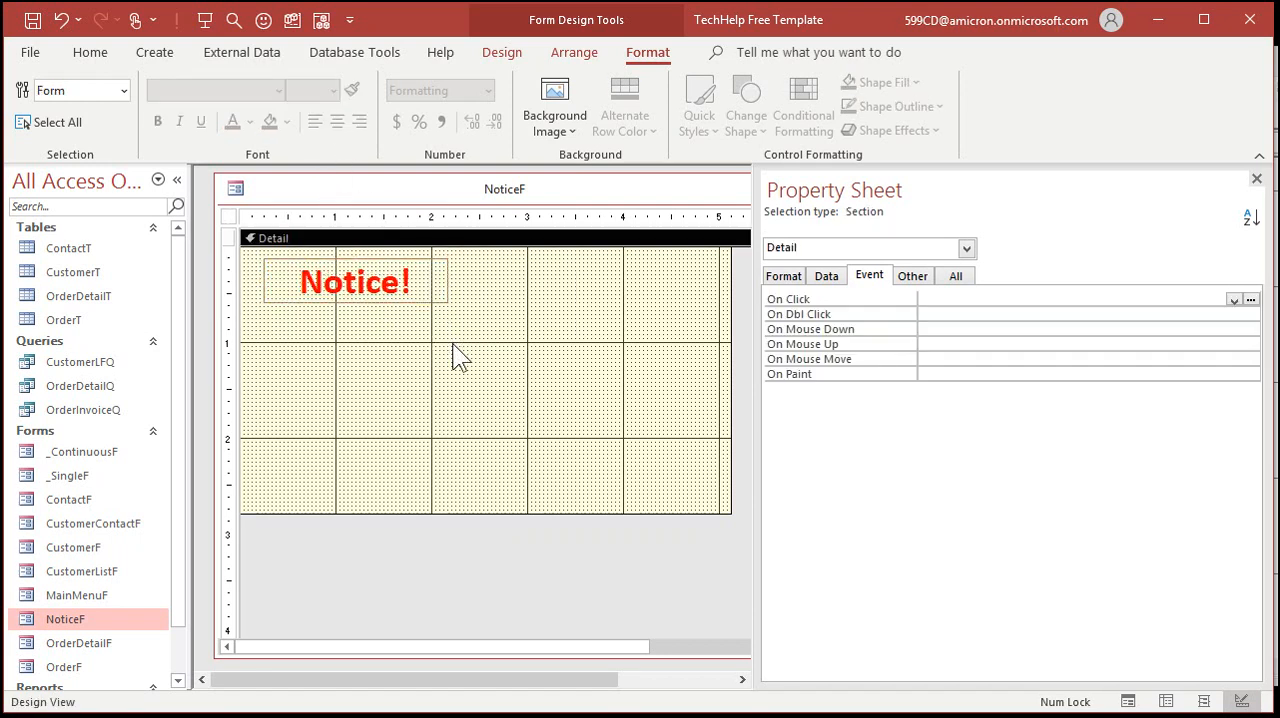
- Add a 'There are customers to follow up with!' label sized to fit, then close
{"action": "left_click", "coordinate": [502, 52]}
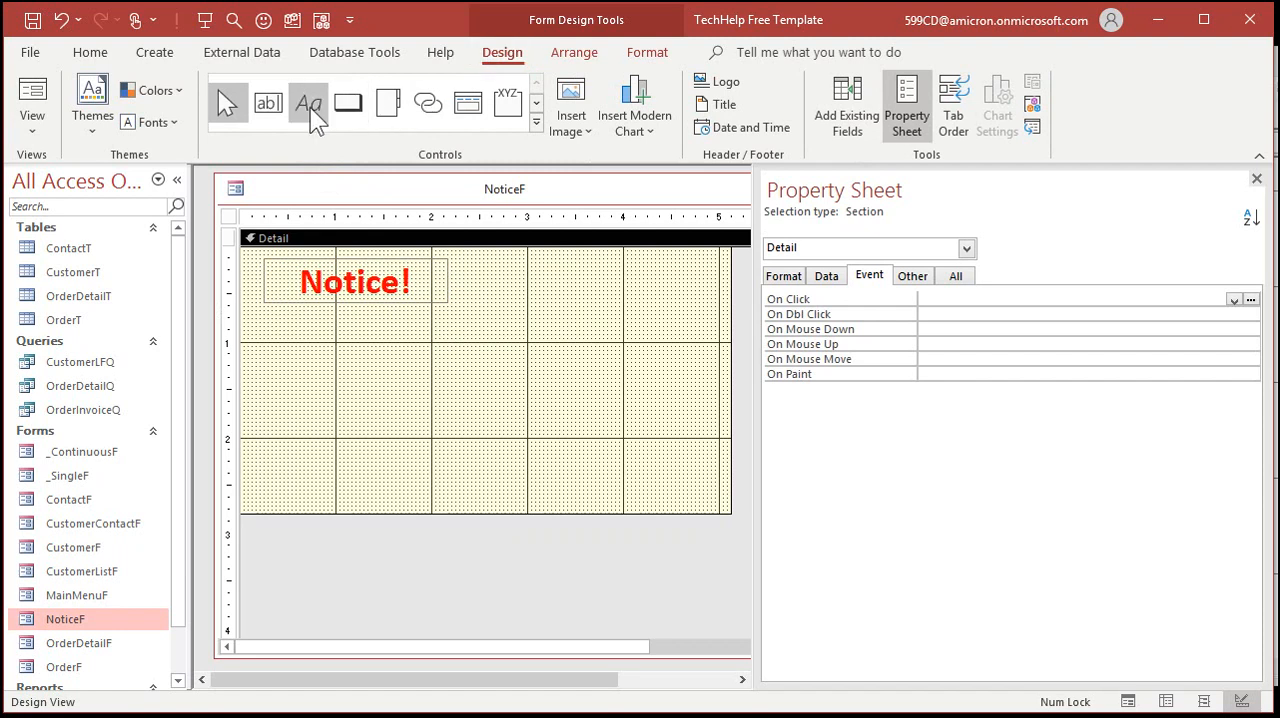
{"action": "left_click_drag", "start_coordinate": [267, 312], "coordinate": [447, 425]}
{"action": "type", "text": "T"}
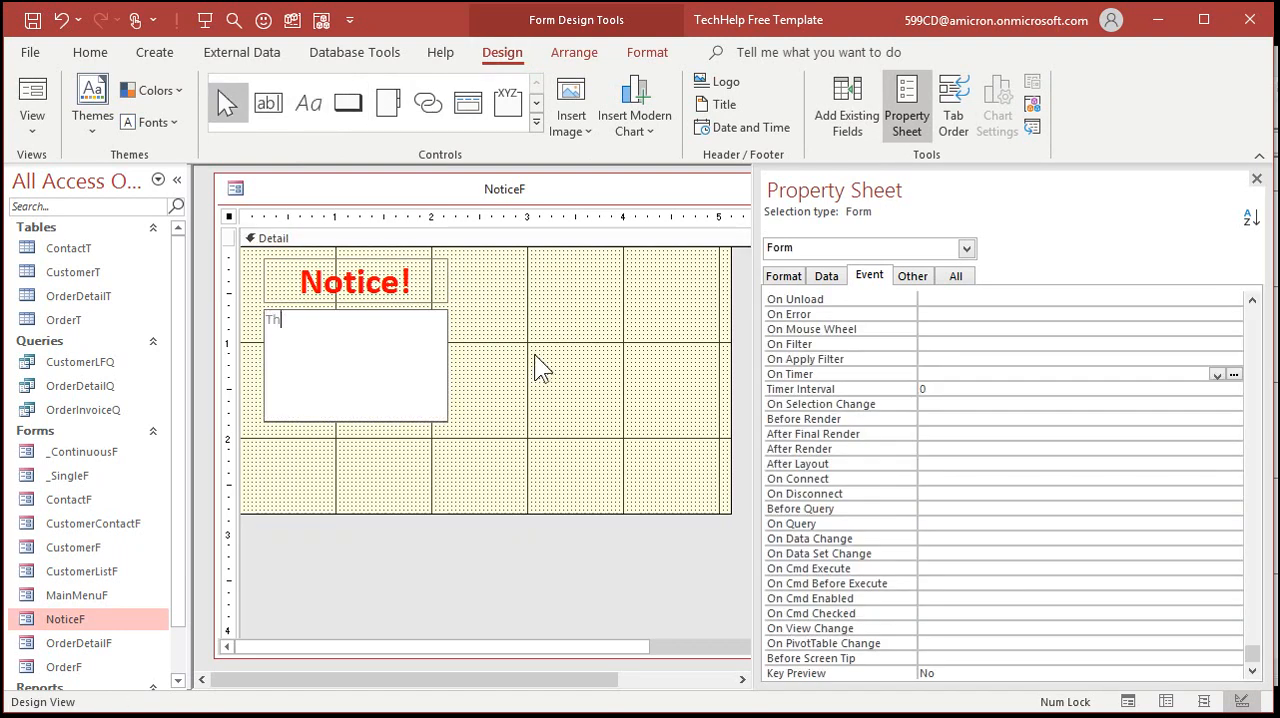
{"action": "type", "text": "here are customers to follow up with!"}
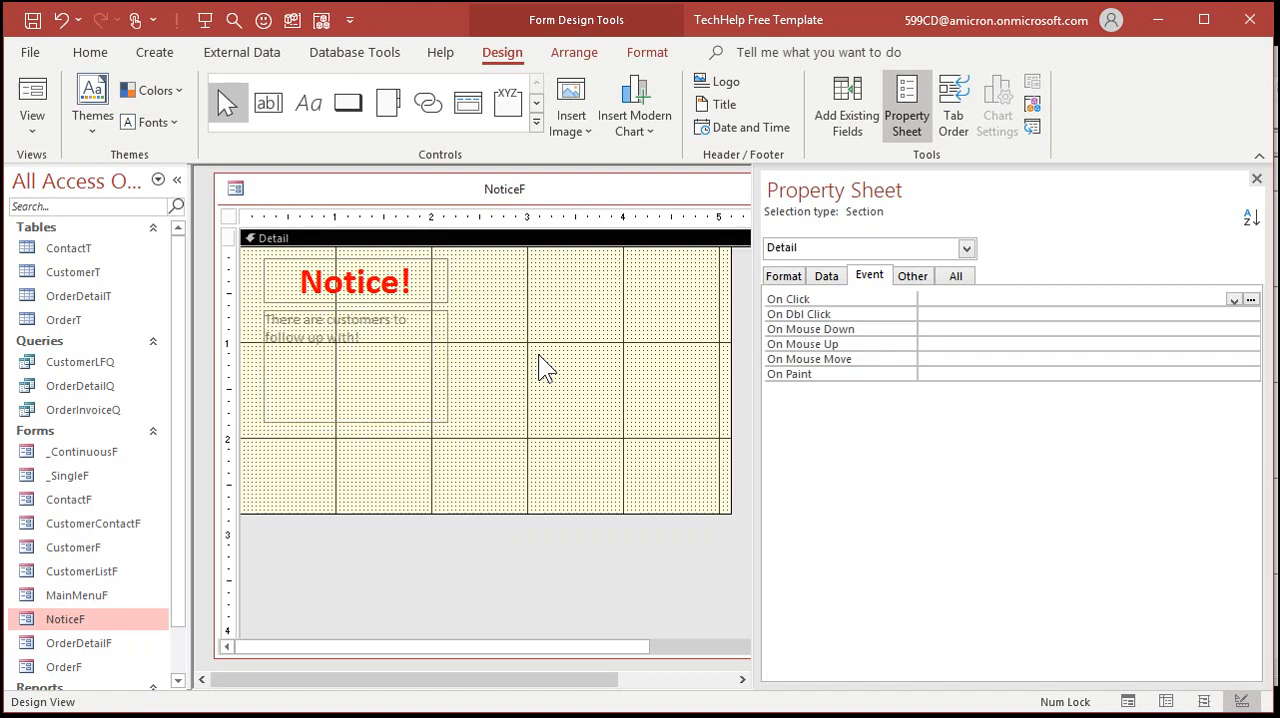
{"action": "left_click", "coordinate": [340, 327]}
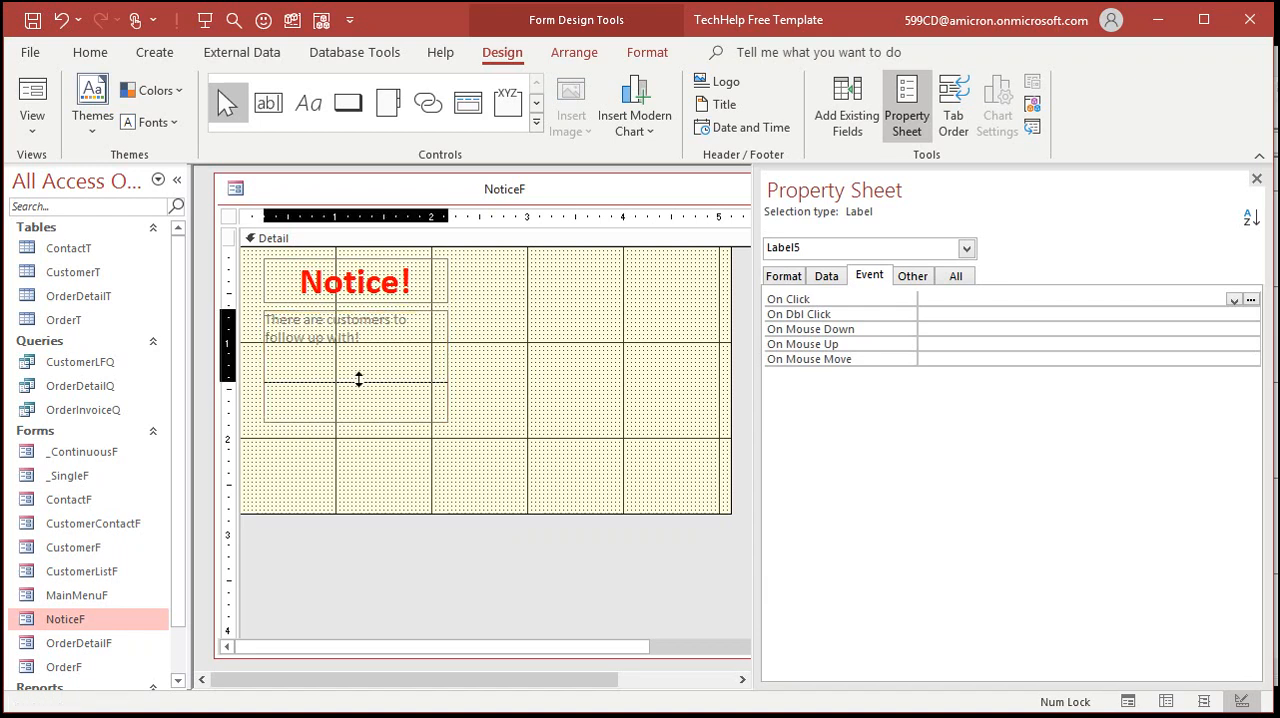
{"action": "left_click", "coordinate": [355, 327]}
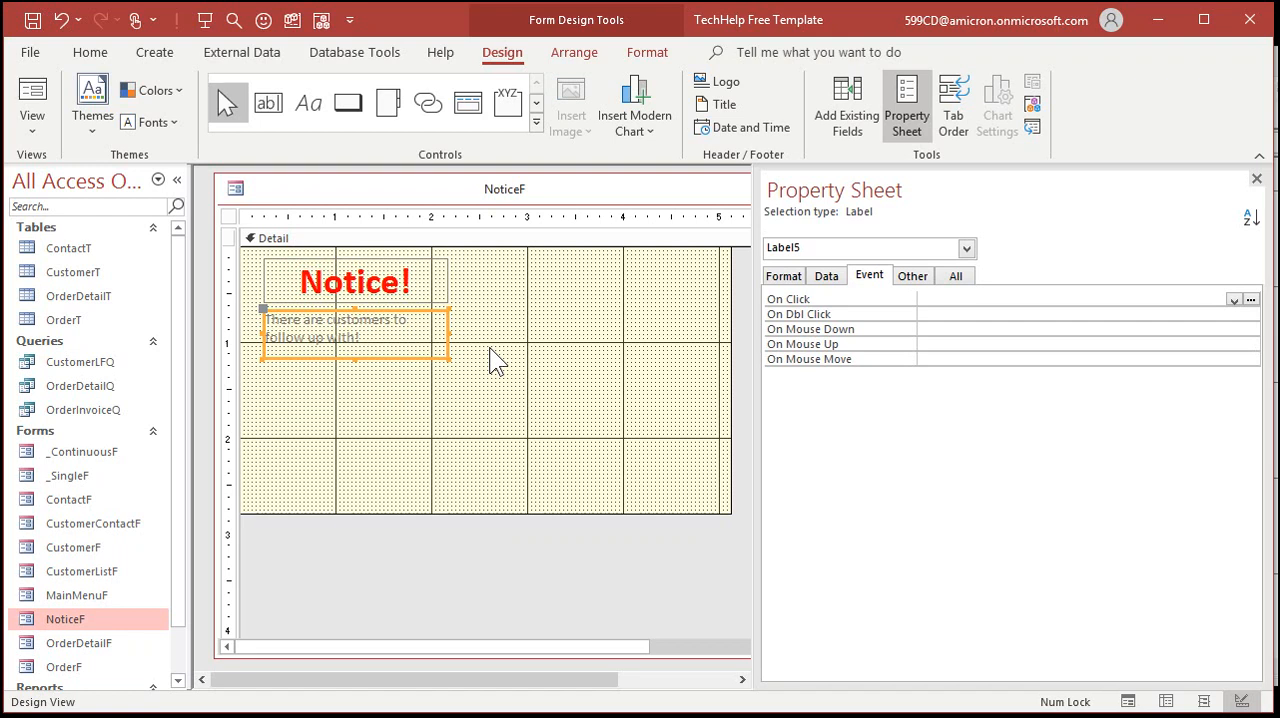
{"action": "mouse_move", "coordinate": [647, 52]}
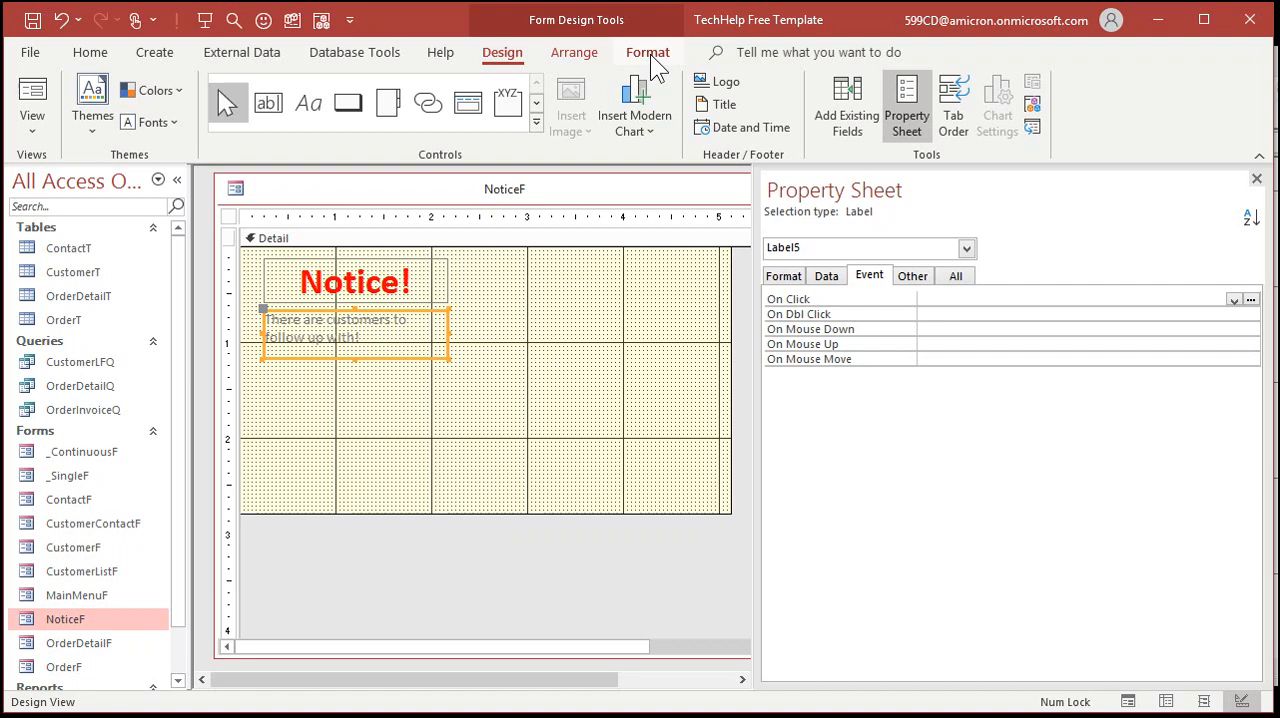
{"action": "left_click", "coordinate": [250, 121]}
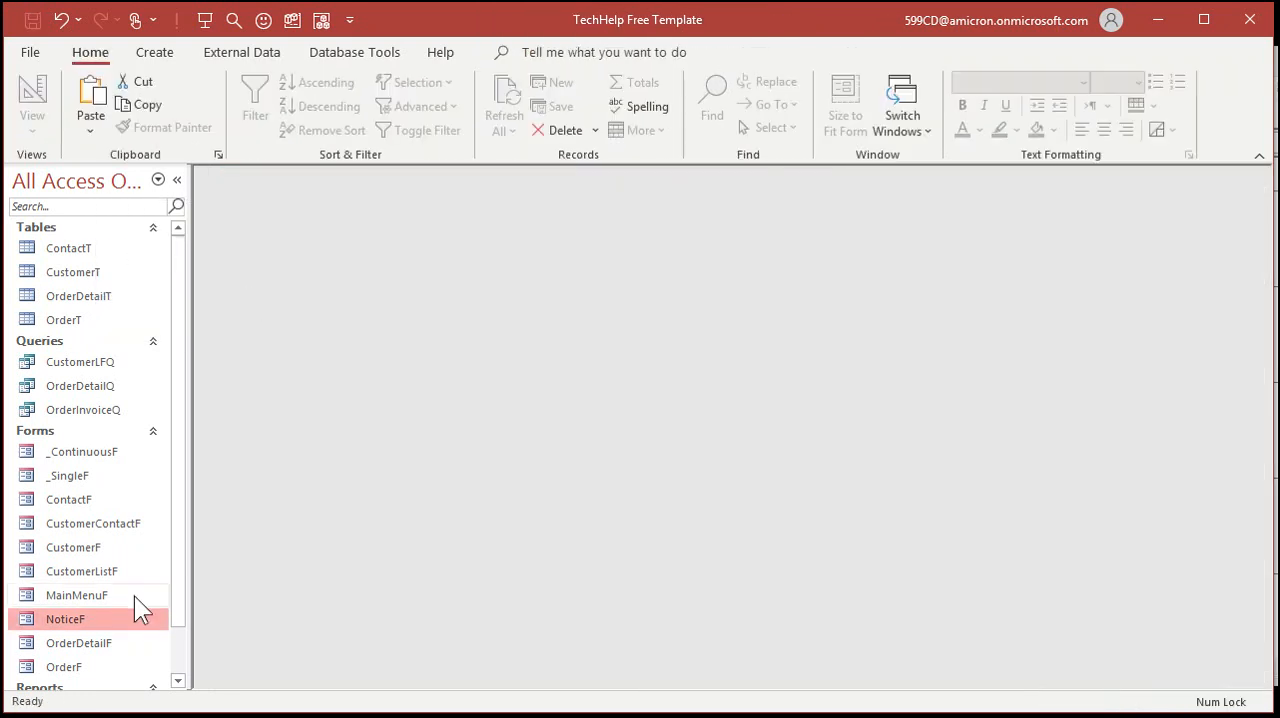
- Set NoticeF's Scroll Bars to Neither, preview it in Form View, and close it
{"action": "double_click", "coordinate": [65, 618]}
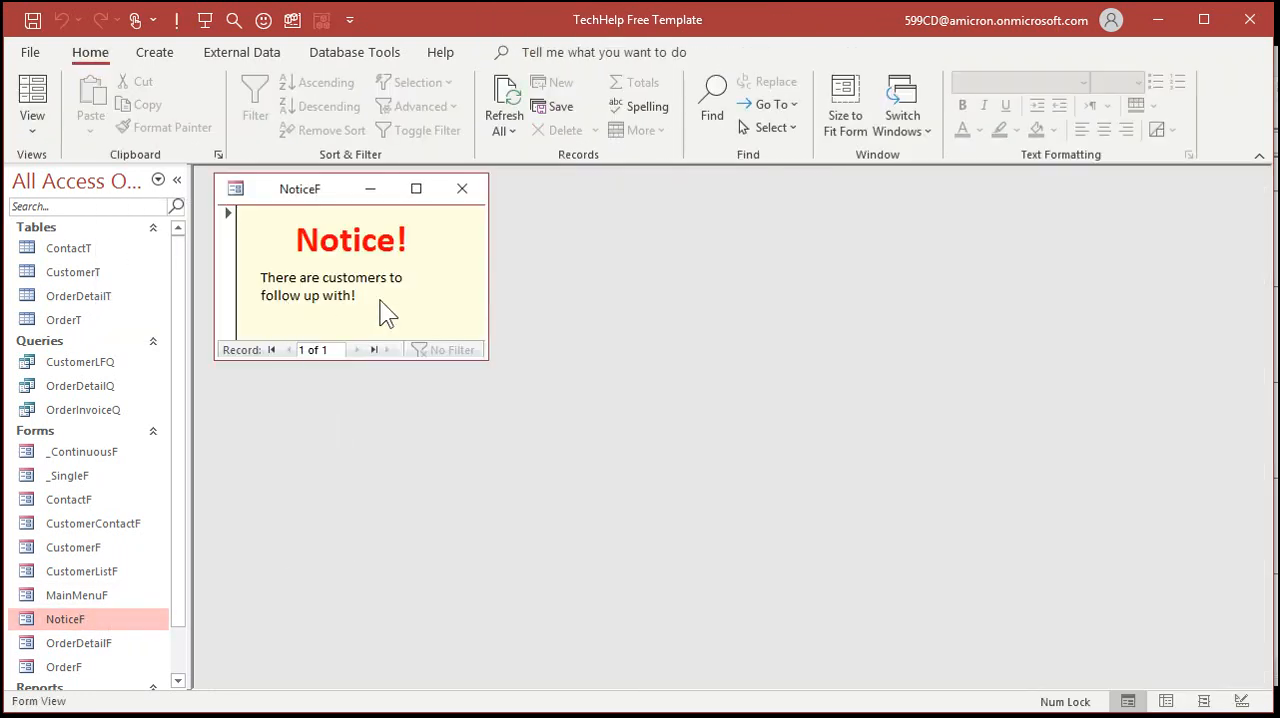
{"action": "mouse_move", "coordinate": [390, 328]}
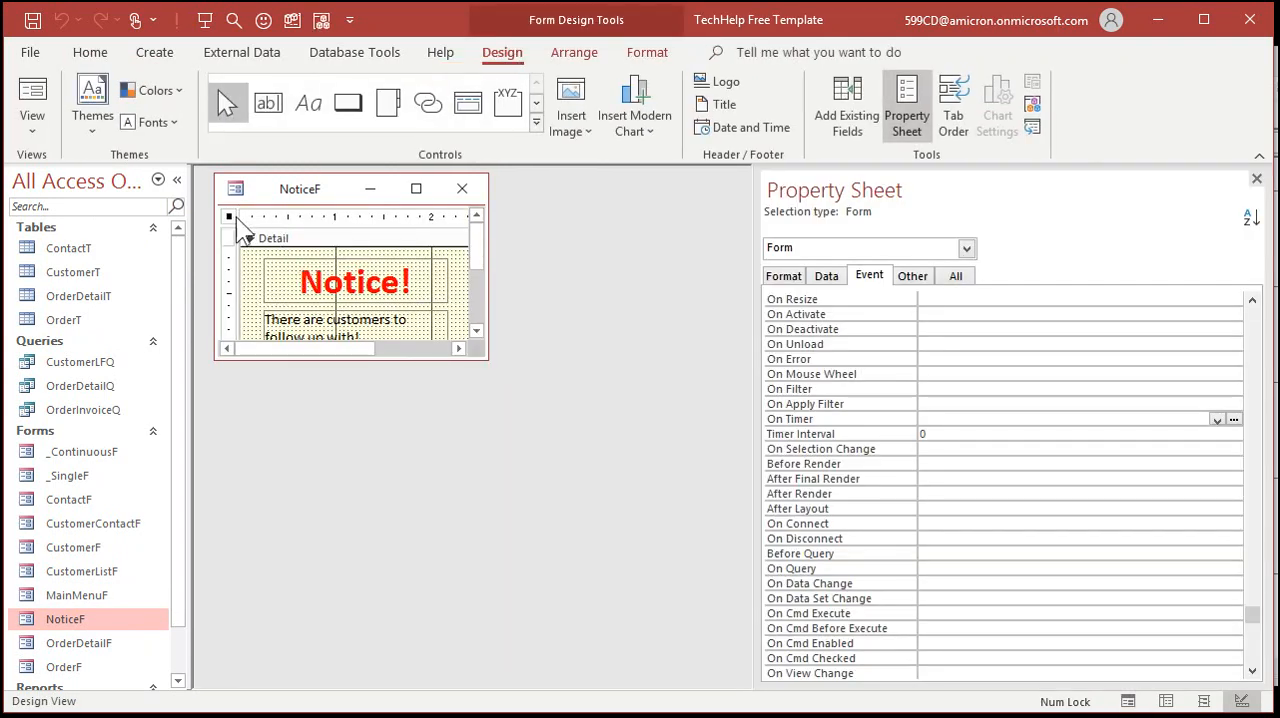
{"action": "scroll", "scroll_direction": "down", "scroll_amount": 3}
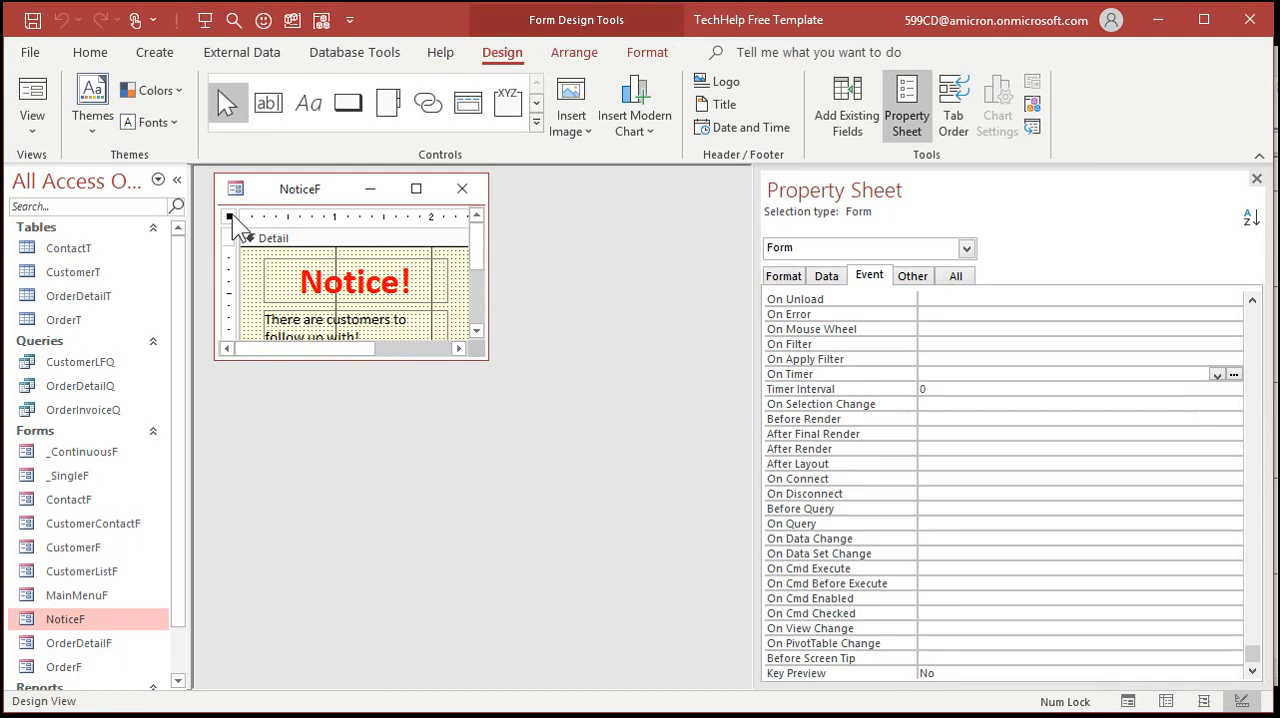
{"action": "mouse_move", "coordinate": [638, 307]}
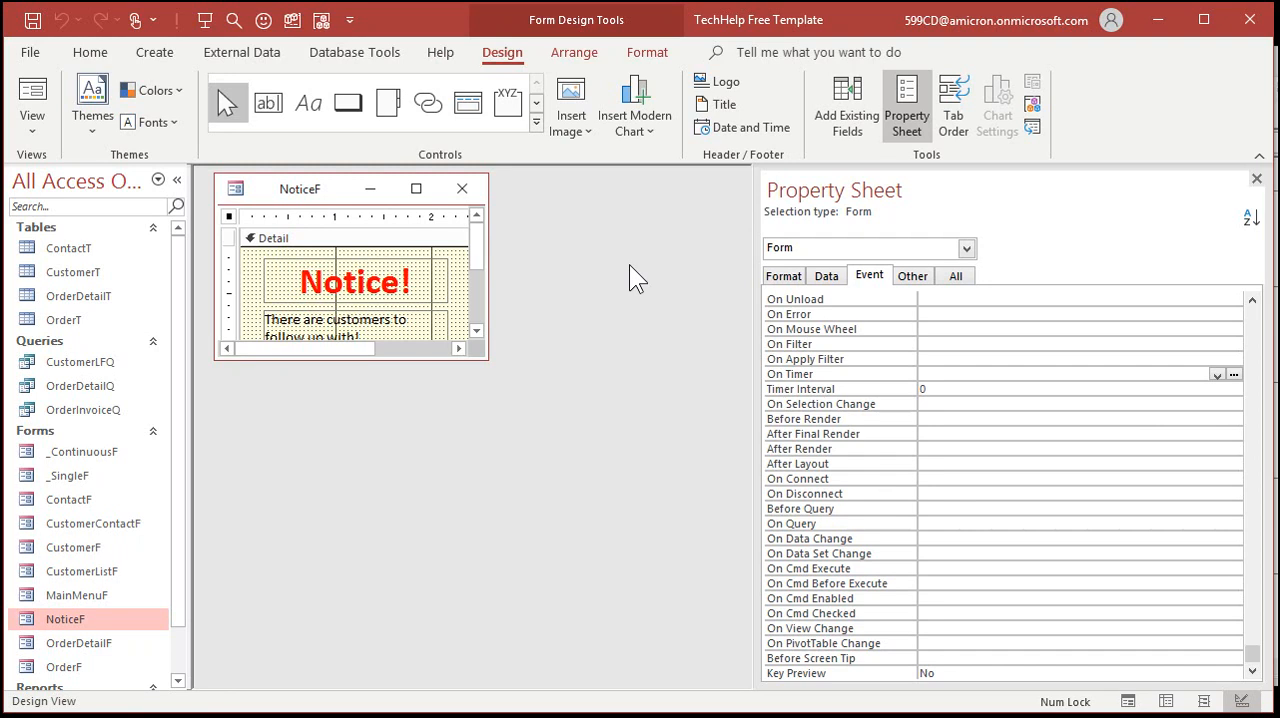
{"action": "scroll", "scroll_direction": "up", "scroll_amount": 3}
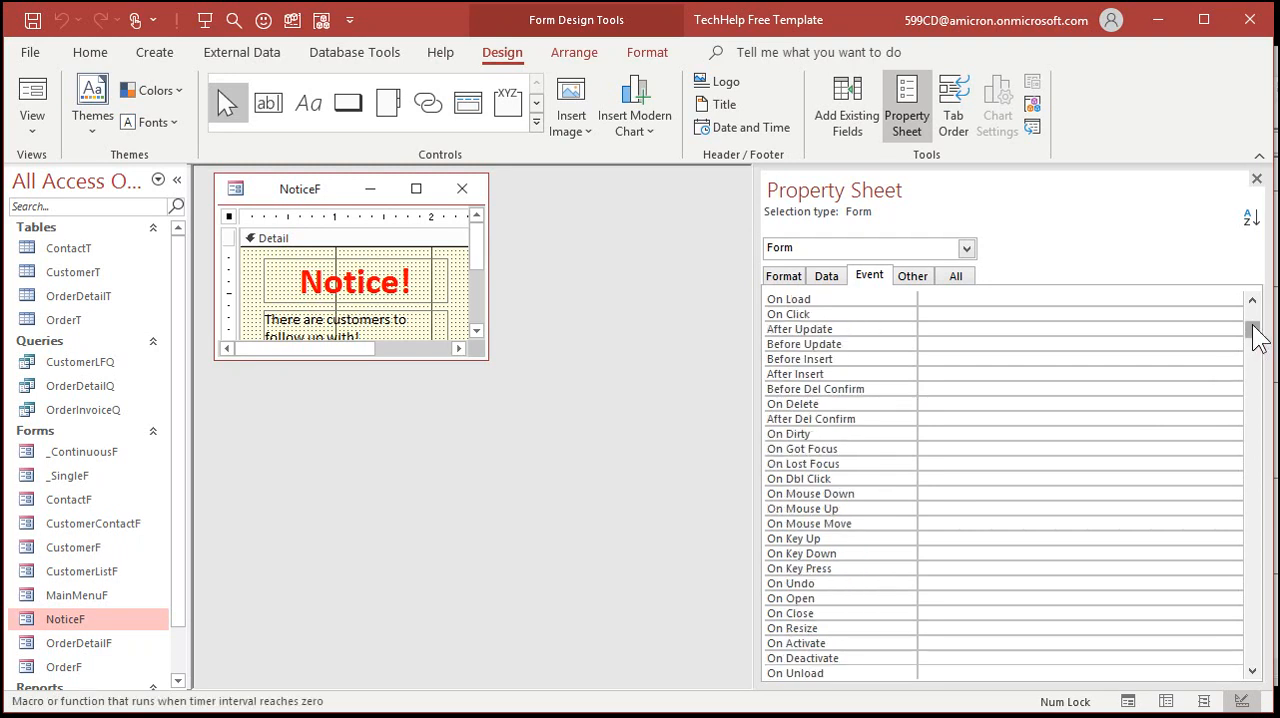
{"action": "scroll", "scroll_direction": "up", "scroll_amount": 3}
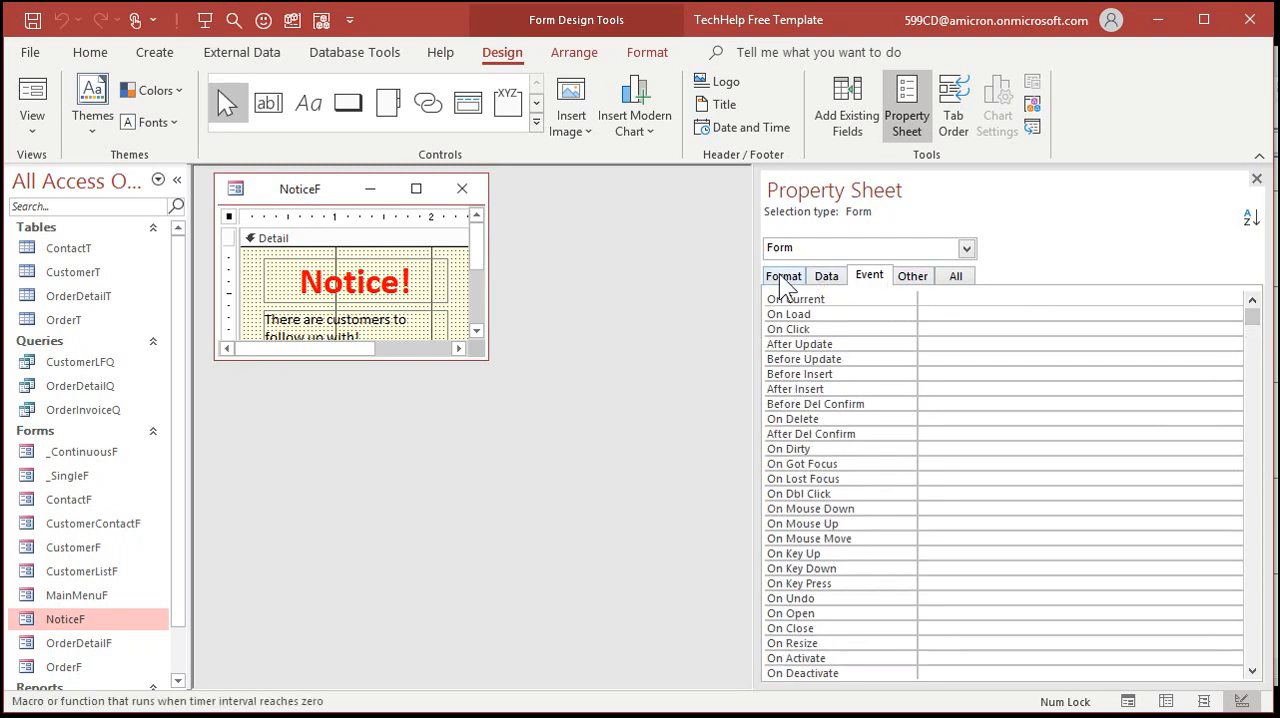
{"action": "left_click", "coordinate": [783, 275]}
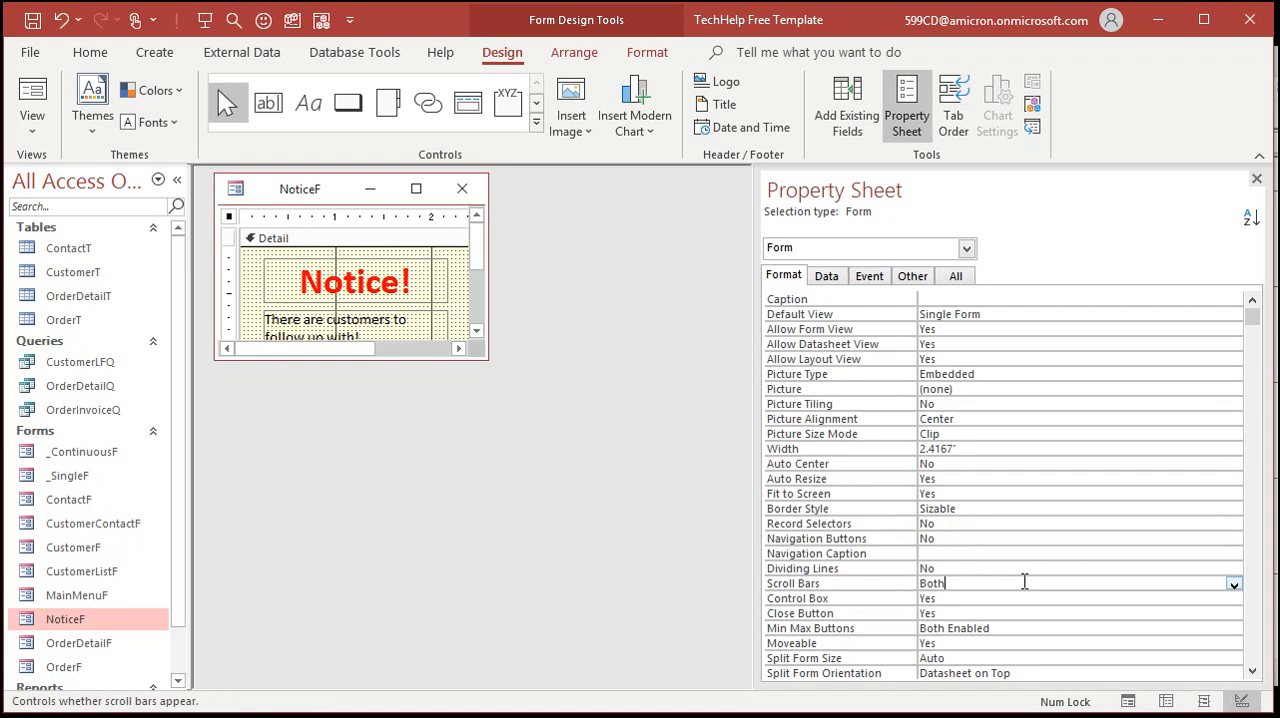
{"action": "left_click", "coordinate": [1233, 583]}
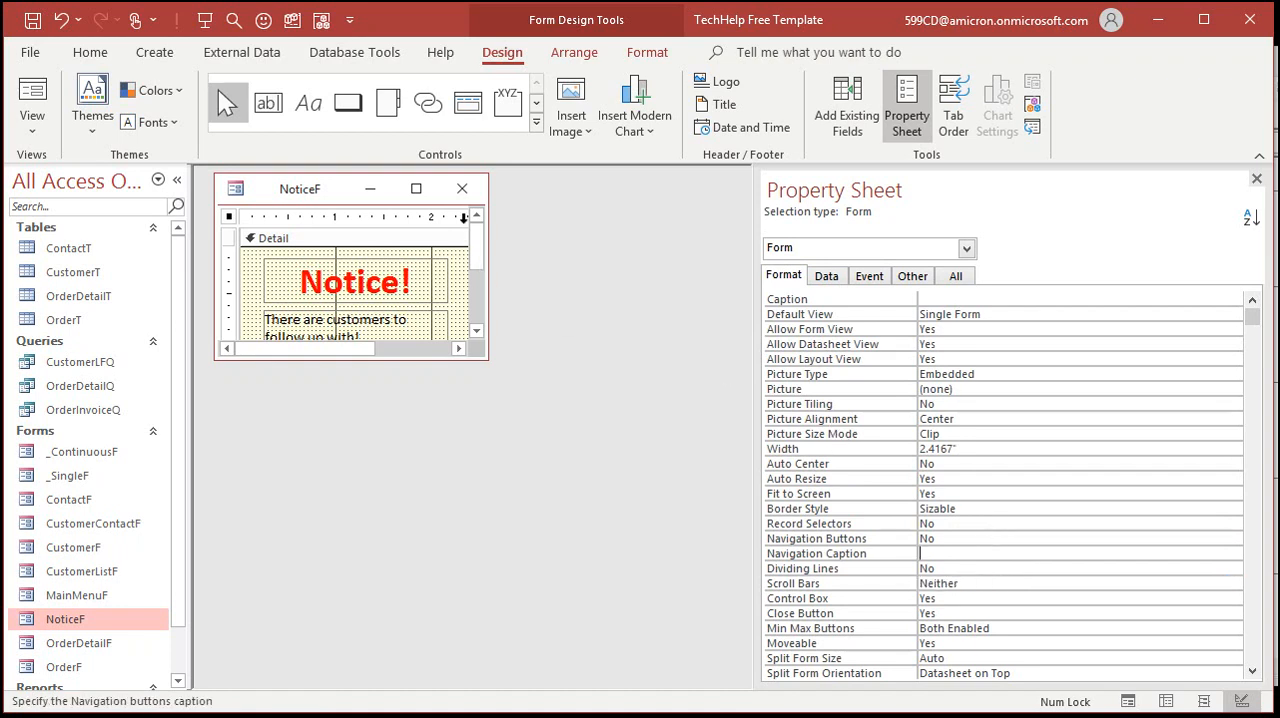
{"action": "left_click", "coordinate": [32, 95]}
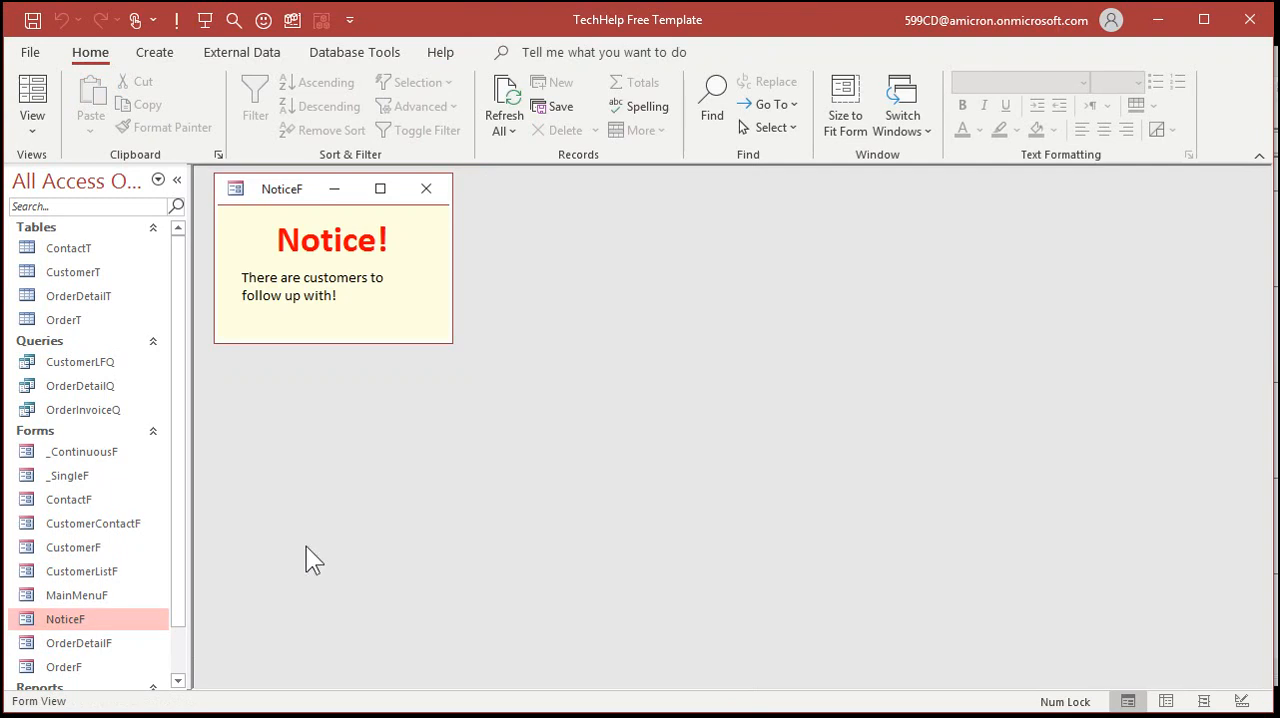
{"action": "mouse_move", "coordinate": [407, 454]}
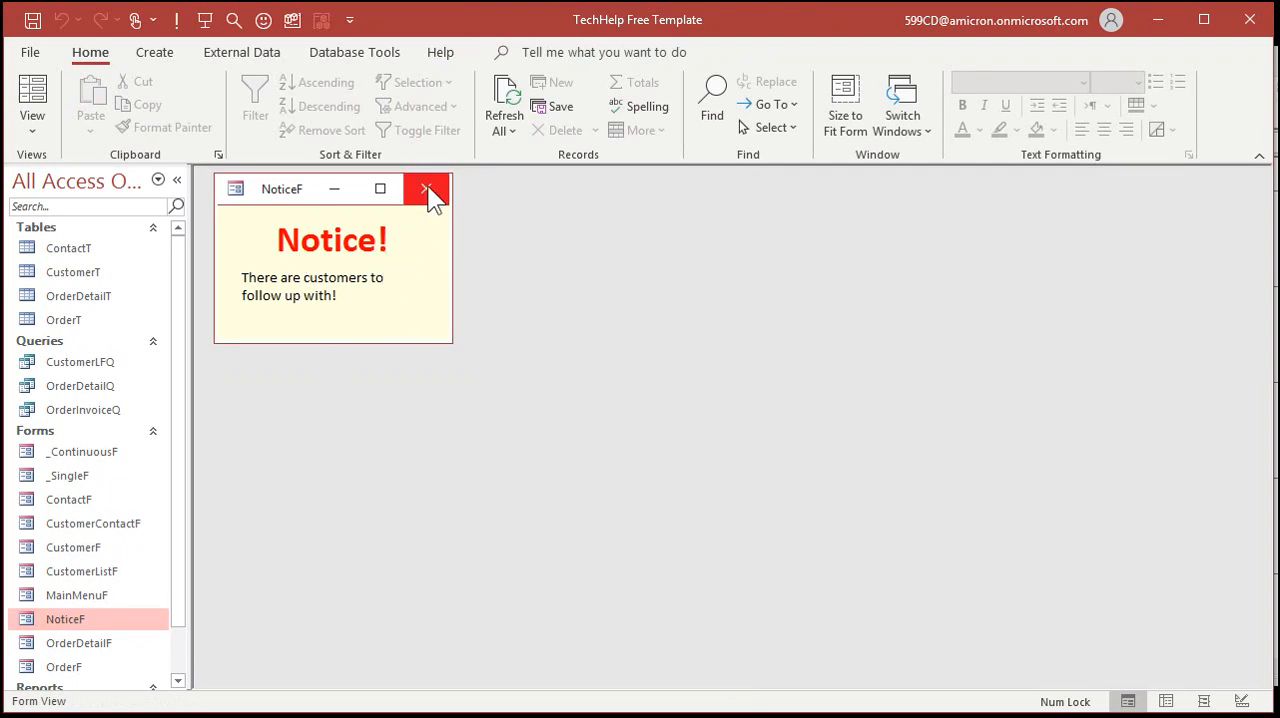
{"action": "left_click", "coordinate": [427, 188]}
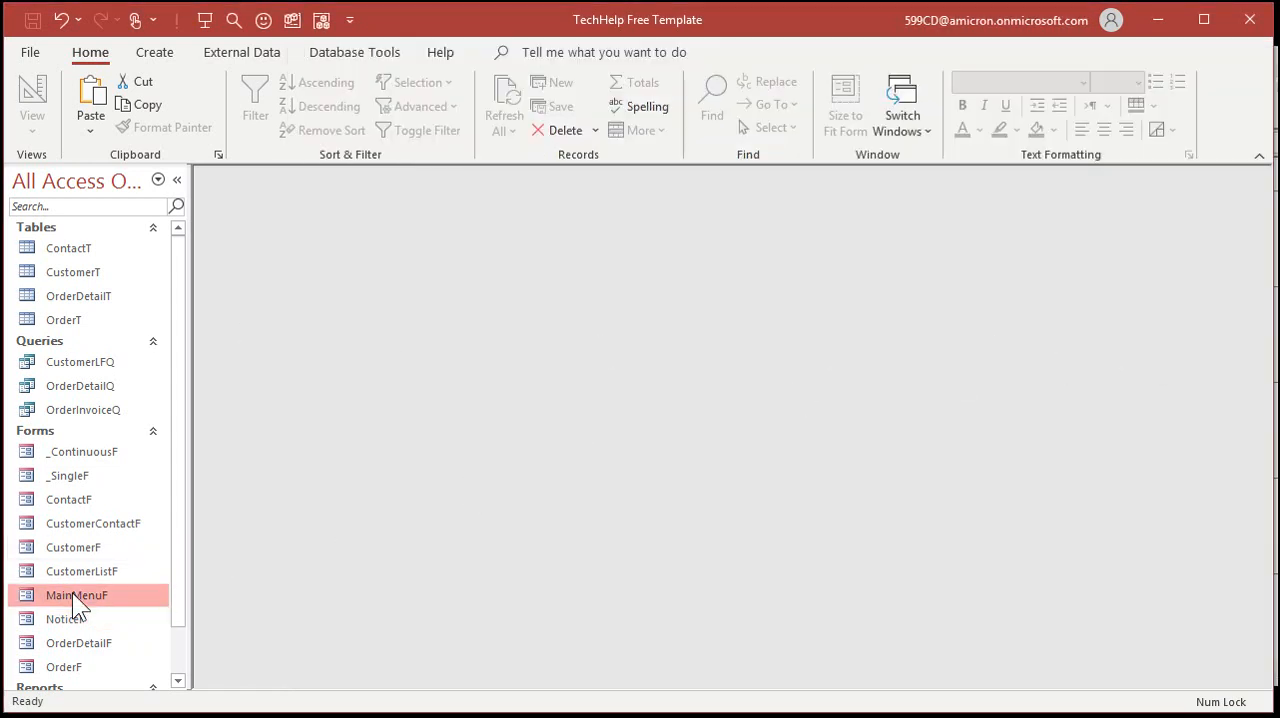
- Open MainMenuF's On Timer code and start replacing MsgBox "Timer!" with DoCmd code
{"action": "double_click", "coordinate": [76, 595]}
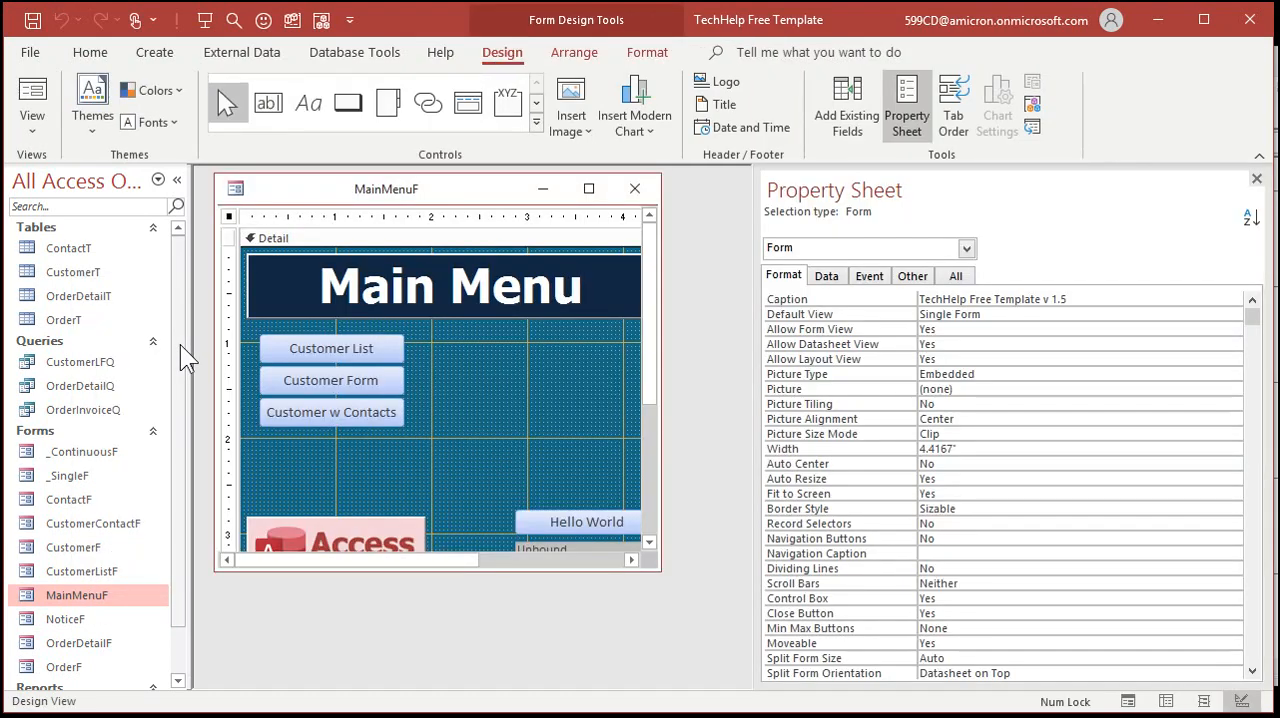
{"action": "left_click", "coordinate": [869, 275]}
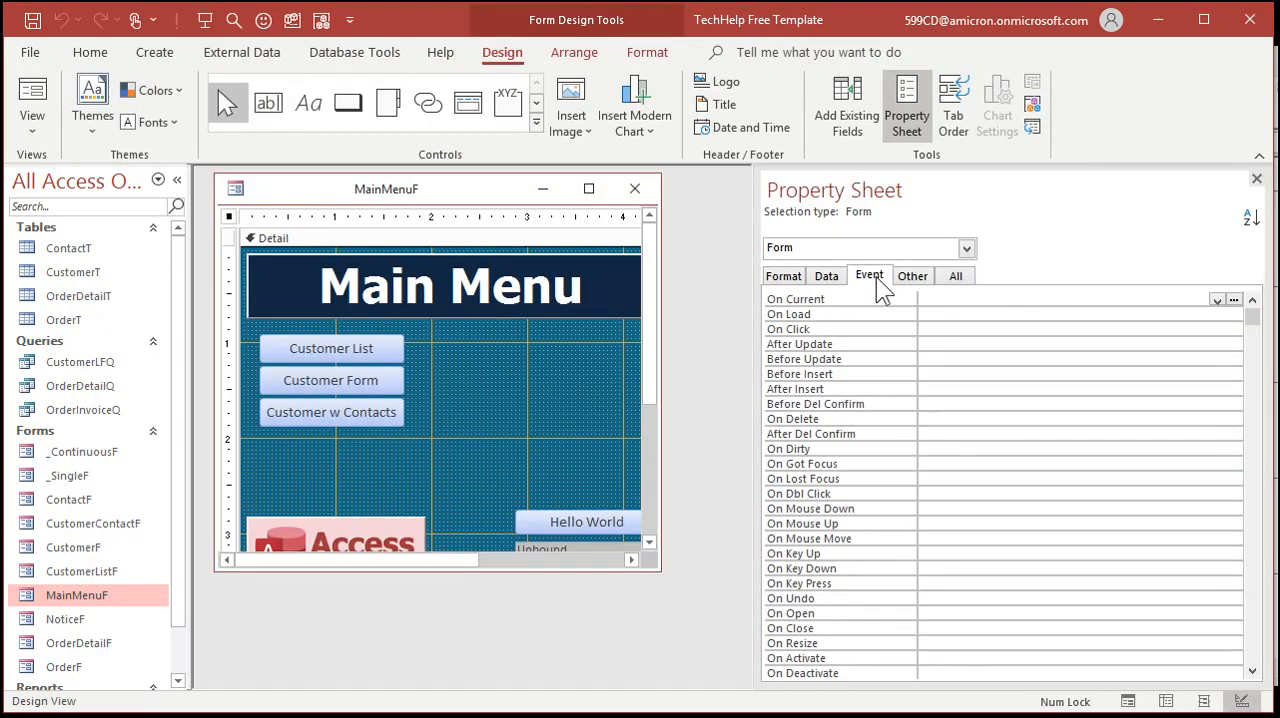
{"action": "scroll", "scroll_direction": "down", "scroll_amount": 3}
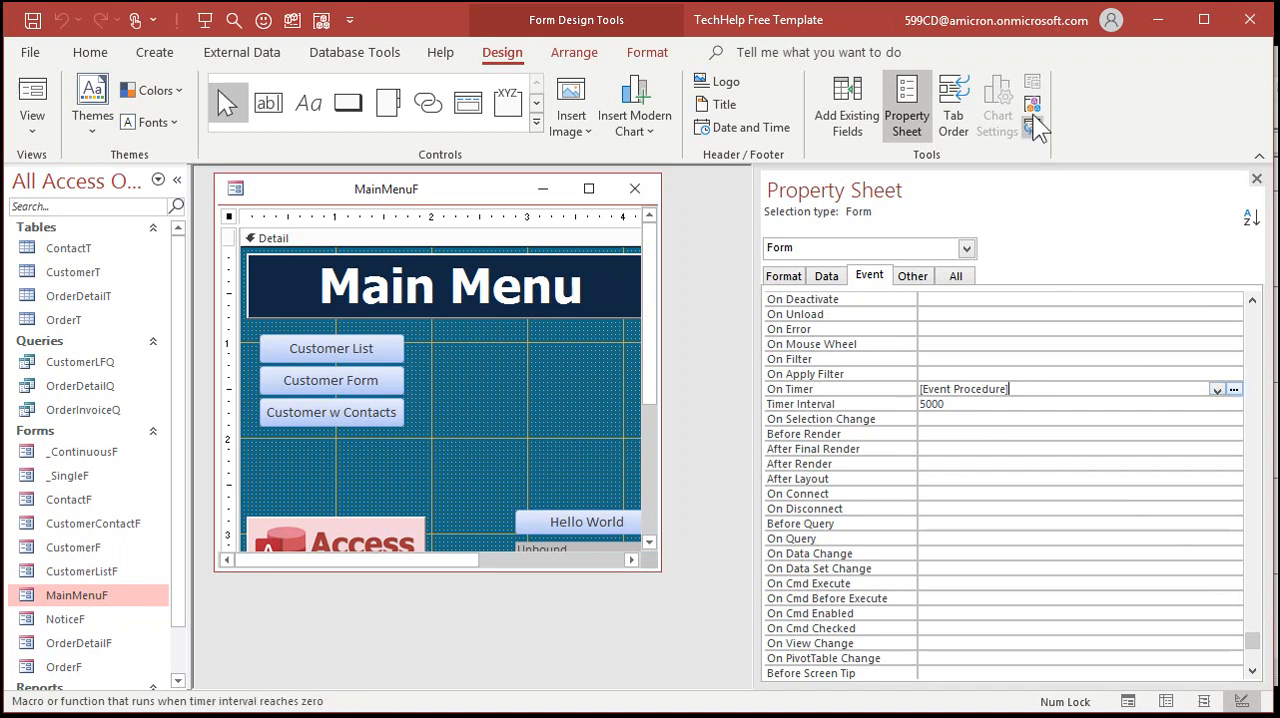
{"action": "left_click", "coordinate": [1233, 389]}
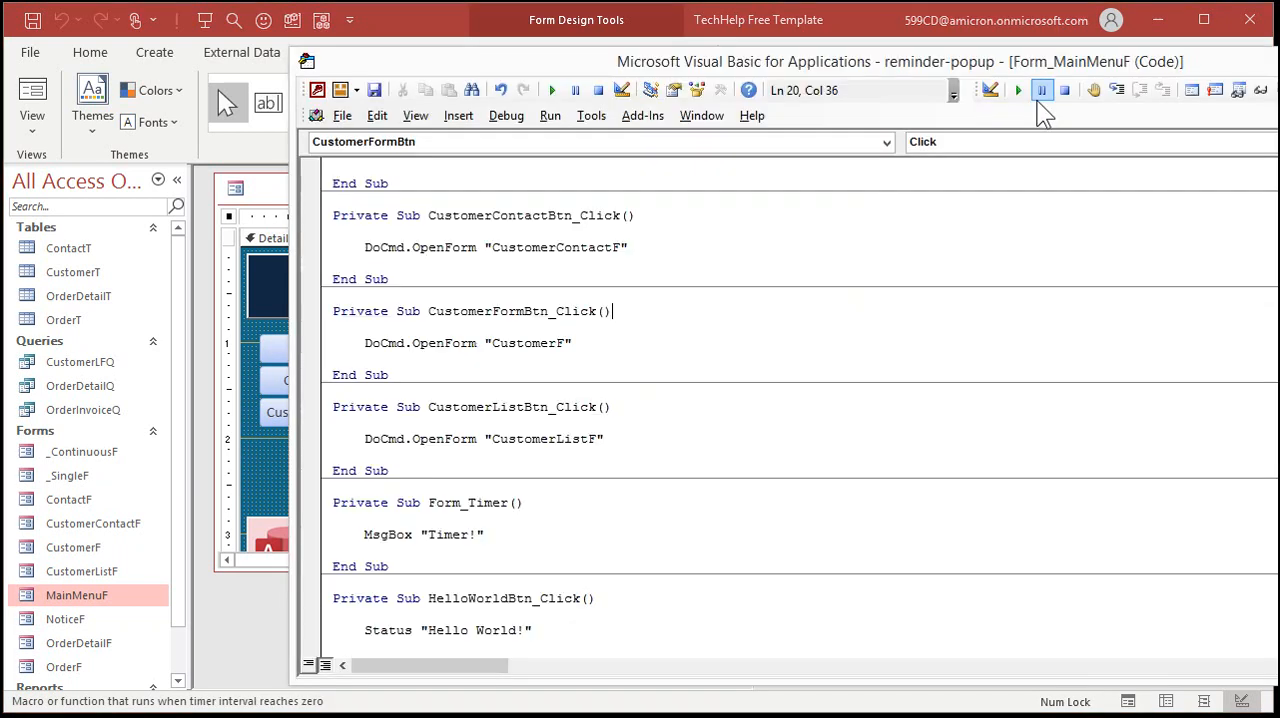
{"action": "left_click", "coordinate": [587, 550]}
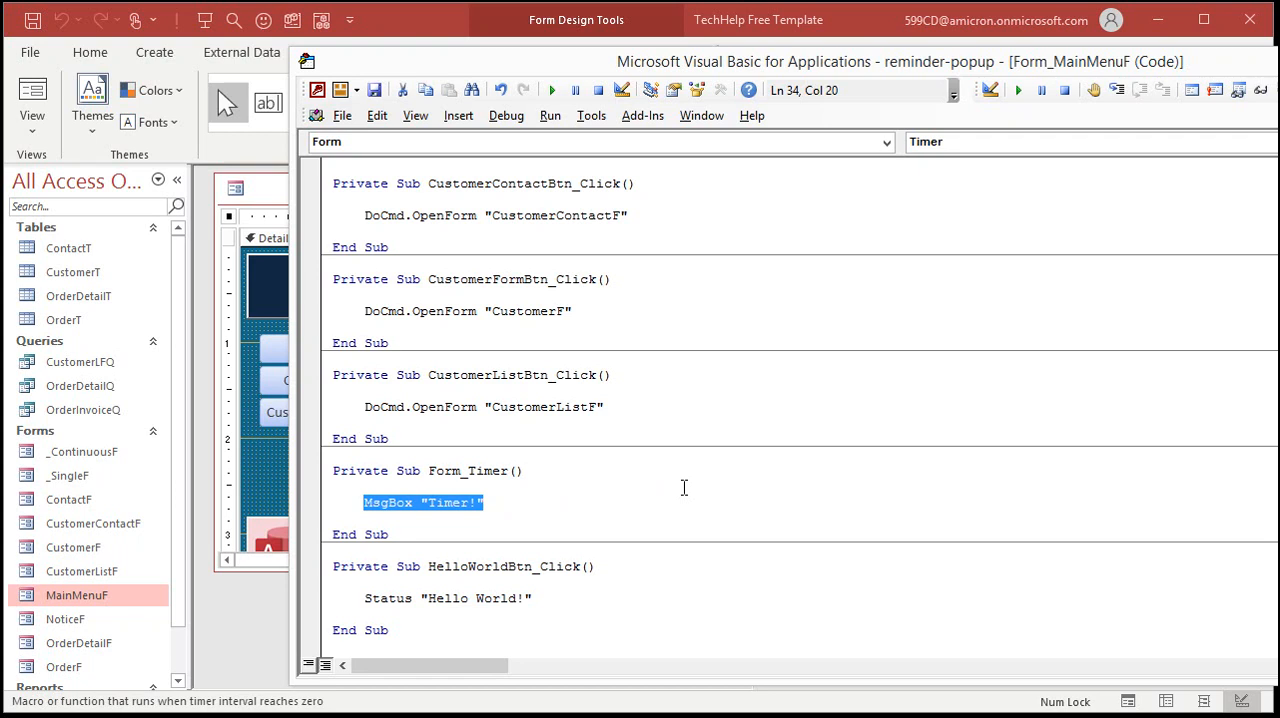
{"action": "type", "text": "doc"}
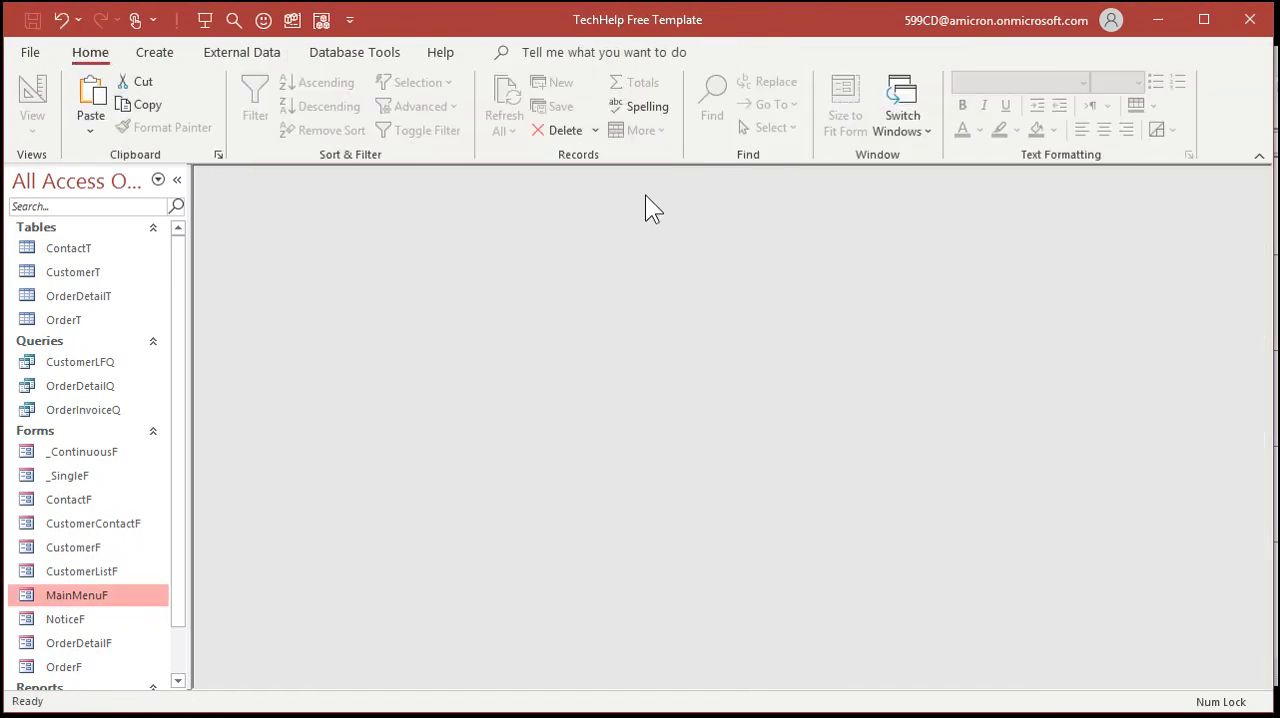
- Run the Main Menu, open the Customers form, and move the NoticeF popup aside
{"action": "double_click", "coordinate": [76, 595]}
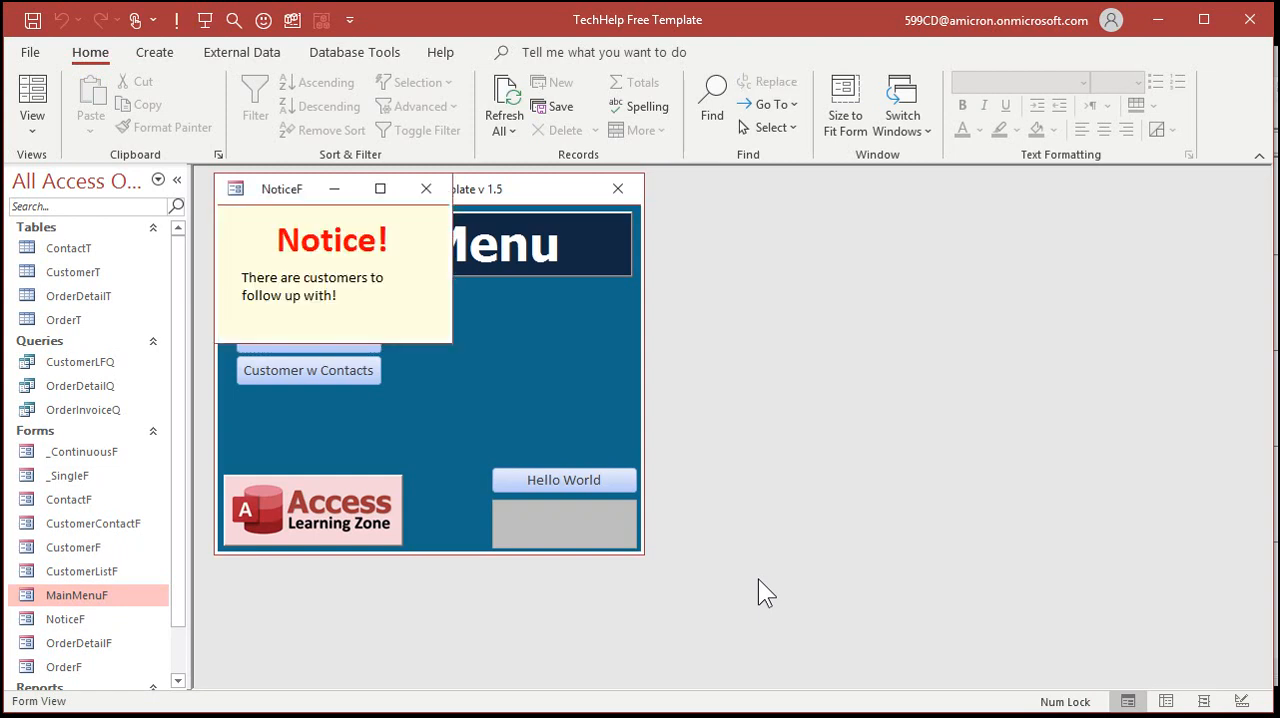
{"action": "left_click", "coordinate": [426, 188]}
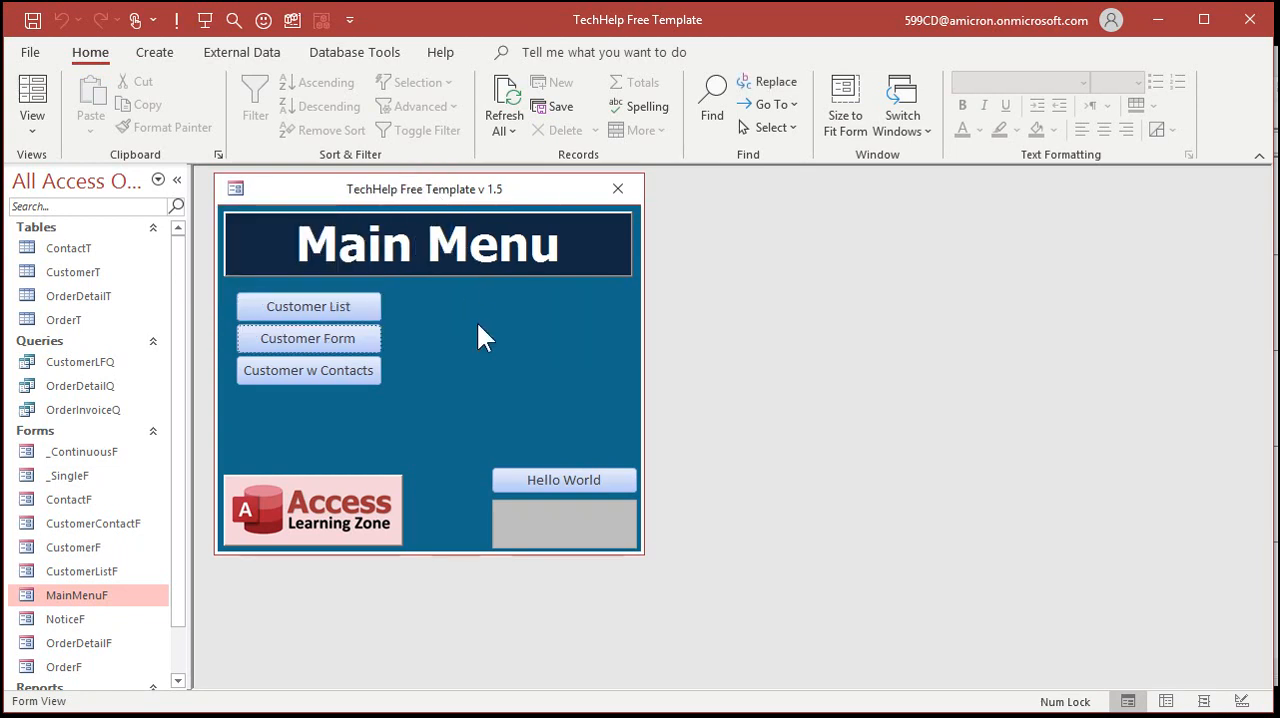
{"action": "left_click", "coordinate": [308, 338]}
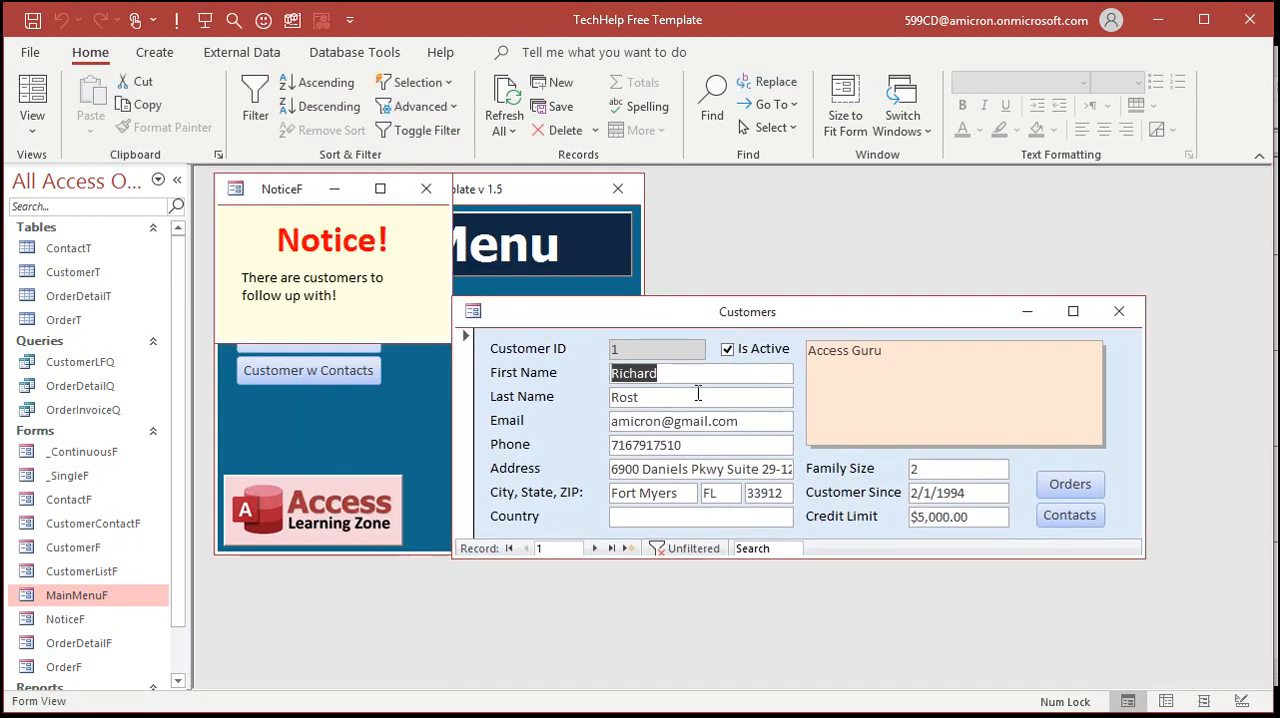
{"action": "left_click", "coordinate": [425, 188]}
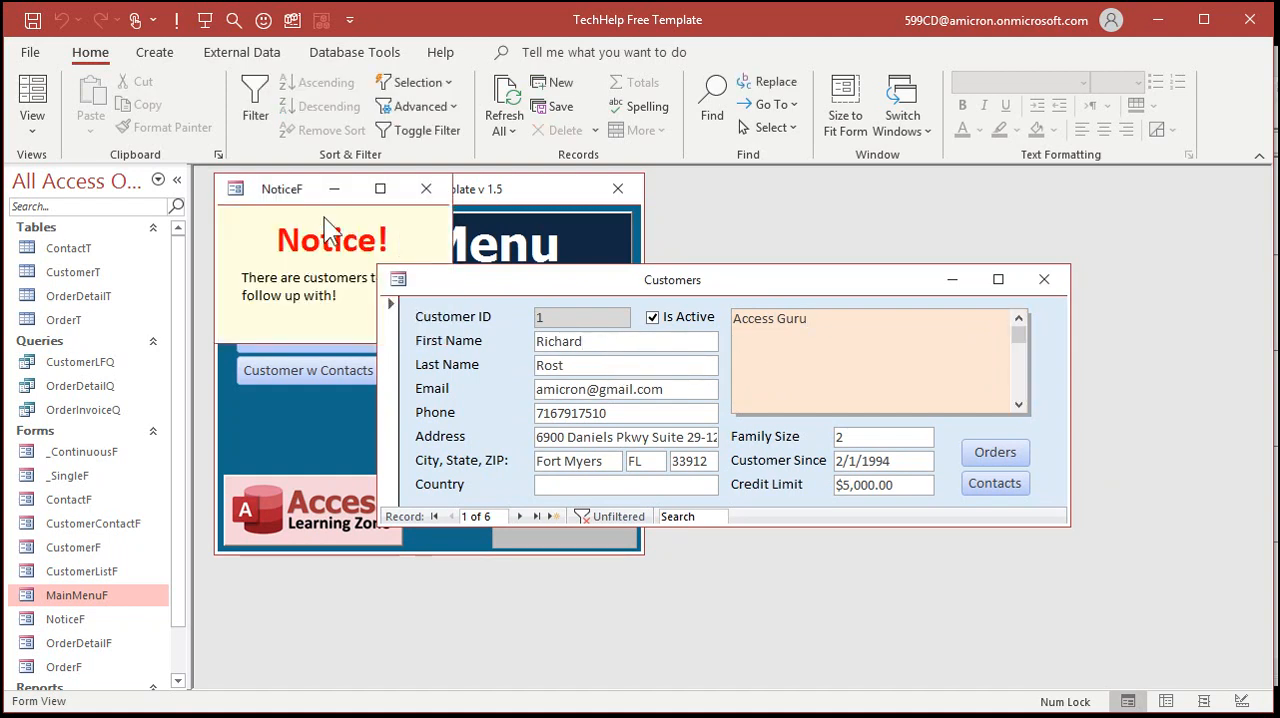
{"action": "left_click_drag", "start_coordinate": [280, 188], "coordinate": [961, 218]}
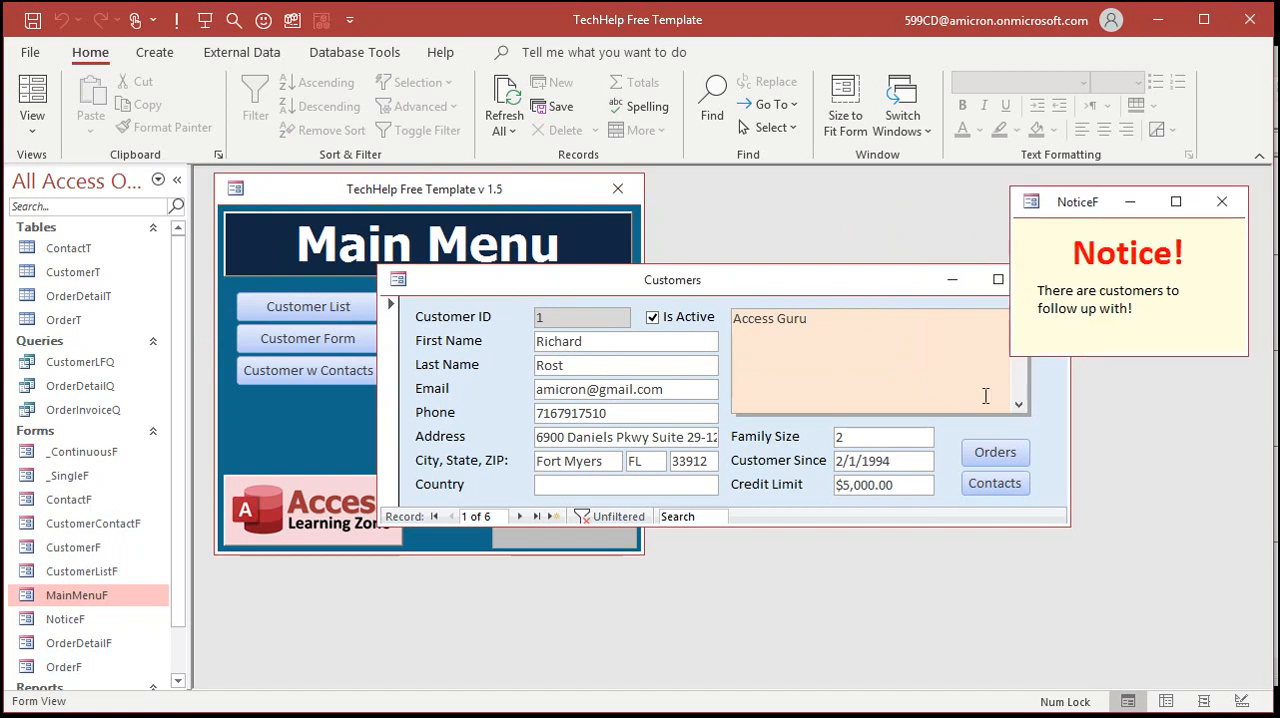
- Append test characters to the first customer's names, making Richardww and Rostddw
{"action": "left_click_drag", "start_coordinate": [672, 279], "coordinate": [596, 326]}
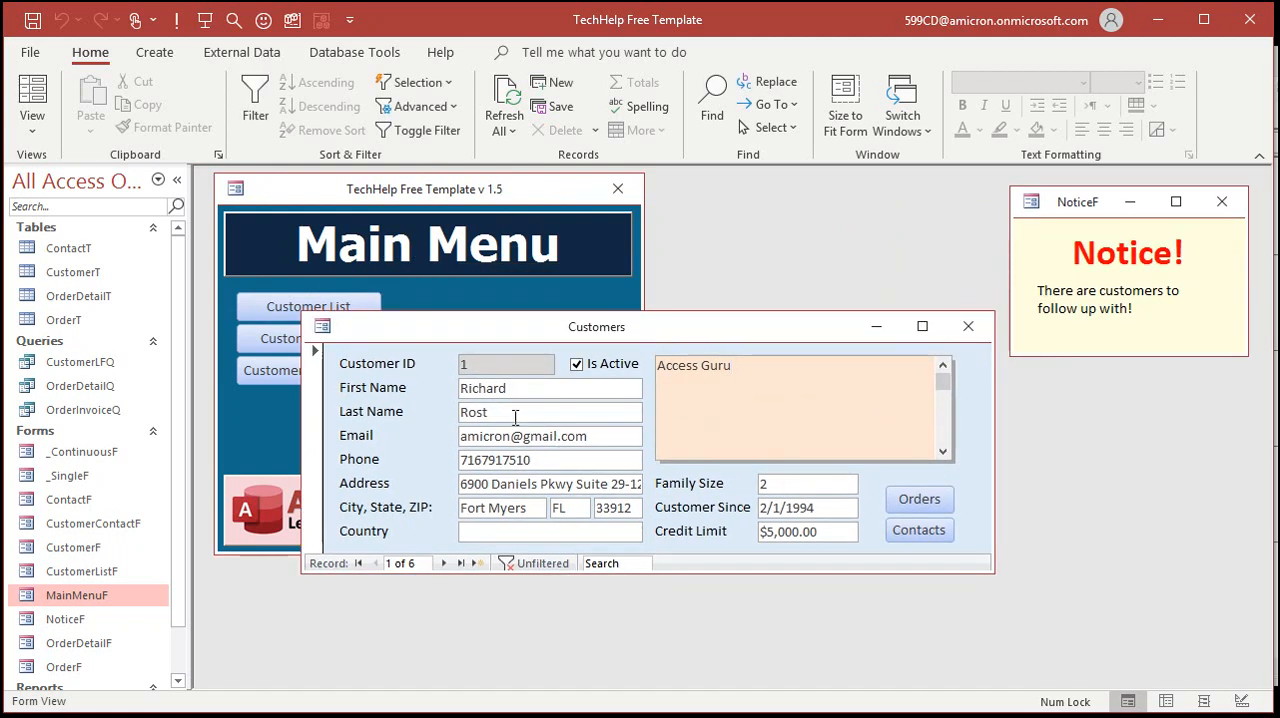
{"action": "type", "text": "dddd"}
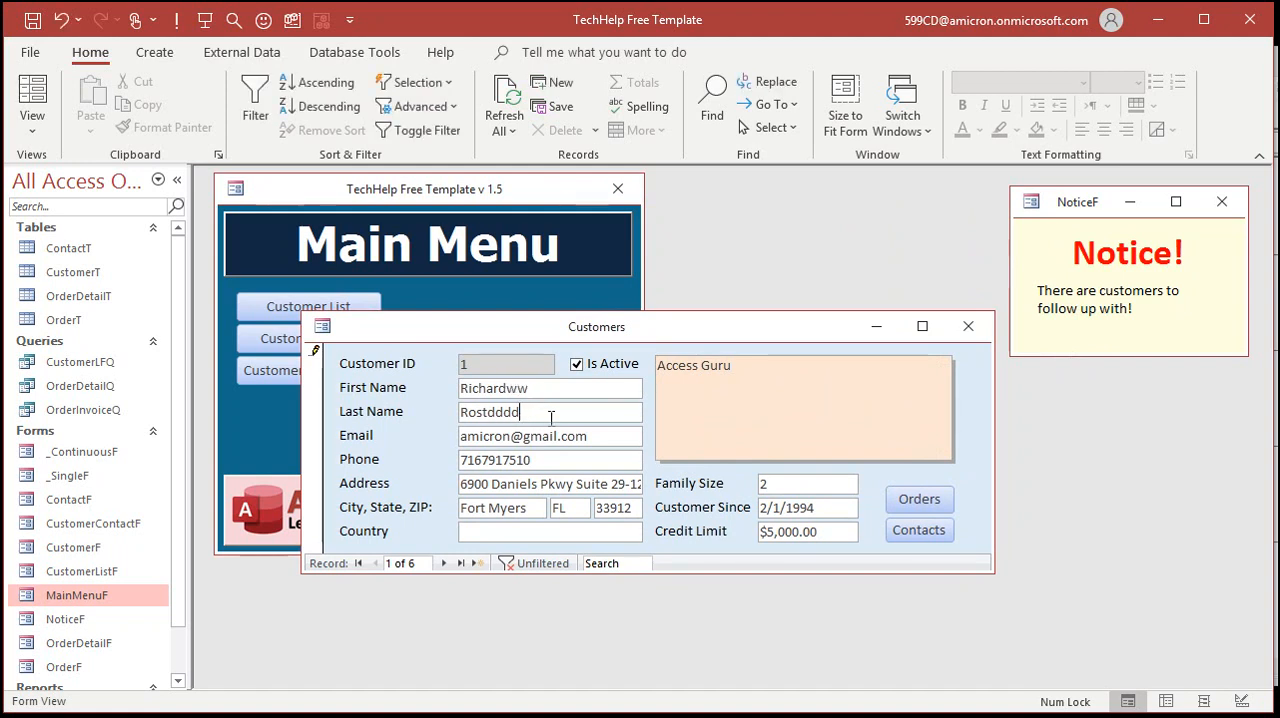
{"action": "type", "text": "w"}
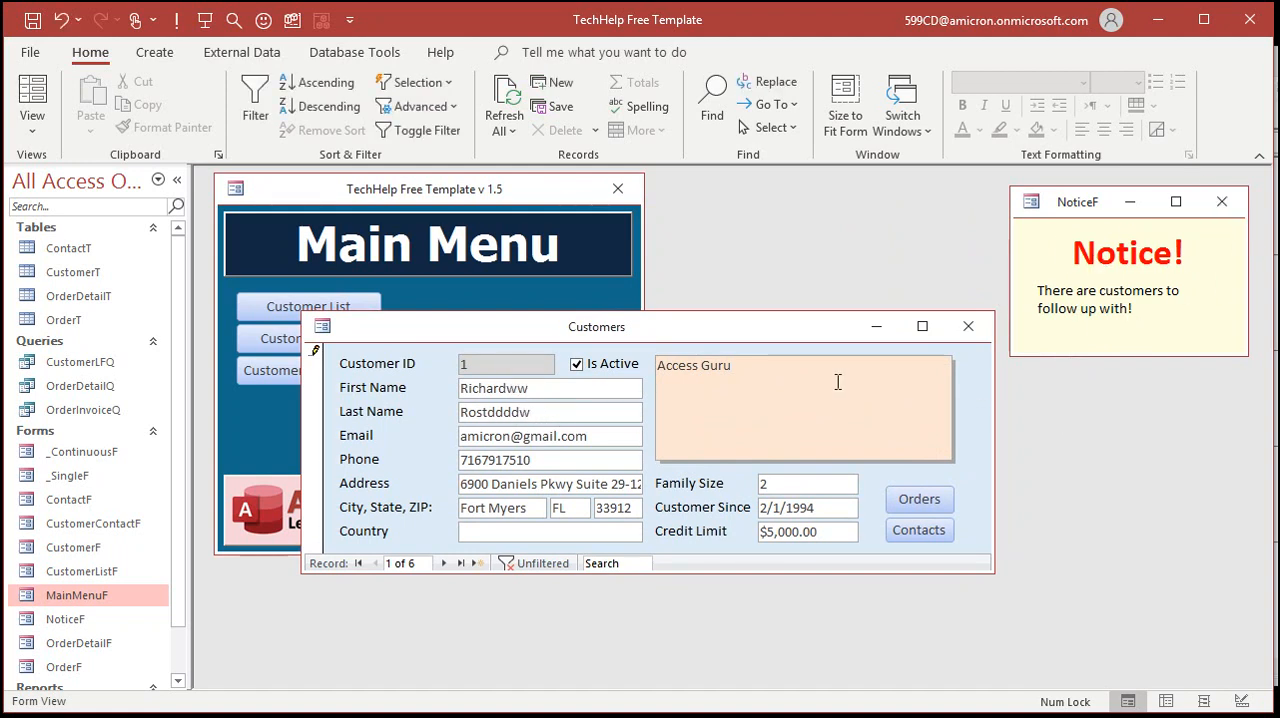
{"action": "left_click_drag", "start_coordinate": [596, 326], "coordinate": [803, 218]}
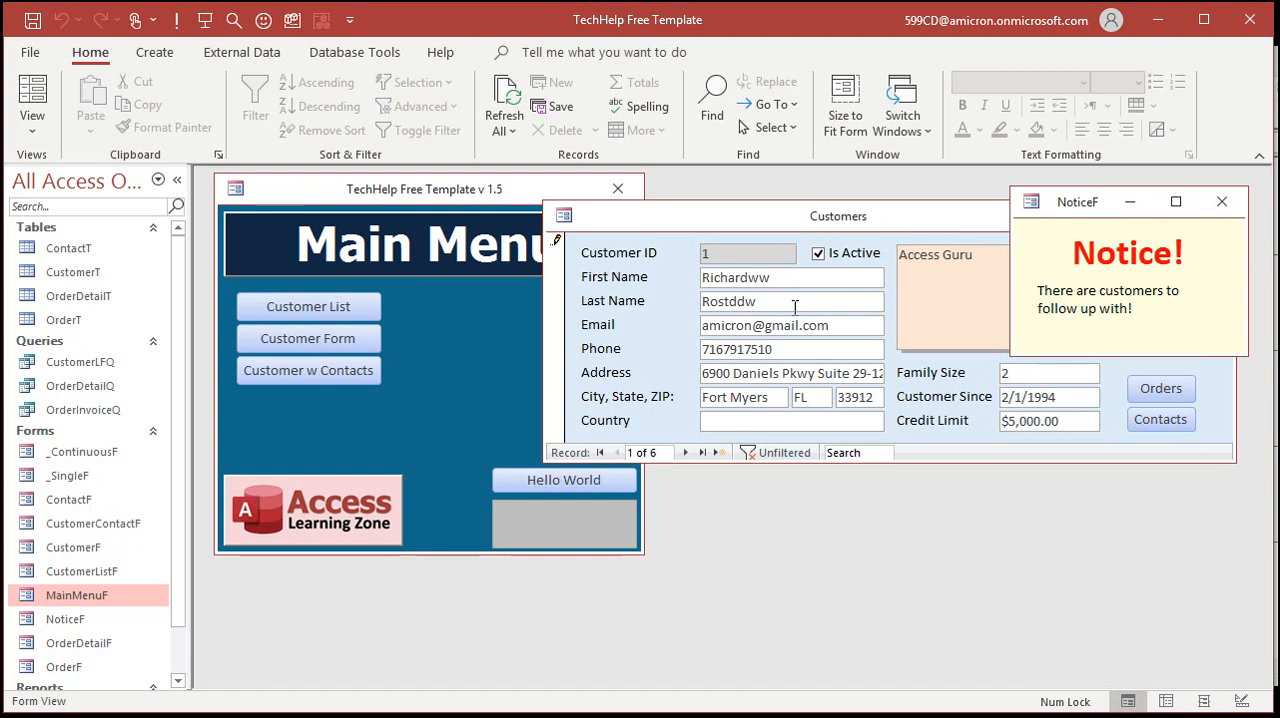
{"action": "mouse_move", "coordinate": [1170, 300]}
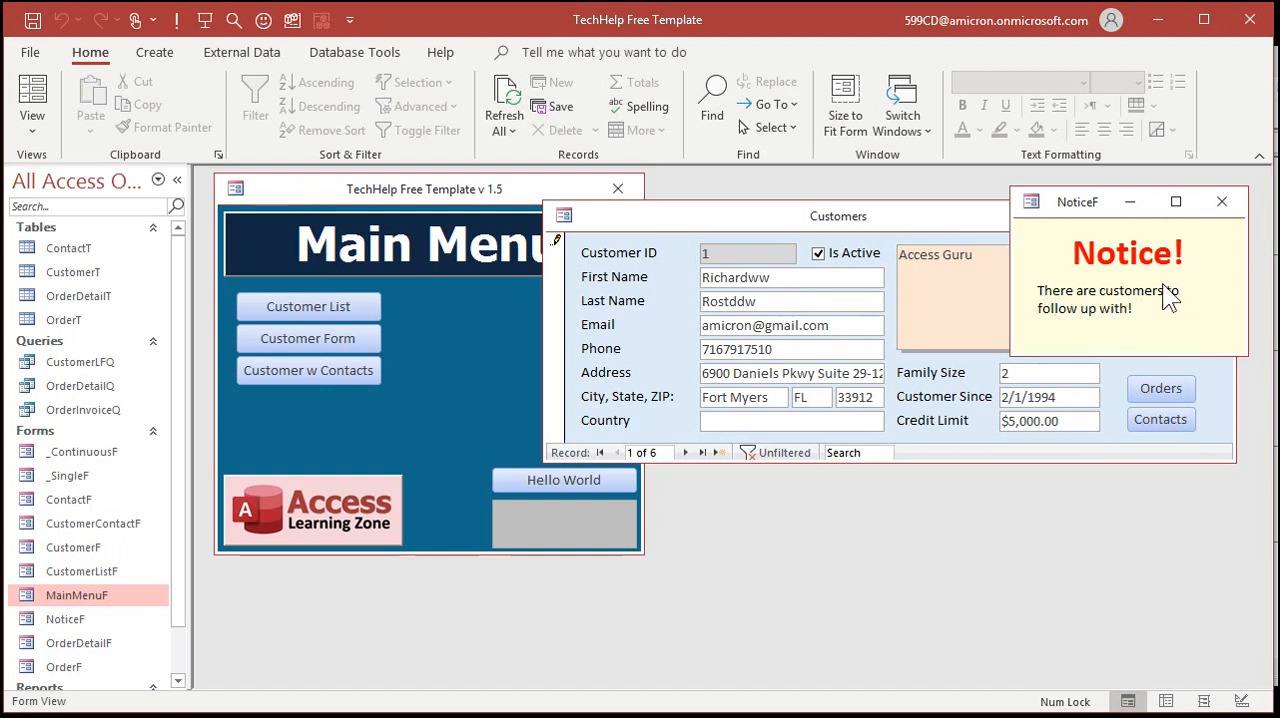
{"action": "mouse_move", "coordinate": [1120, 308]}
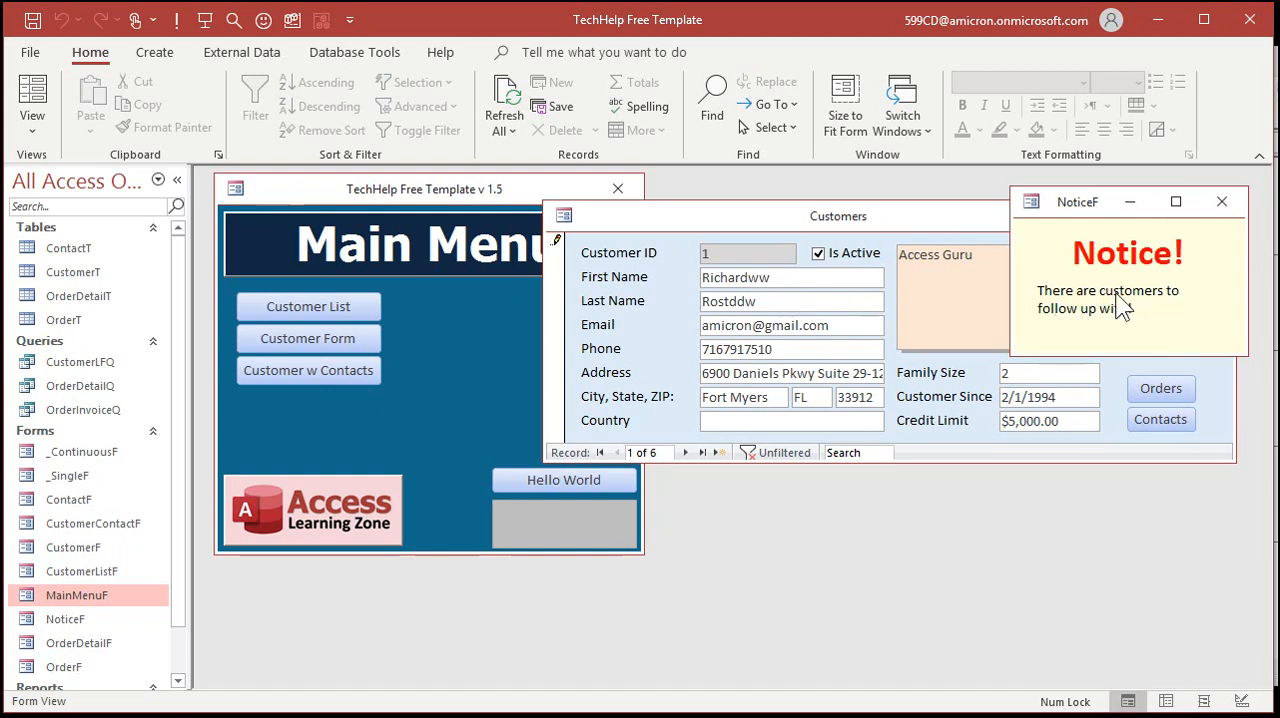
{"action": "mouse_move", "coordinate": [1113, 307]}
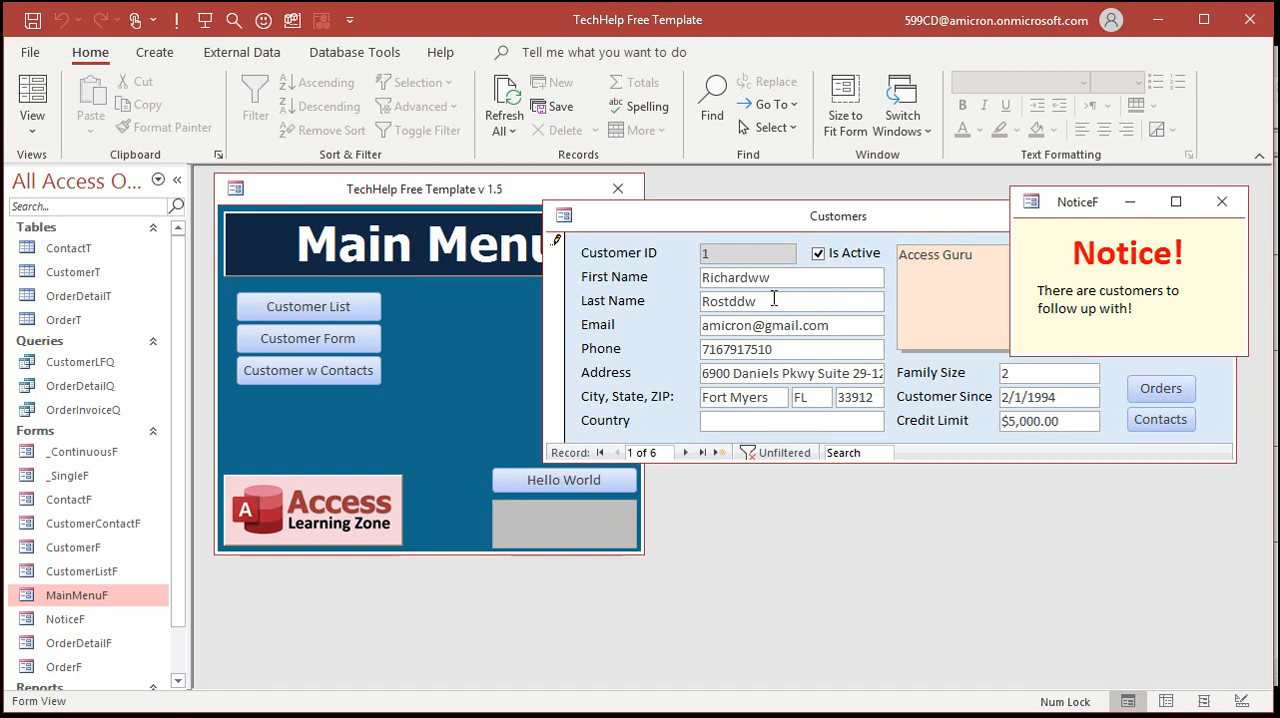
- Close the NoticeF popup from its title bar, leaving the Customers form open
{"action": "left_click", "coordinate": [1221, 201]}
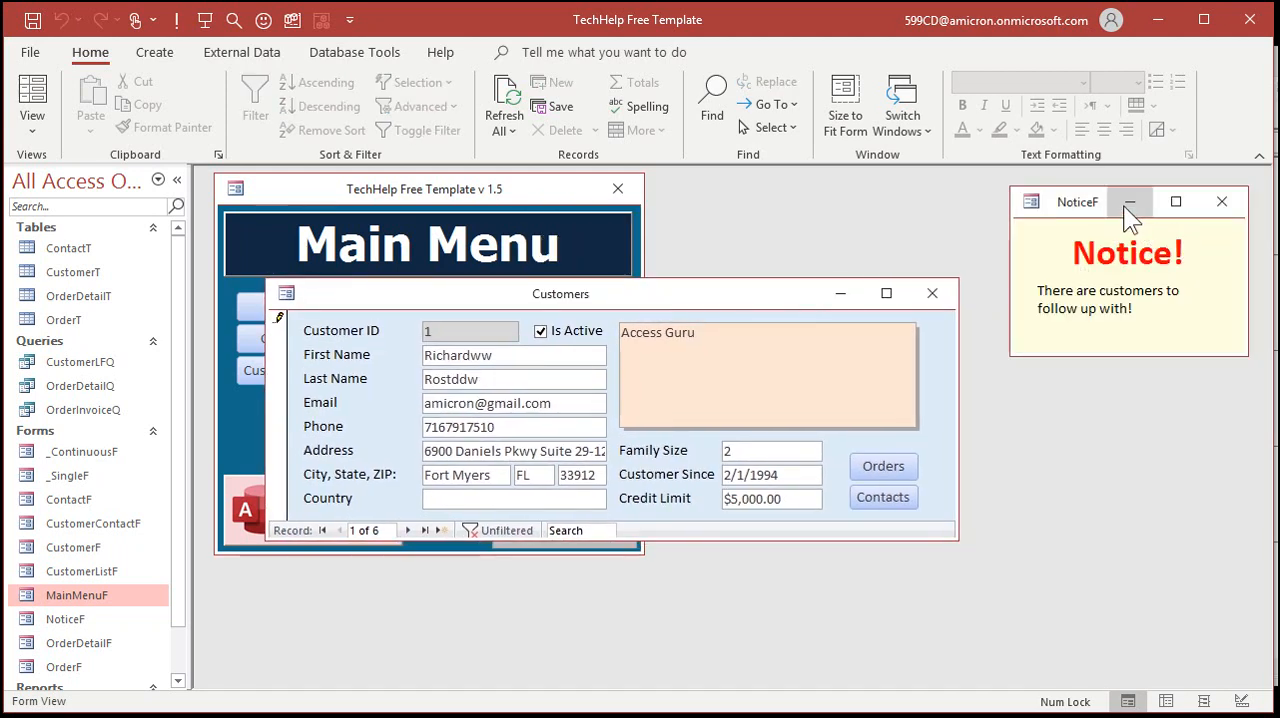
{"action": "mouse_move", "coordinate": [1192, 293]}
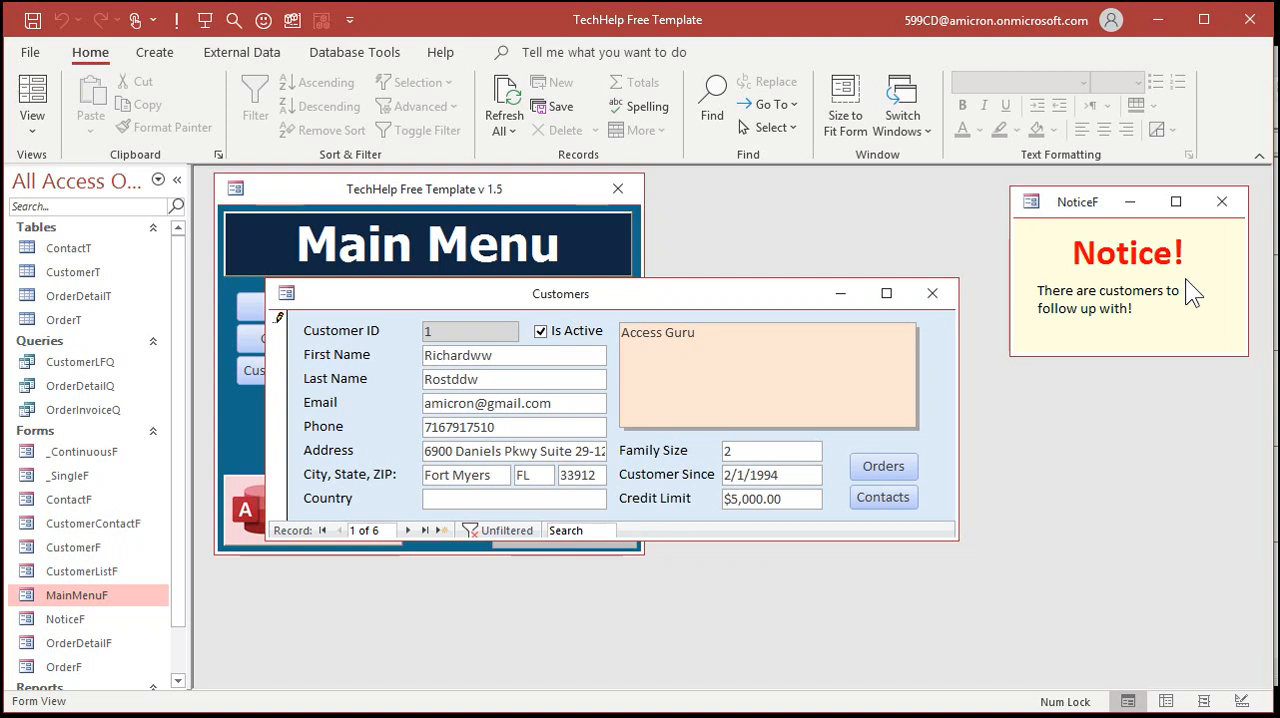
{"action": "mouse_move", "coordinate": [1170, 348]}
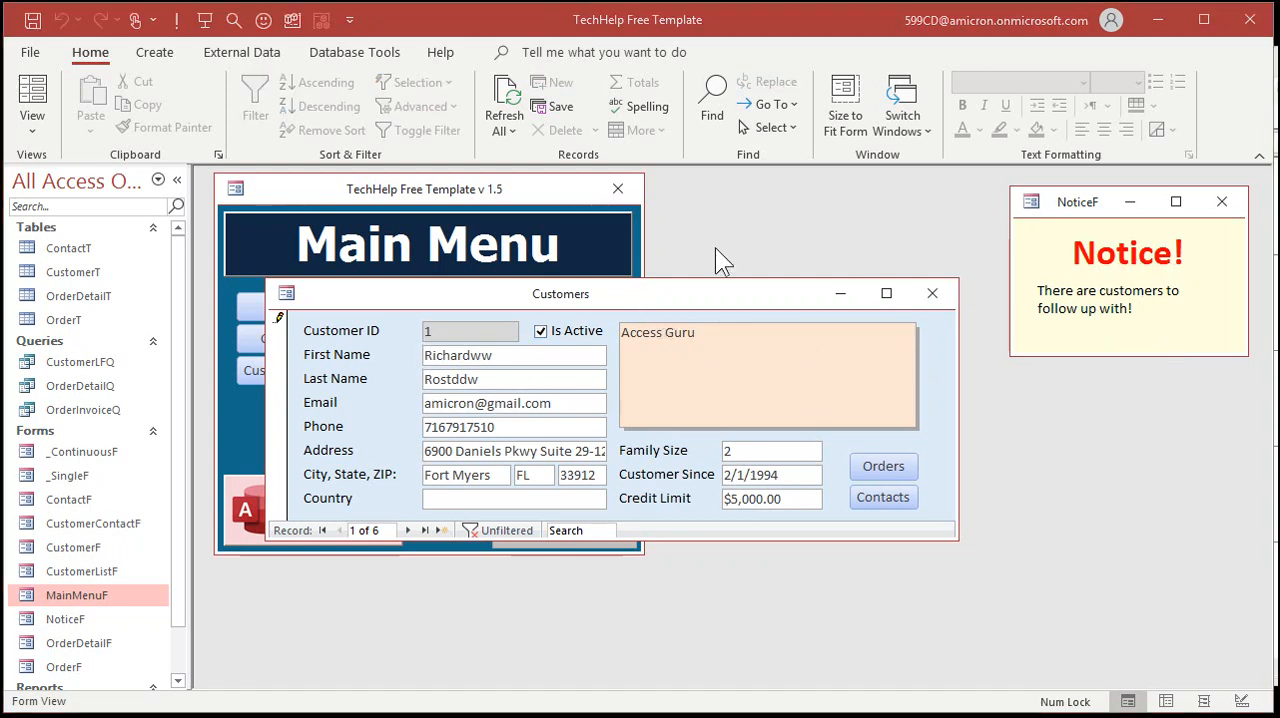
{"action": "mouse_move", "coordinate": [975, 260]}
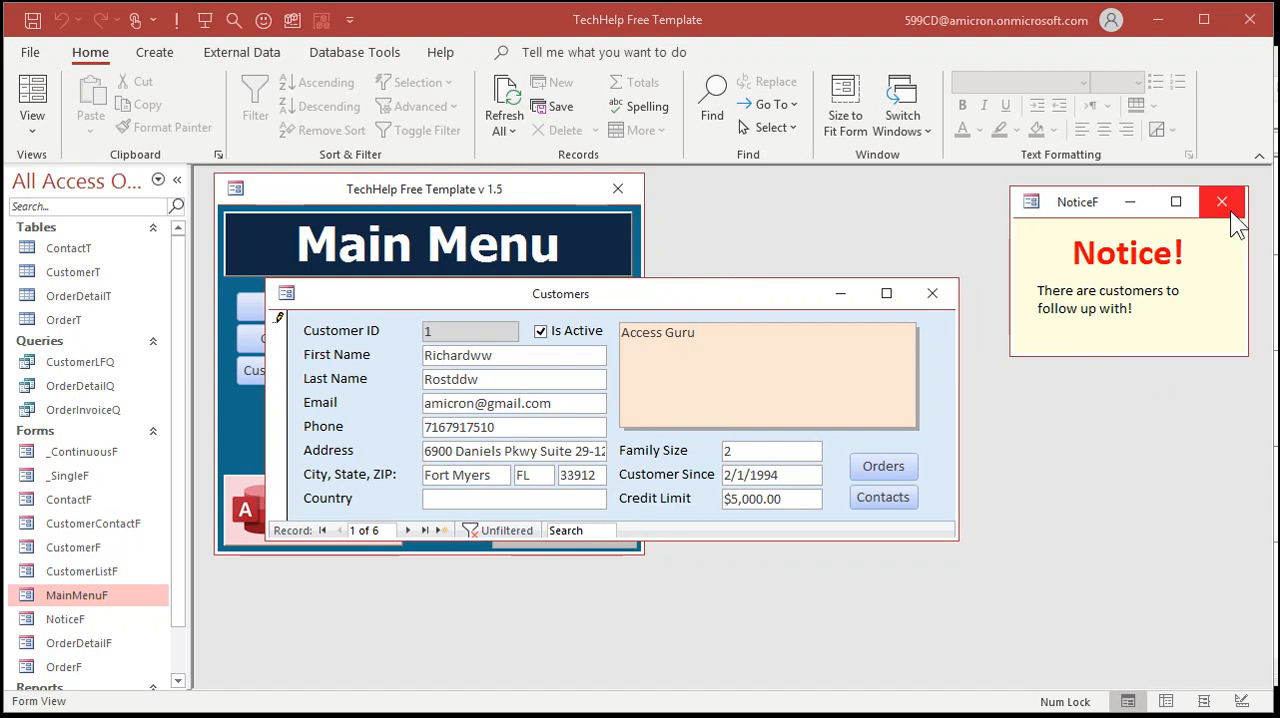
{"action": "left_click", "coordinate": [1221, 201]}
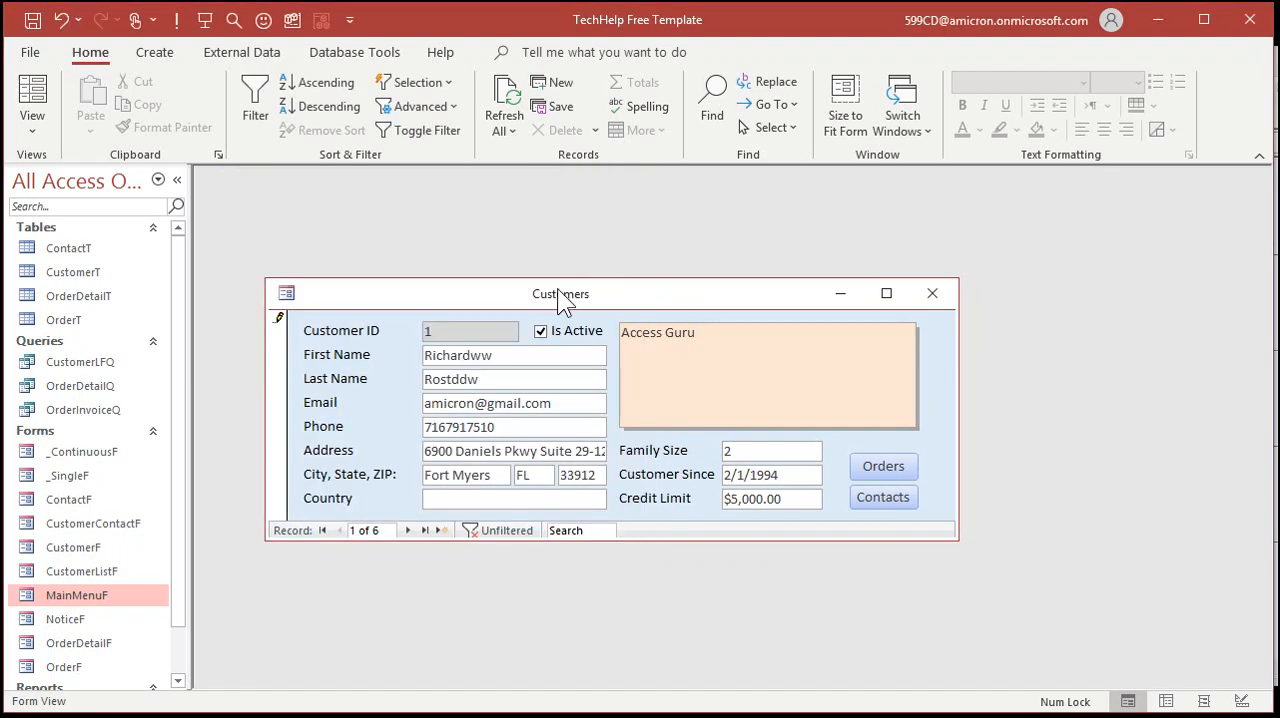
- Untick Is Active for Richard Rost, revert the test name edits, and close Customers
{"action": "left_click", "coordinate": [513, 379]}
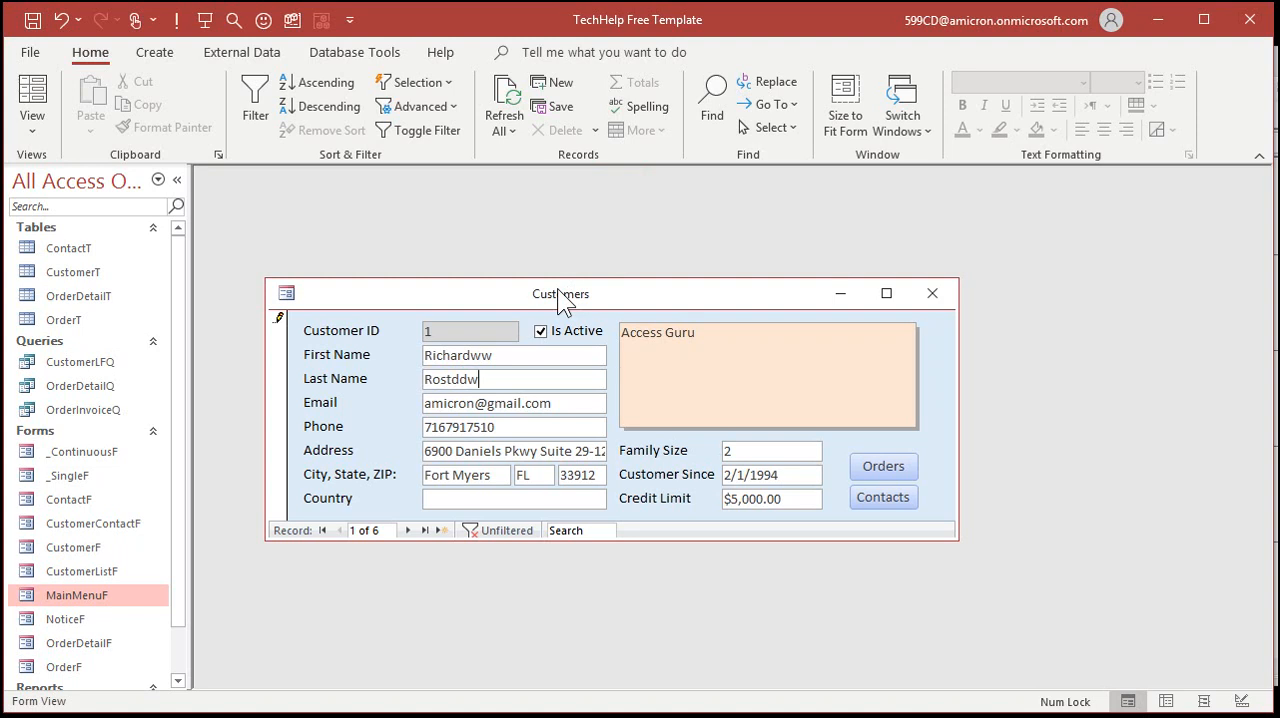
{"action": "left_click", "coordinate": [541, 331]}
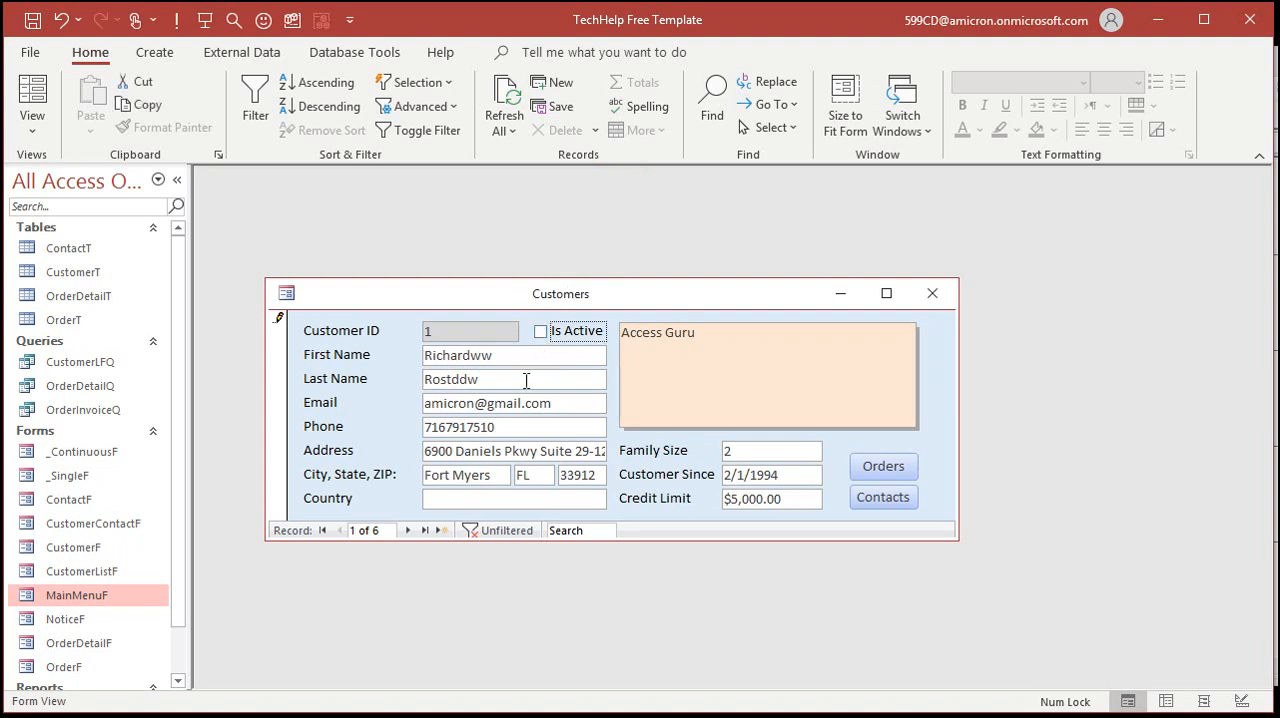
{"action": "mouse_move", "coordinate": [531, 379]}
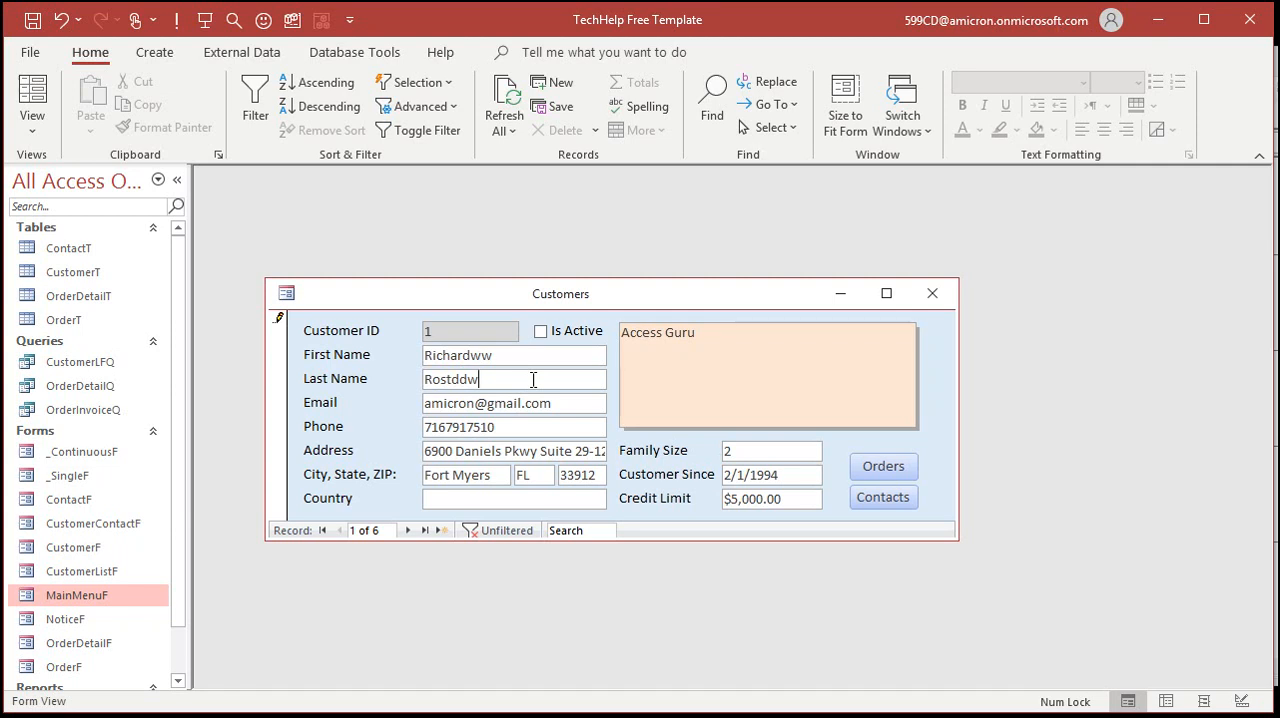
{"action": "mouse_move", "coordinate": [1068, 343]}
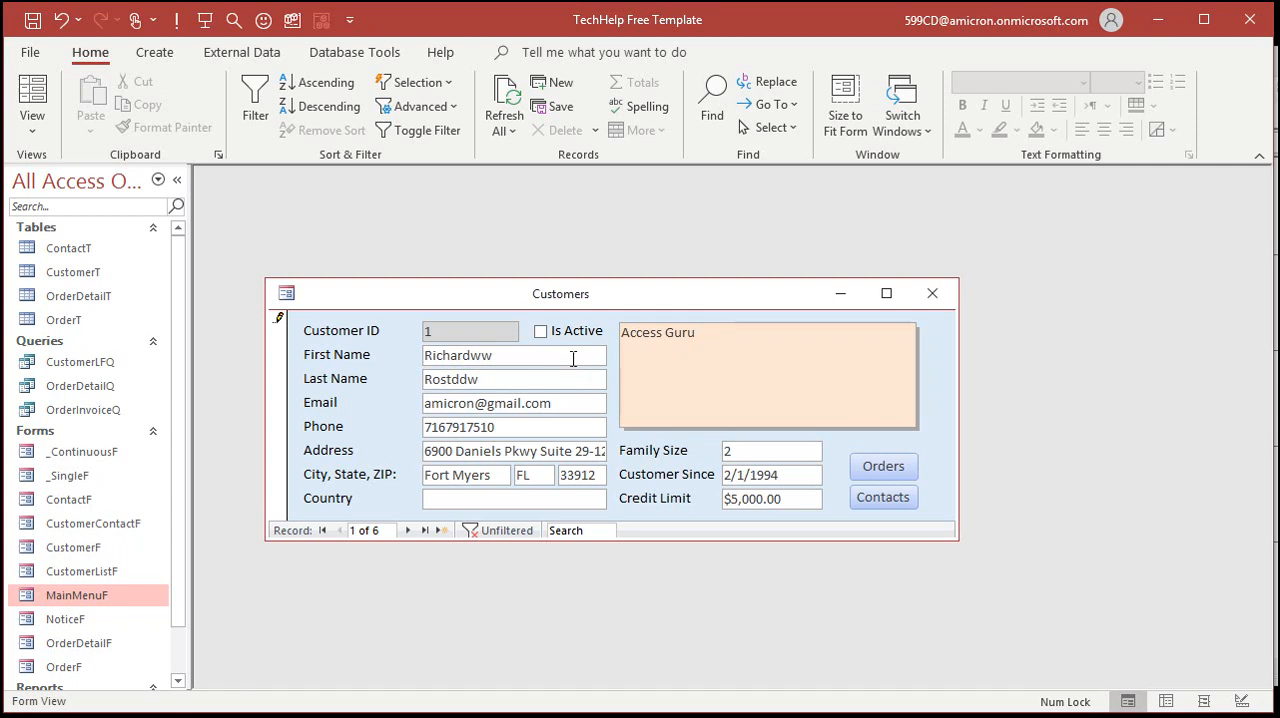
{"action": "mouse_move", "coordinate": [578, 345]}
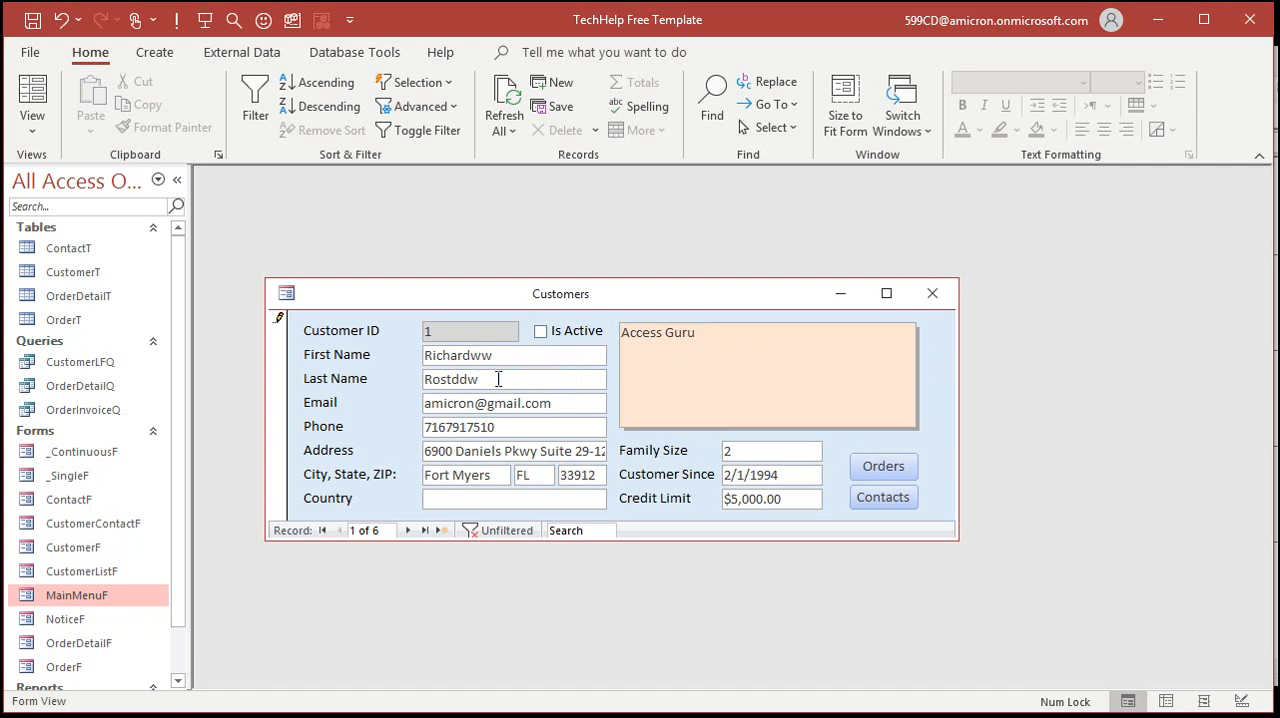
{"action": "key", "text": "Backspace"}
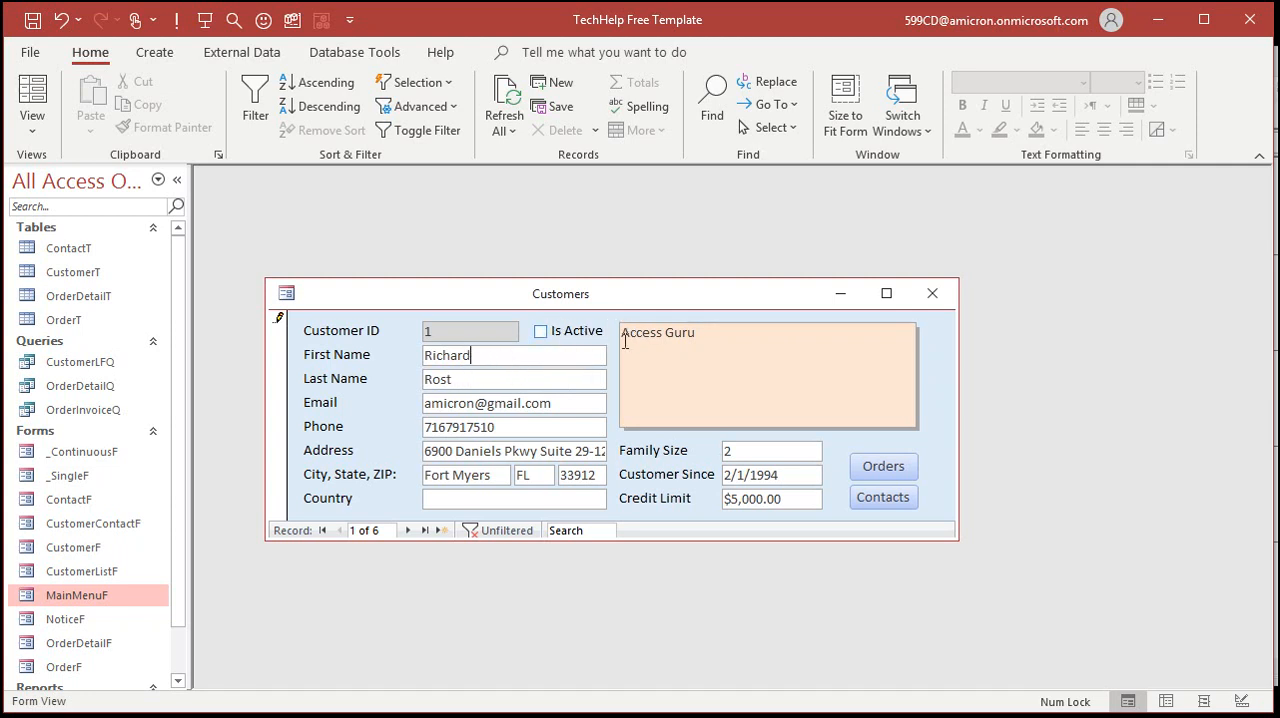
{"action": "left_click", "coordinate": [932, 293]}
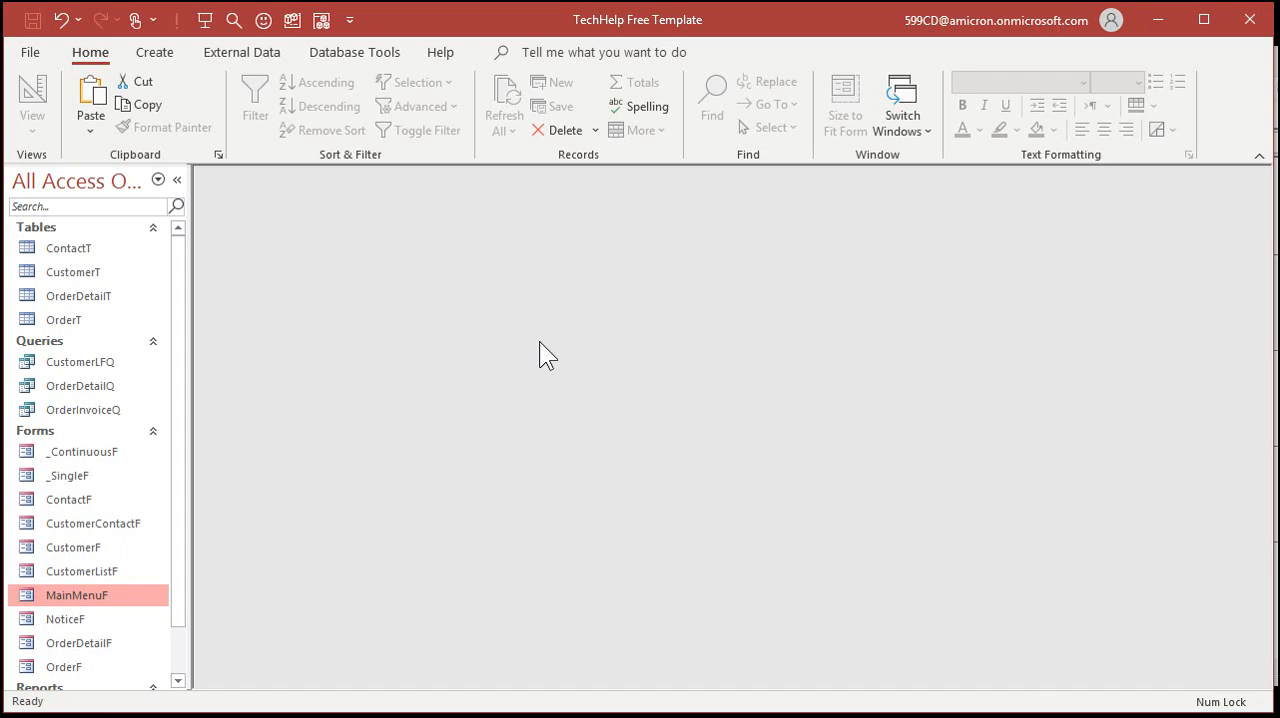
{"action": "mouse_move", "coordinate": [100, 275]}
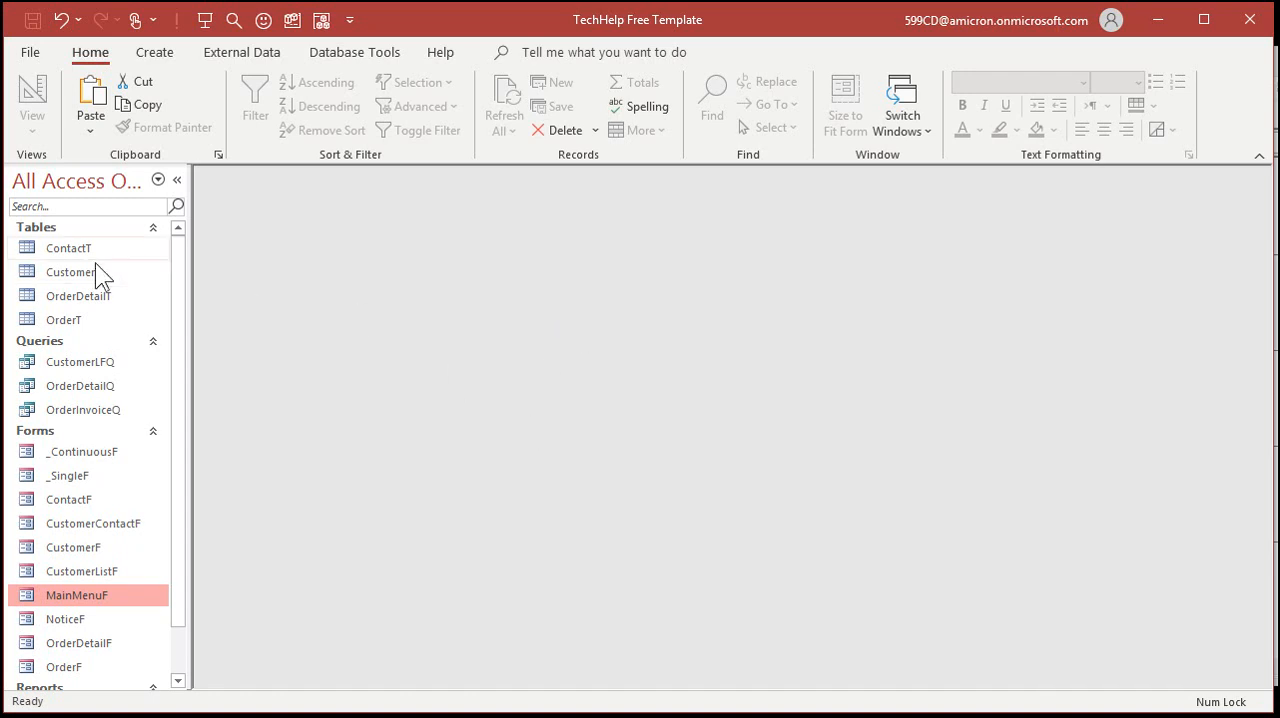
- In CustomerT, clear IsActive for the fourth customer, commit the record, and close the table
{"action": "double_click", "coordinate": [71, 271]}
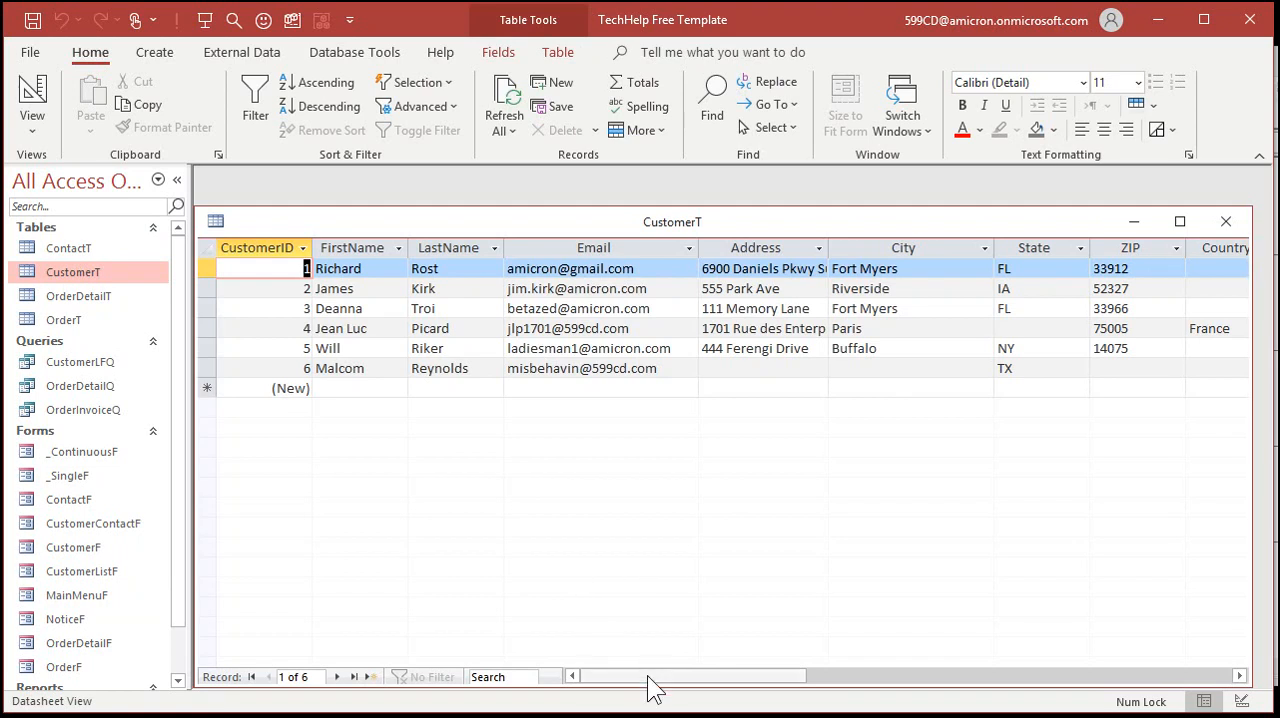
{"action": "scroll", "scroll_direction": "right", "scroll_amount": 3}
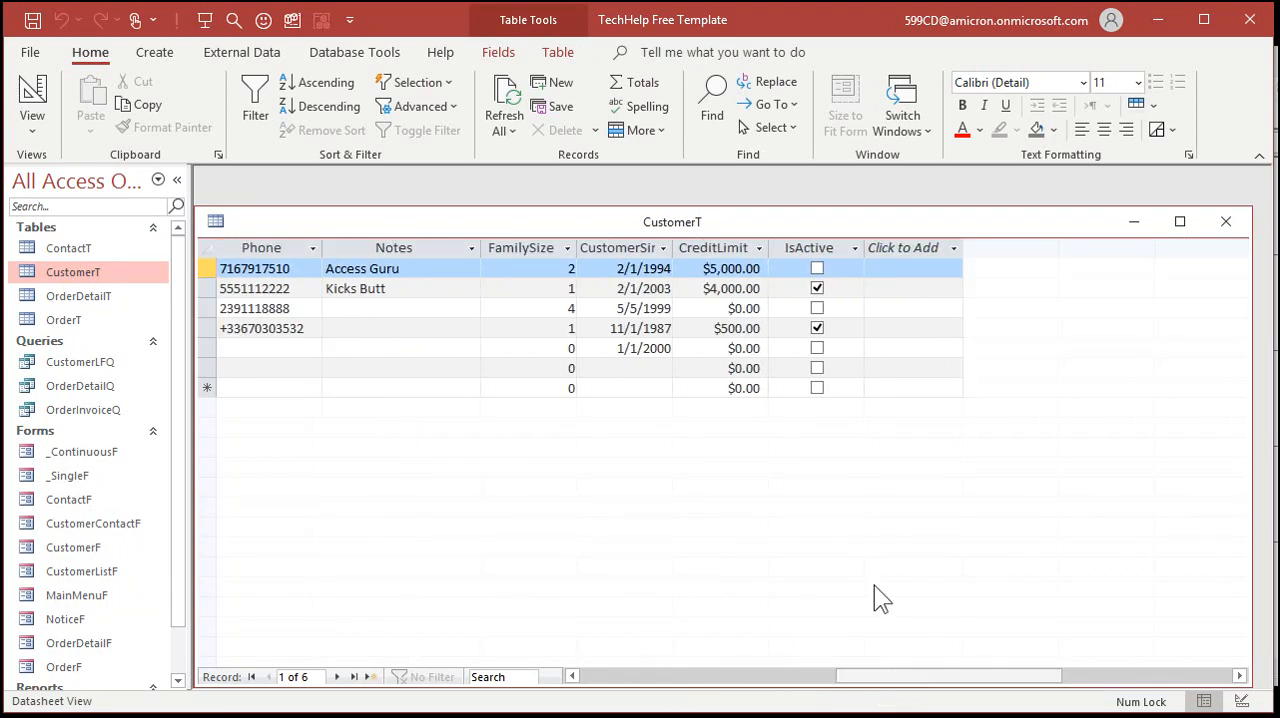
{"action": "left_click", "coordinate": [817, 328]}
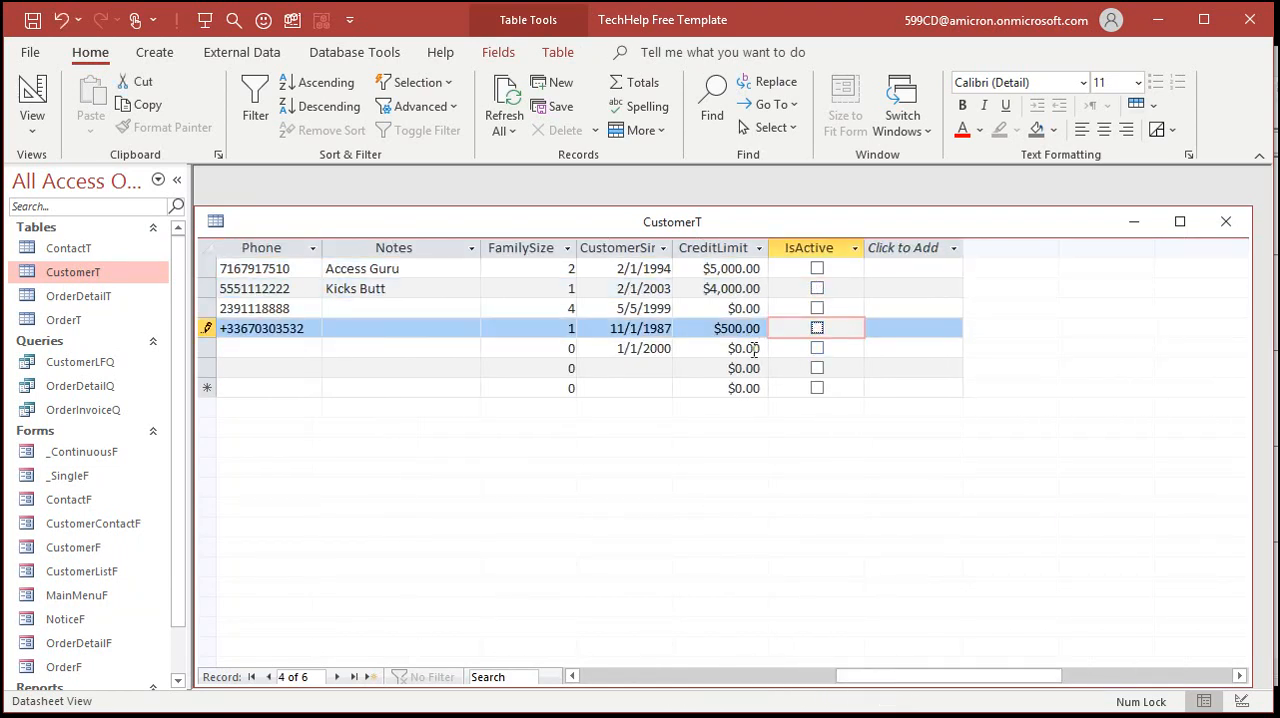
{"action": "left_click", "coordinate": [744, 348]}
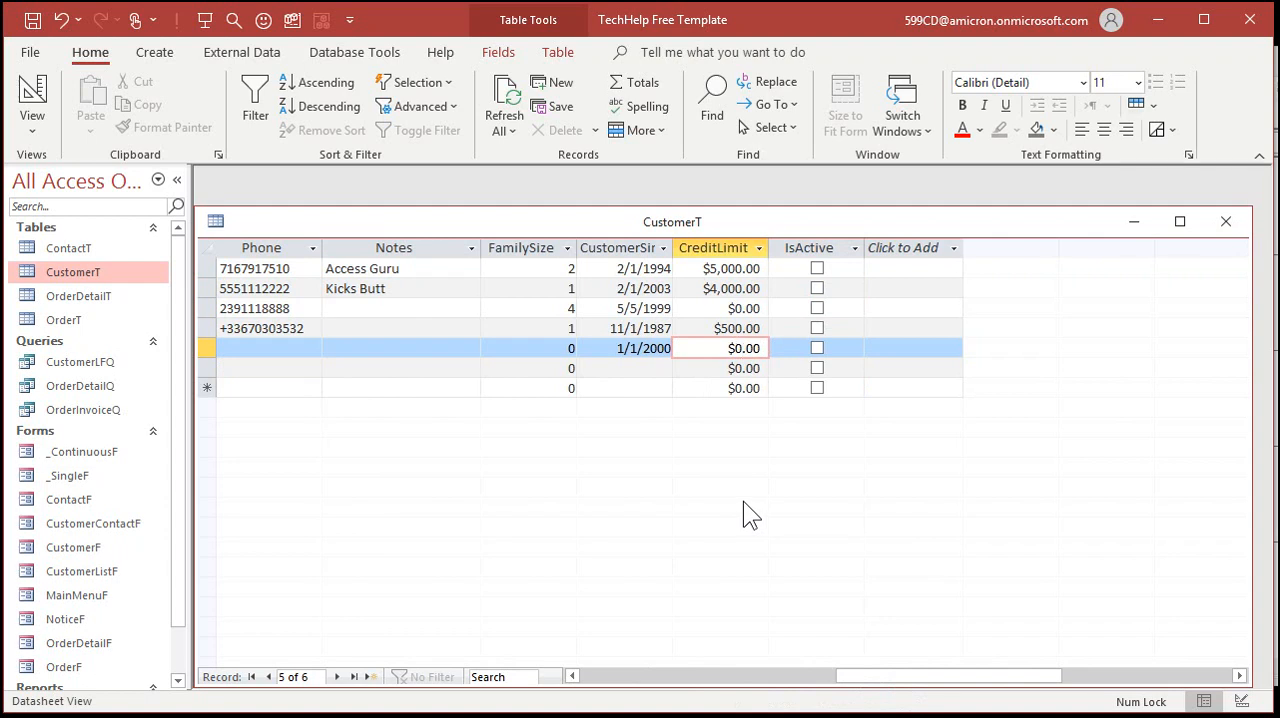
{"action": "left_click", "coordinate": [1225, 221]}
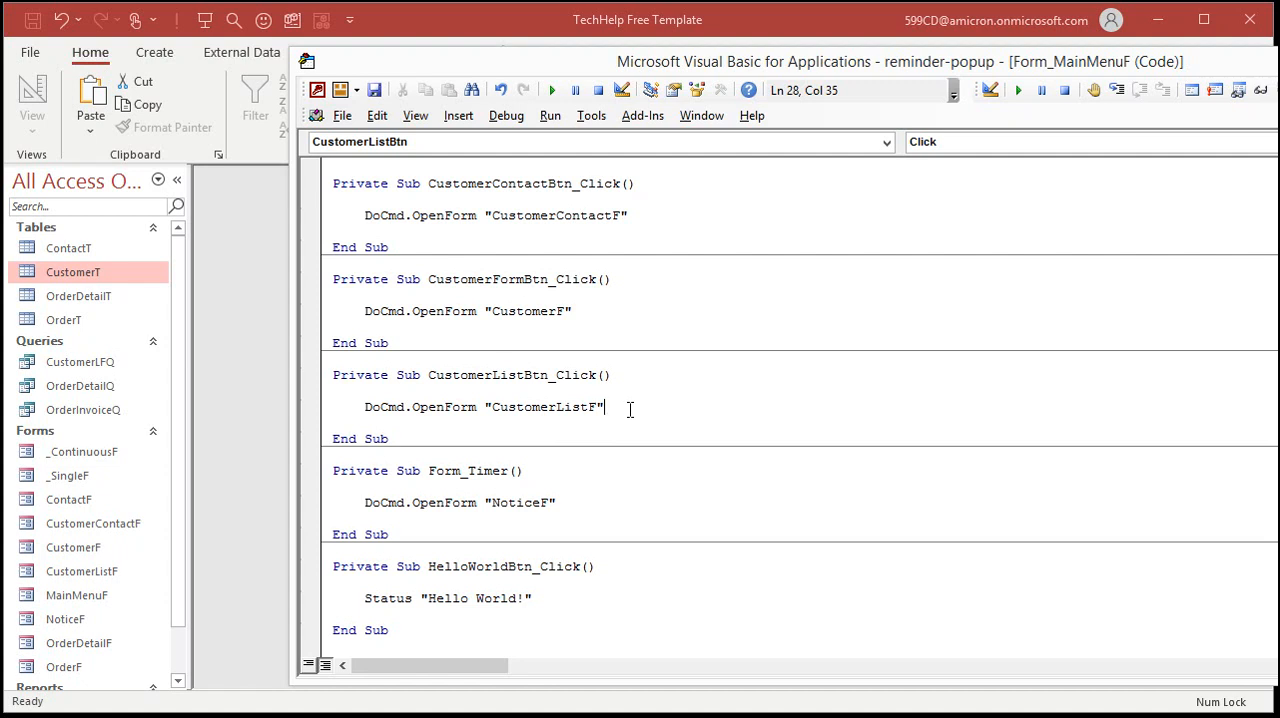
{"action": "mouse_move", "coordinate": [790, 417]}
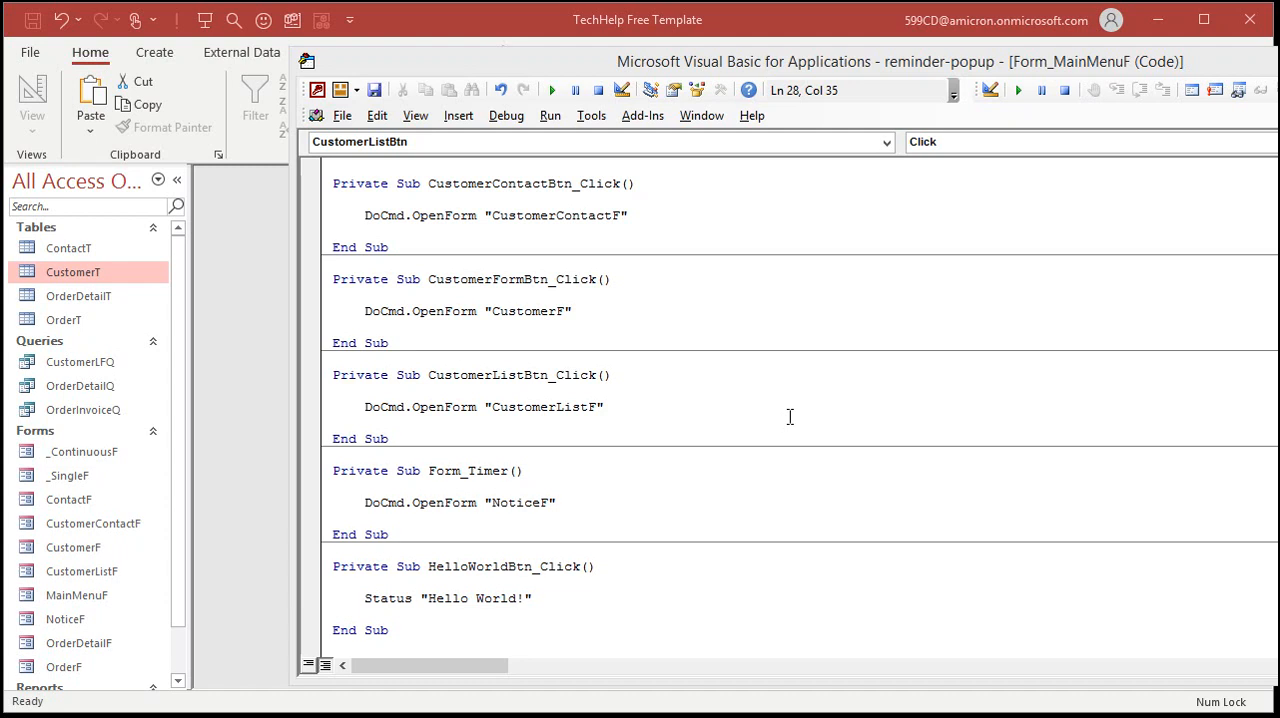
- In Form_Timer above DoCmd.OpenForm, add 'Dim ID As Long' and start 'ID = Nz('
{"action": "left_click", "coordinate": [335, 487]}
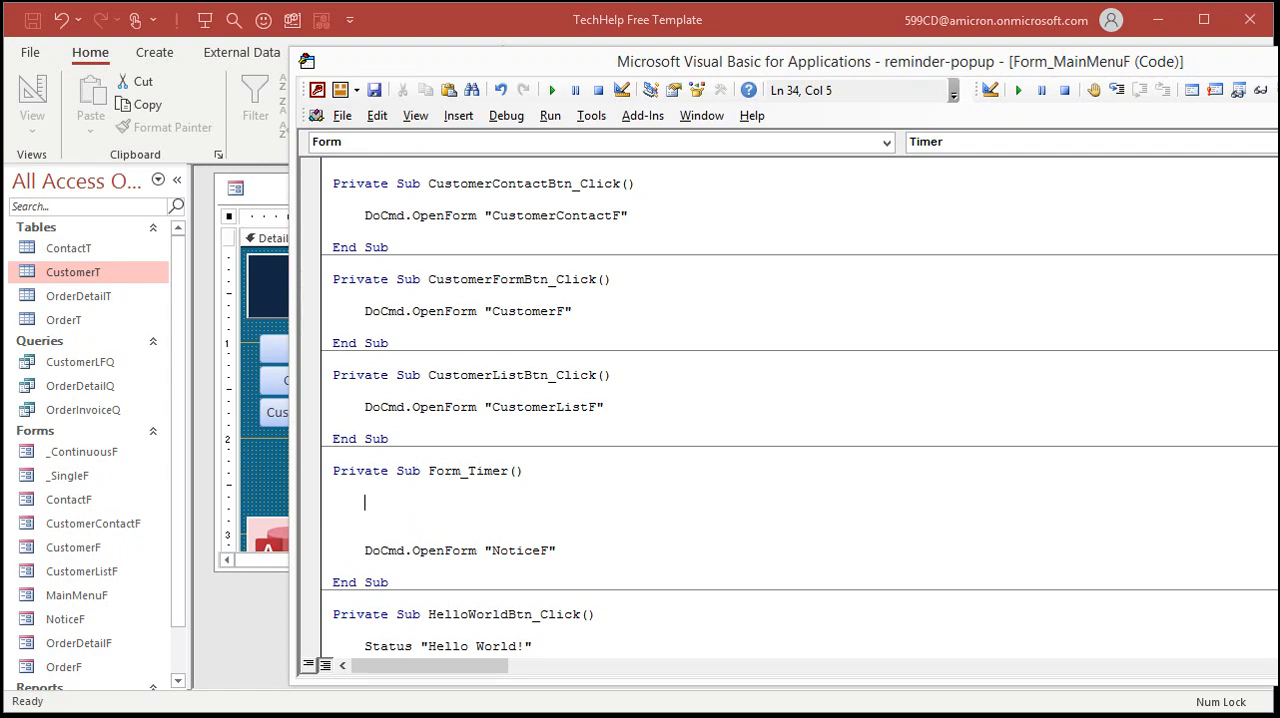
{"action": "type", "text": "Dim ID as"}
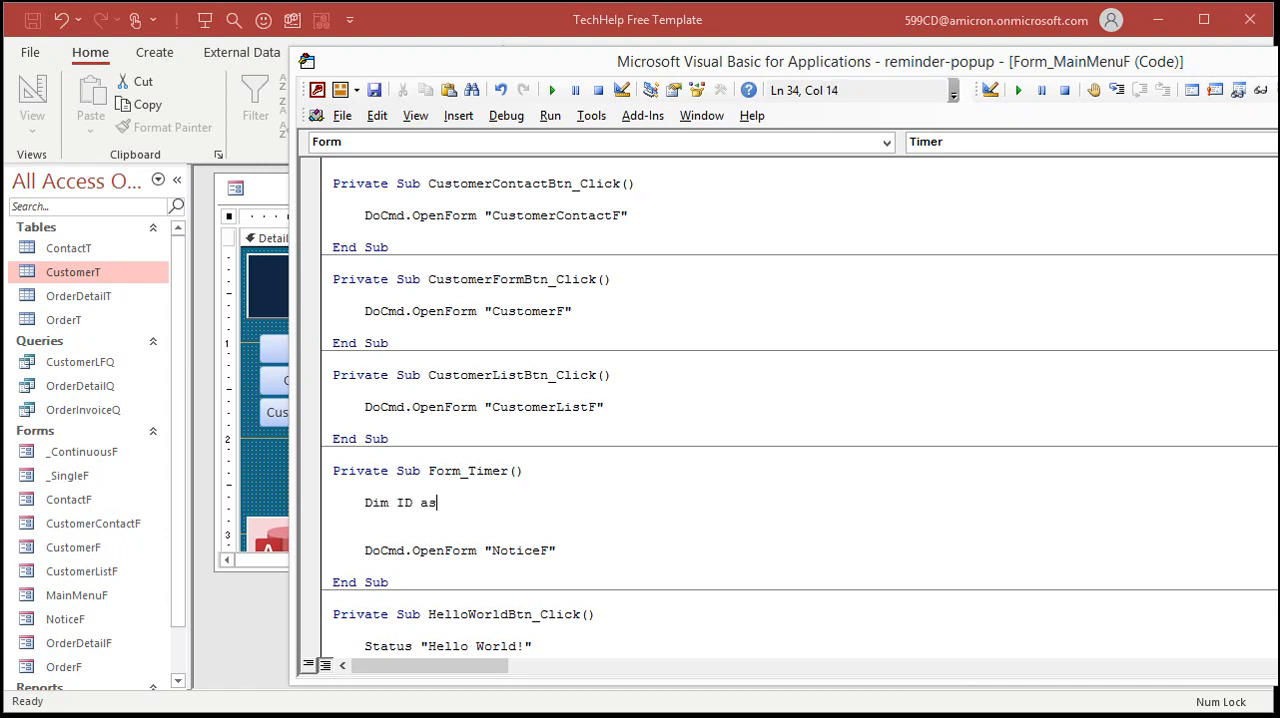
{"action": "type", "text": "Long"}
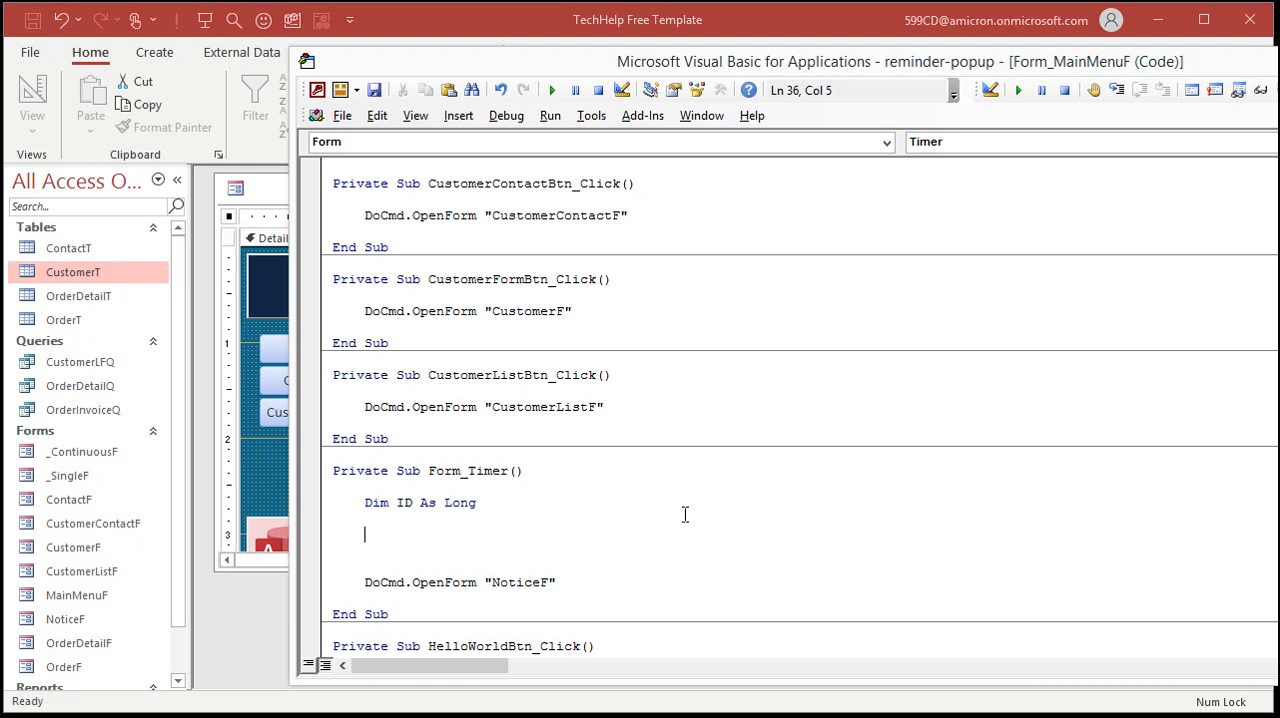
{"action": "type", "text": "ID="}
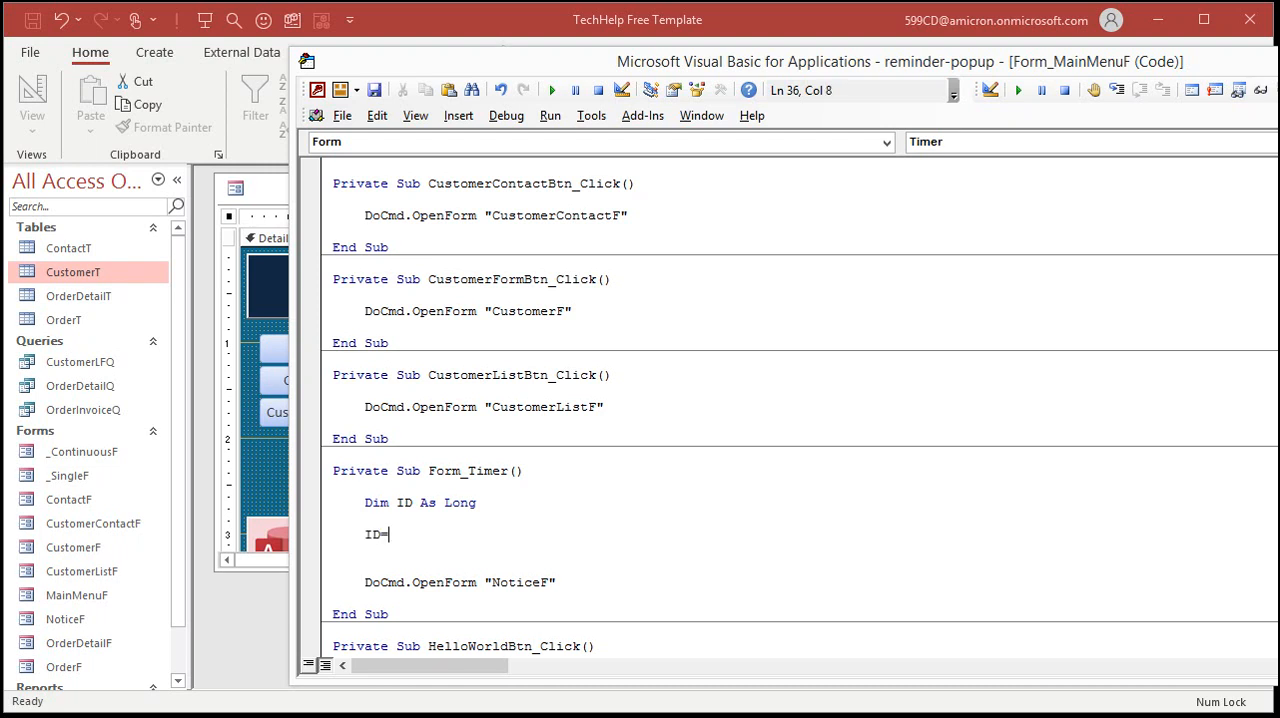
{"action": "type", "text": "NZ ("}
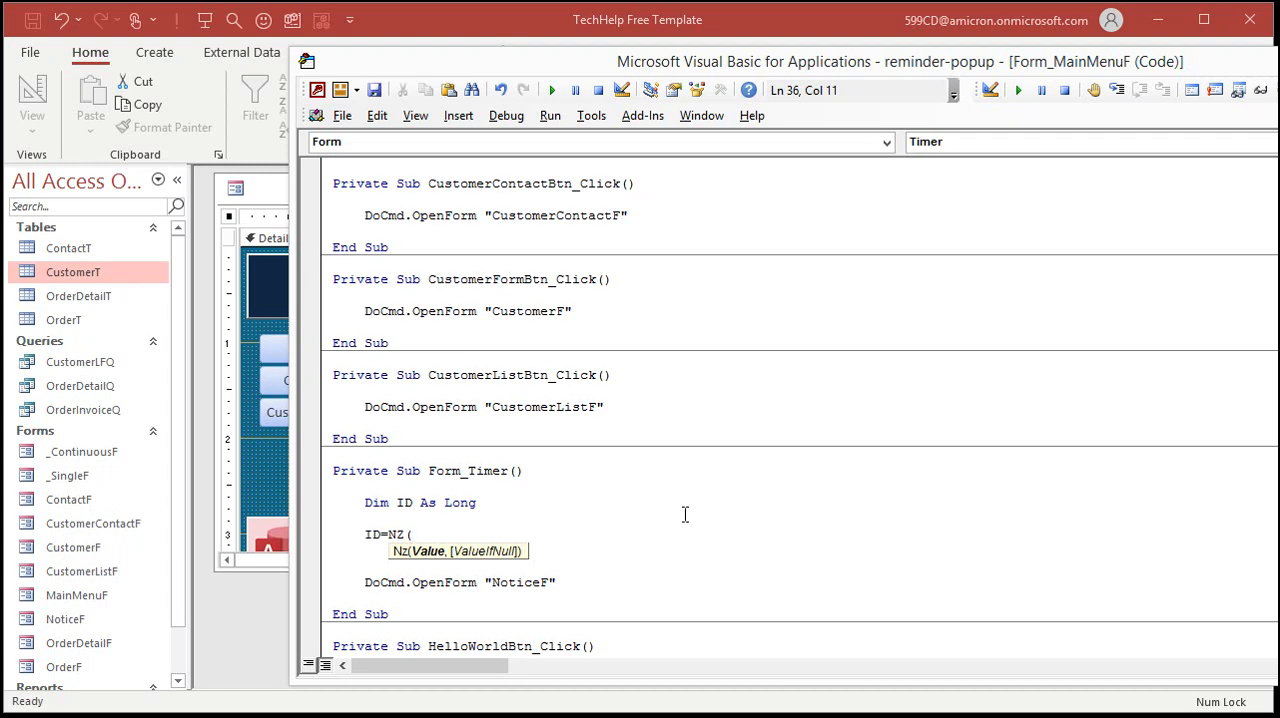
- Complete the line ID = Nz(DLookup("CustomerID","CustomerT","IsActive=TRUE"),0)
{"action": "type", "text": "DLOOKUP(\"C"}
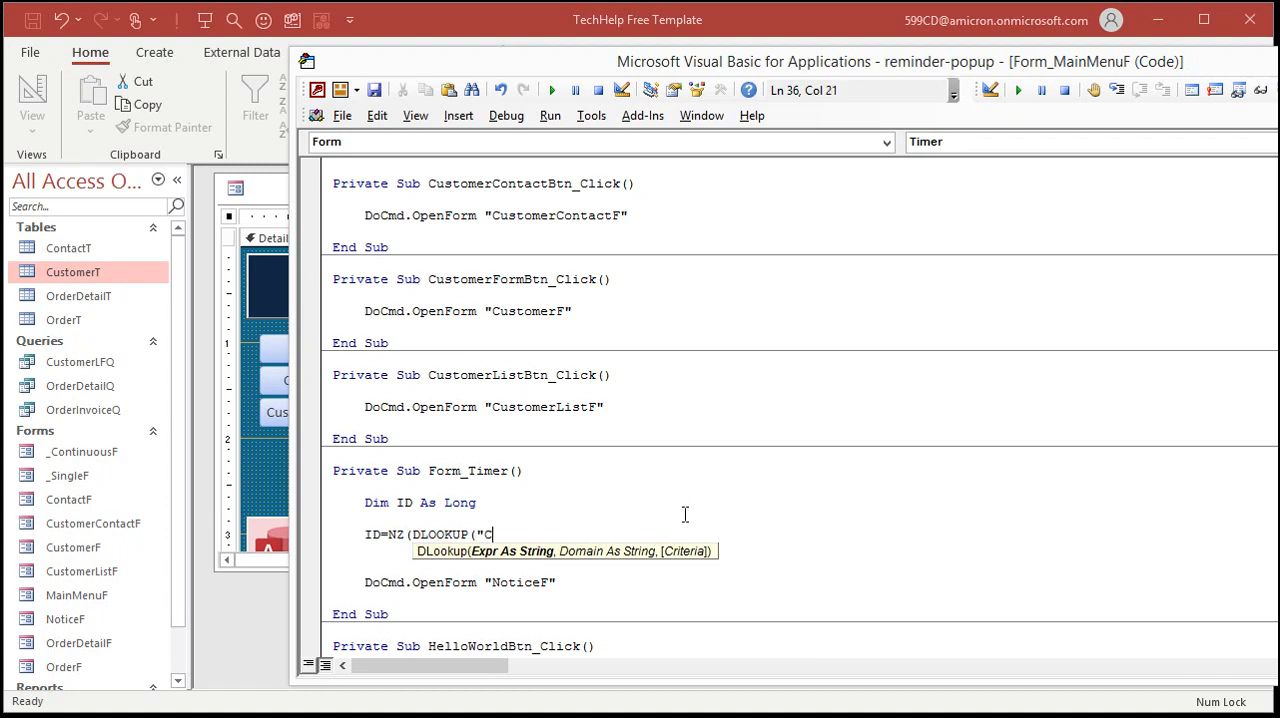
{"action": "type", "text": "ustomerI"}
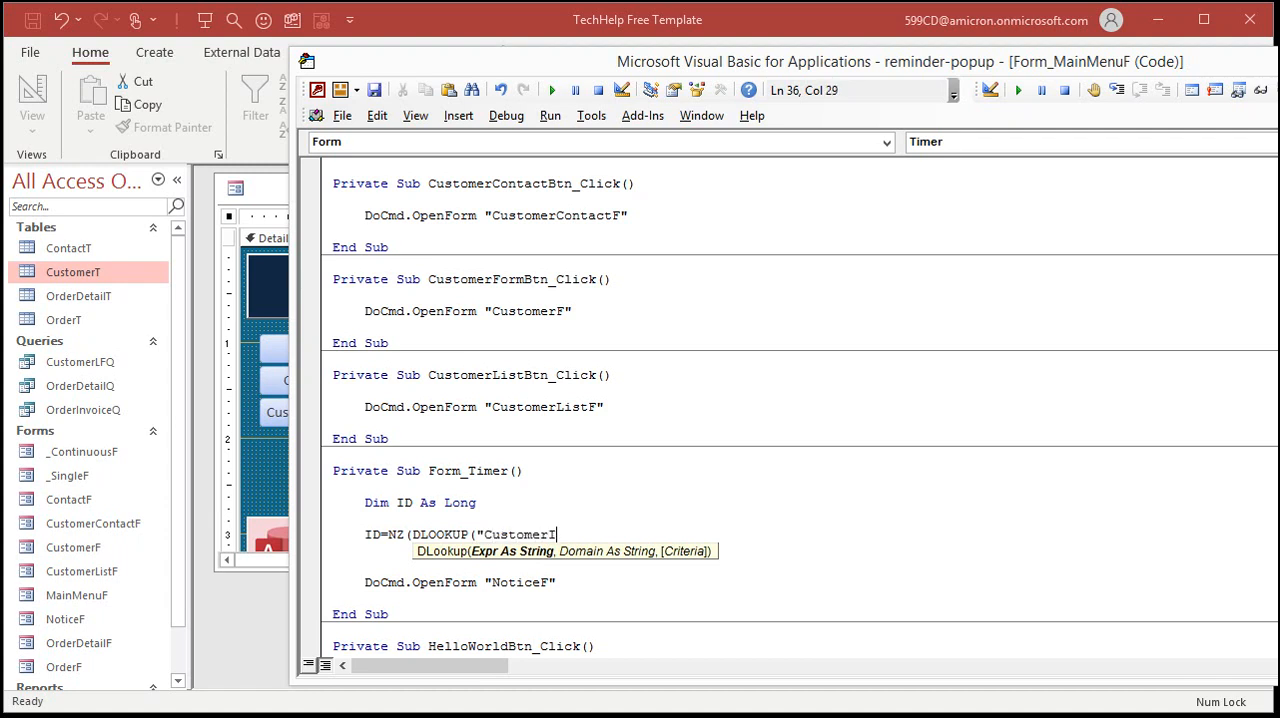
{"action": "type", "text": "D\",\"CustomerT"}
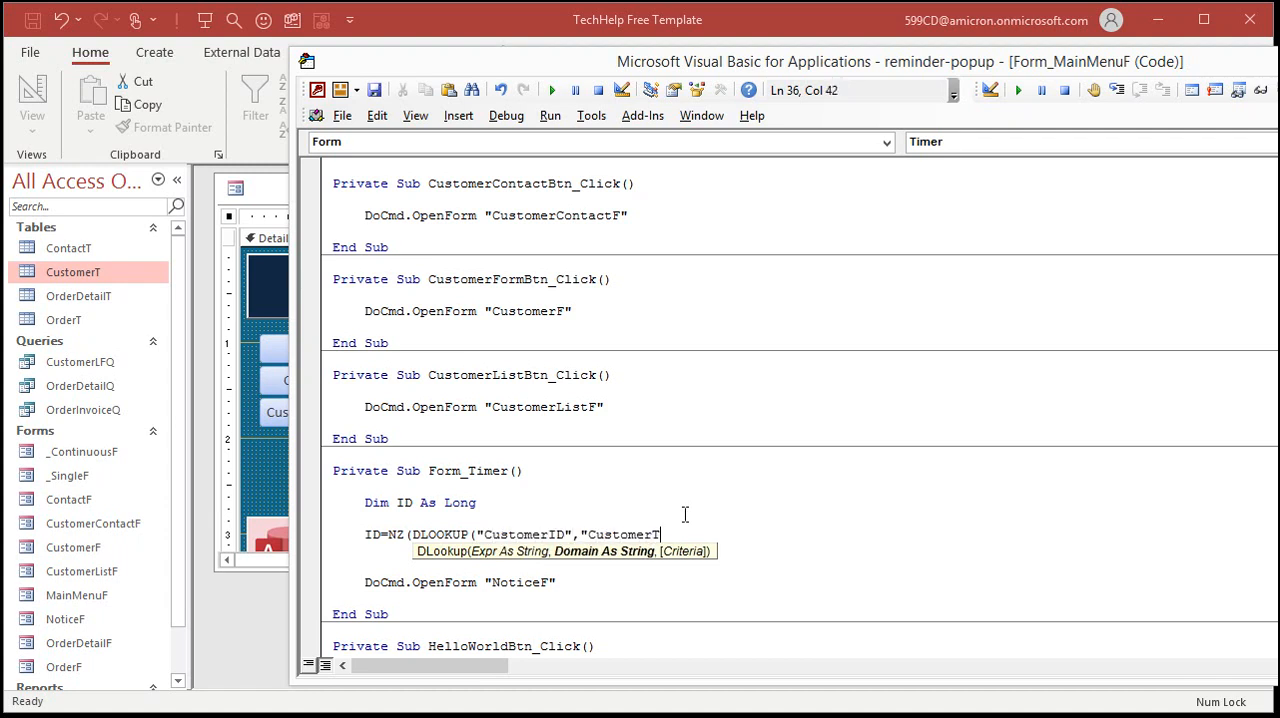
{"action": "type", "text": "\",\""}
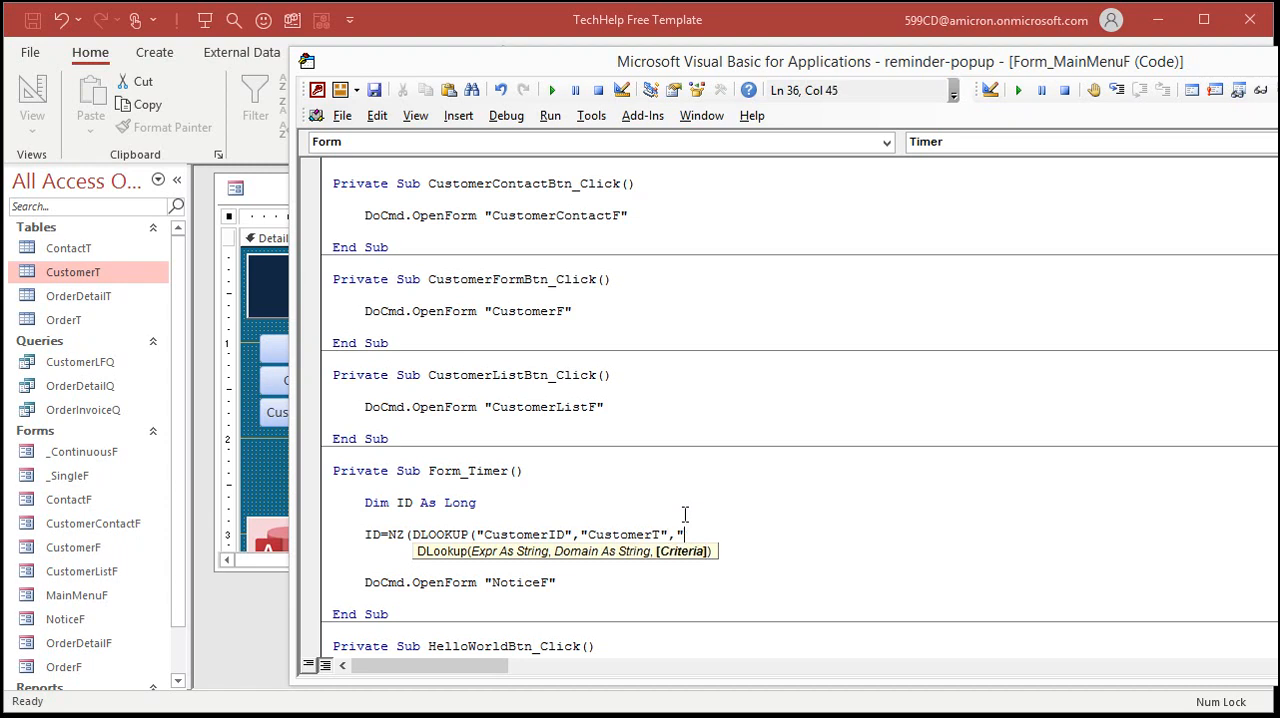
{"action": "type", "text": "IsActi"}
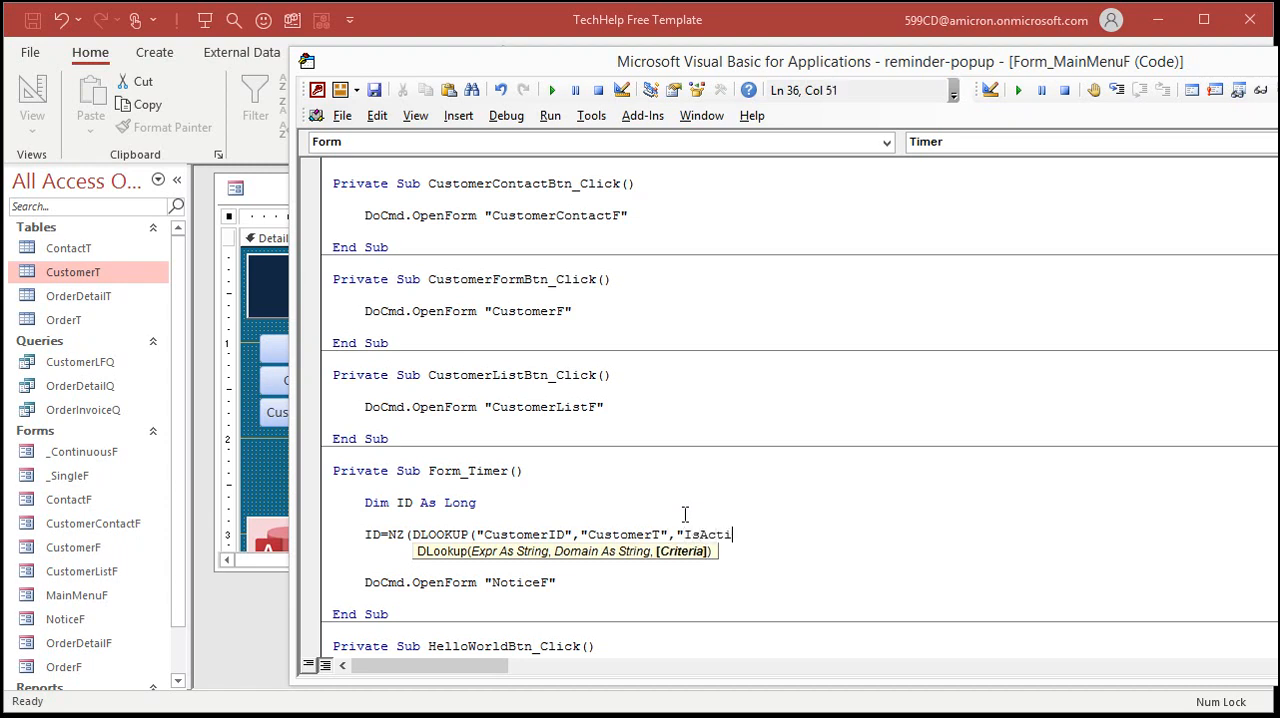
{"action": "type", "text": "ve=TRUE\""}
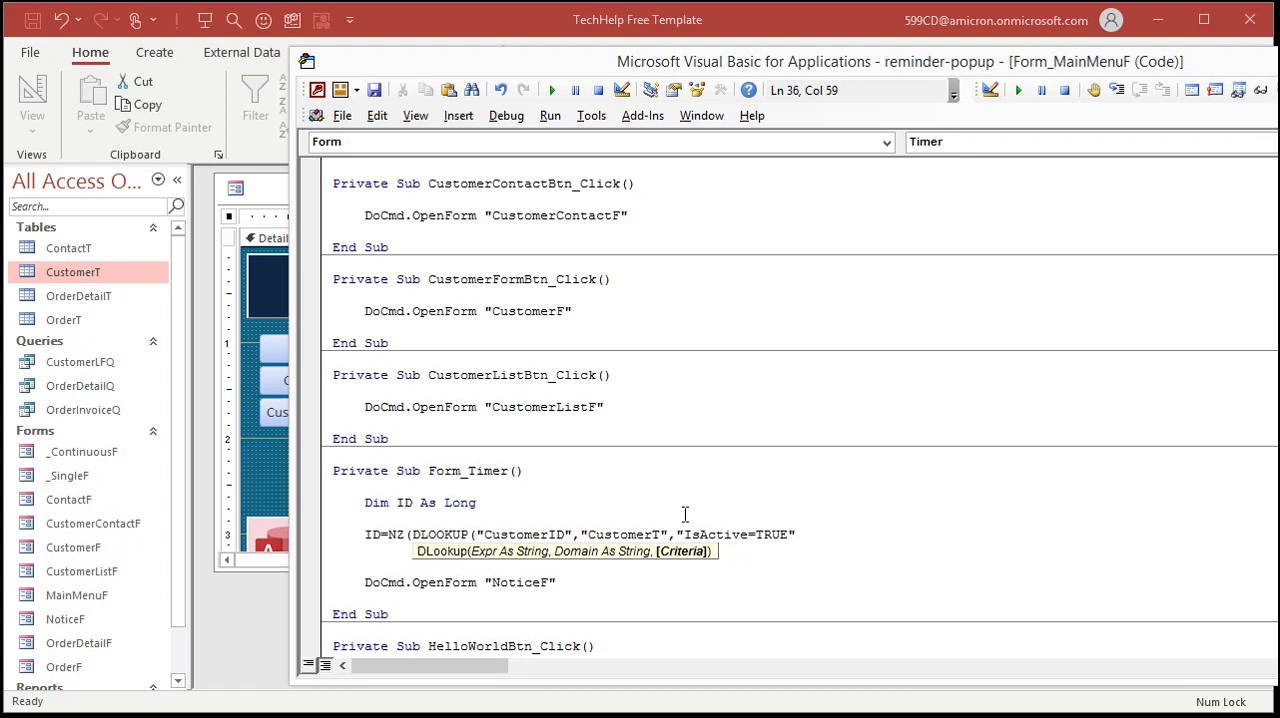
{"action": "type", "text": ",0"}
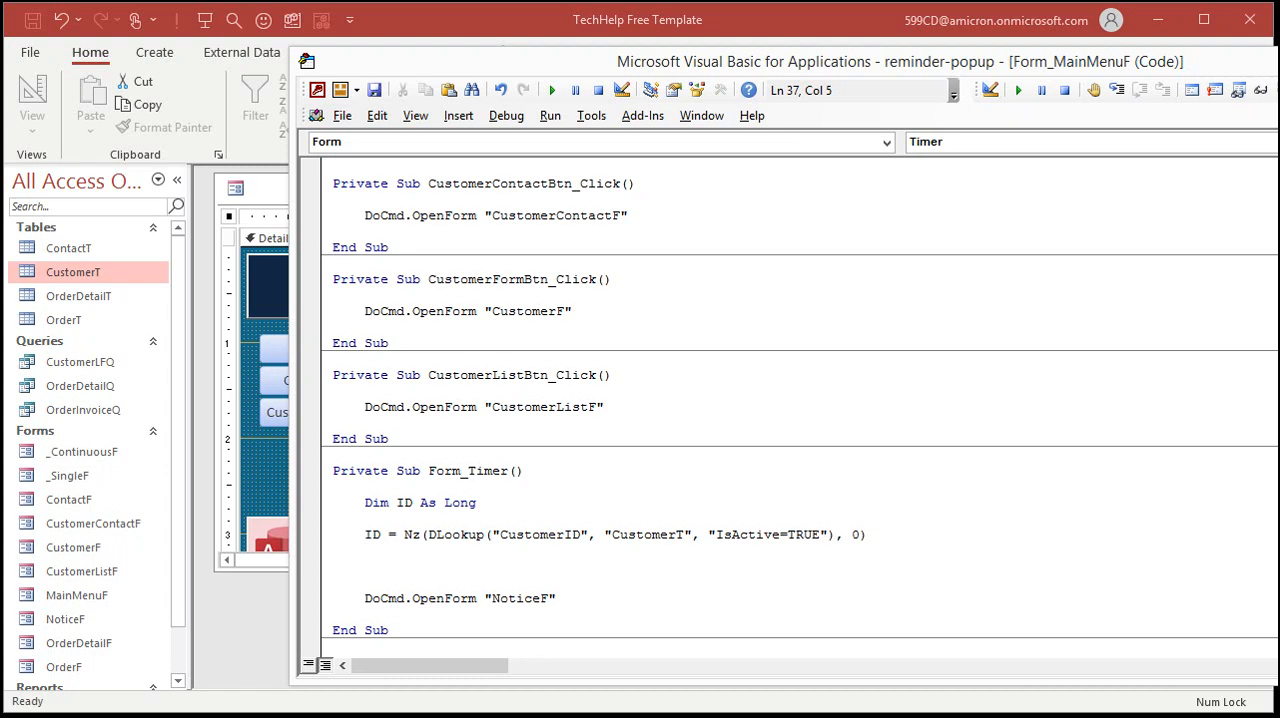
{"action": "mouse_move", "coordinate": [685, 514]}
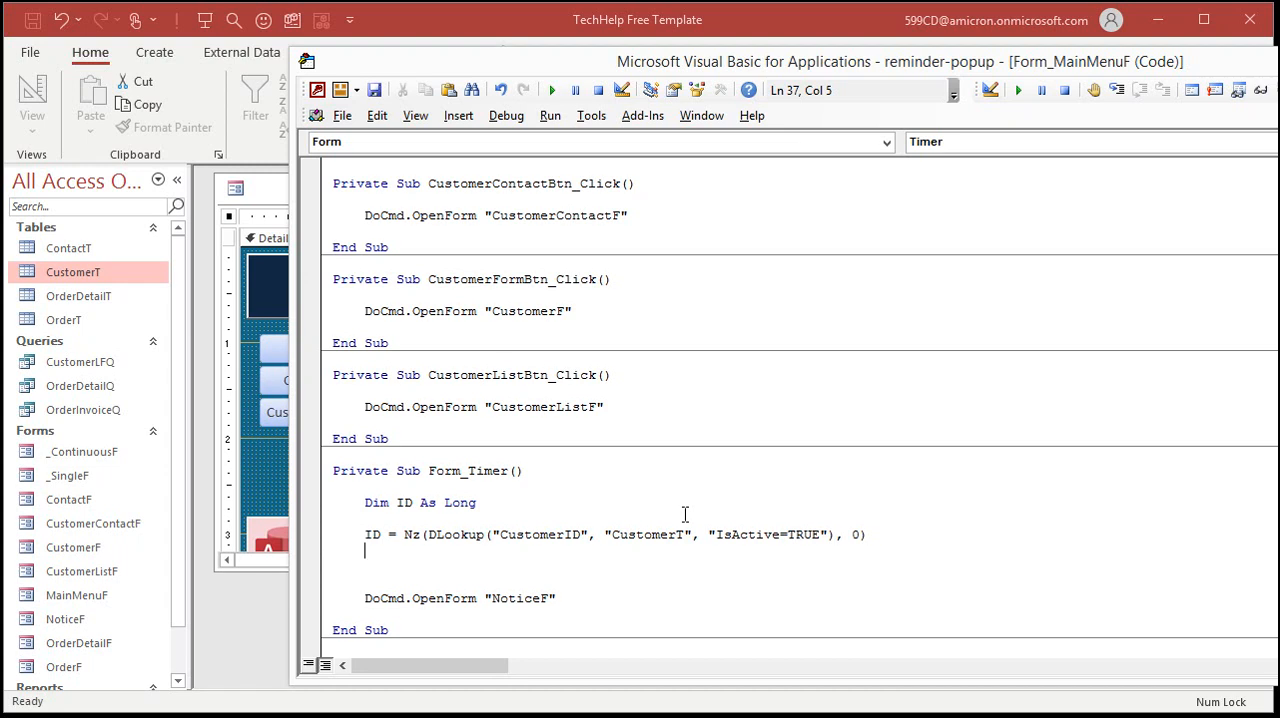
- Wrap DoCmd.OpenForm "NoticeF" in 'If ID <> 0 Then' … 'End If'
{"action": "type", "text": "if"}
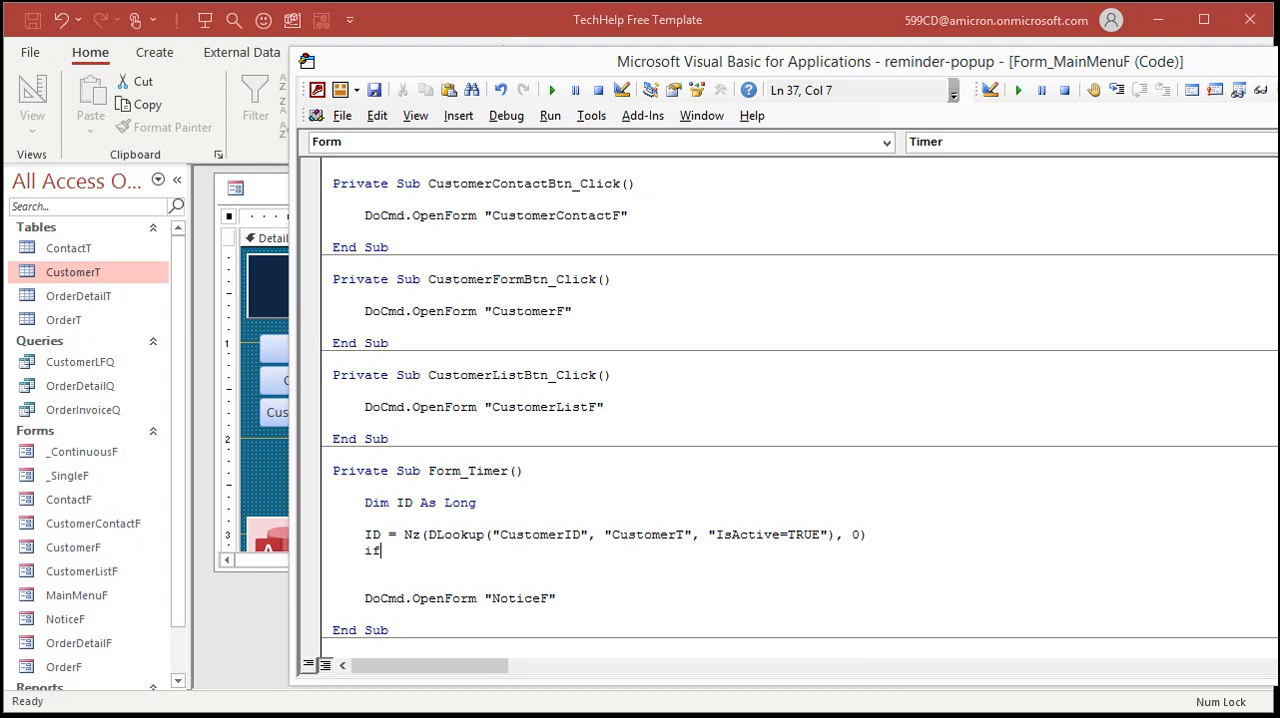
{"action": "type", "text": "ID<>0 t"}
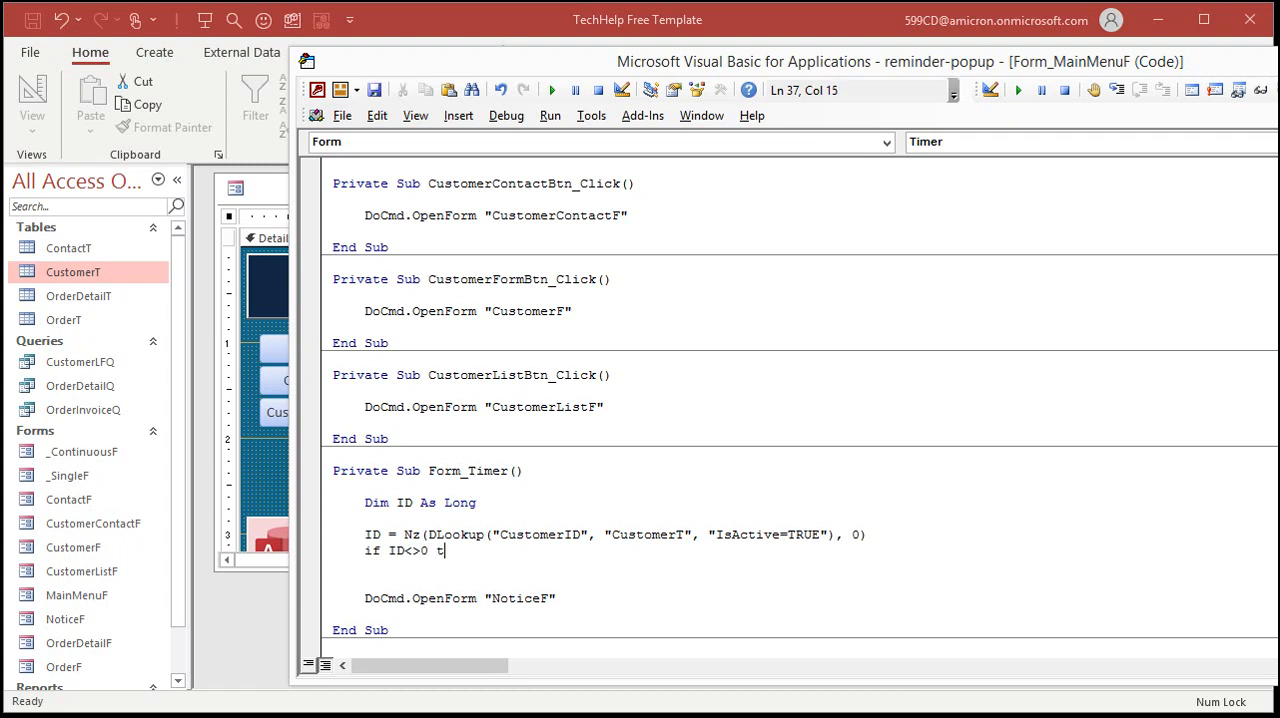
{"action": "key", "text": "enter"}
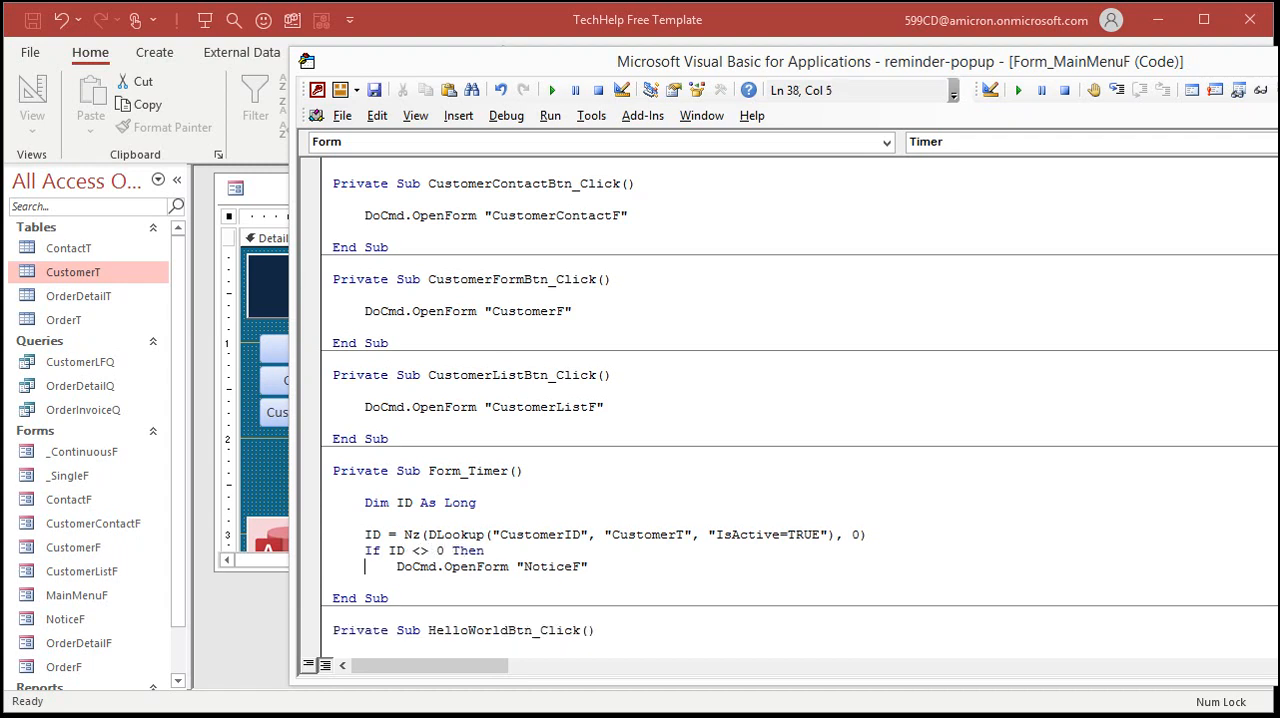
{"action": "type", "text": "end if"}
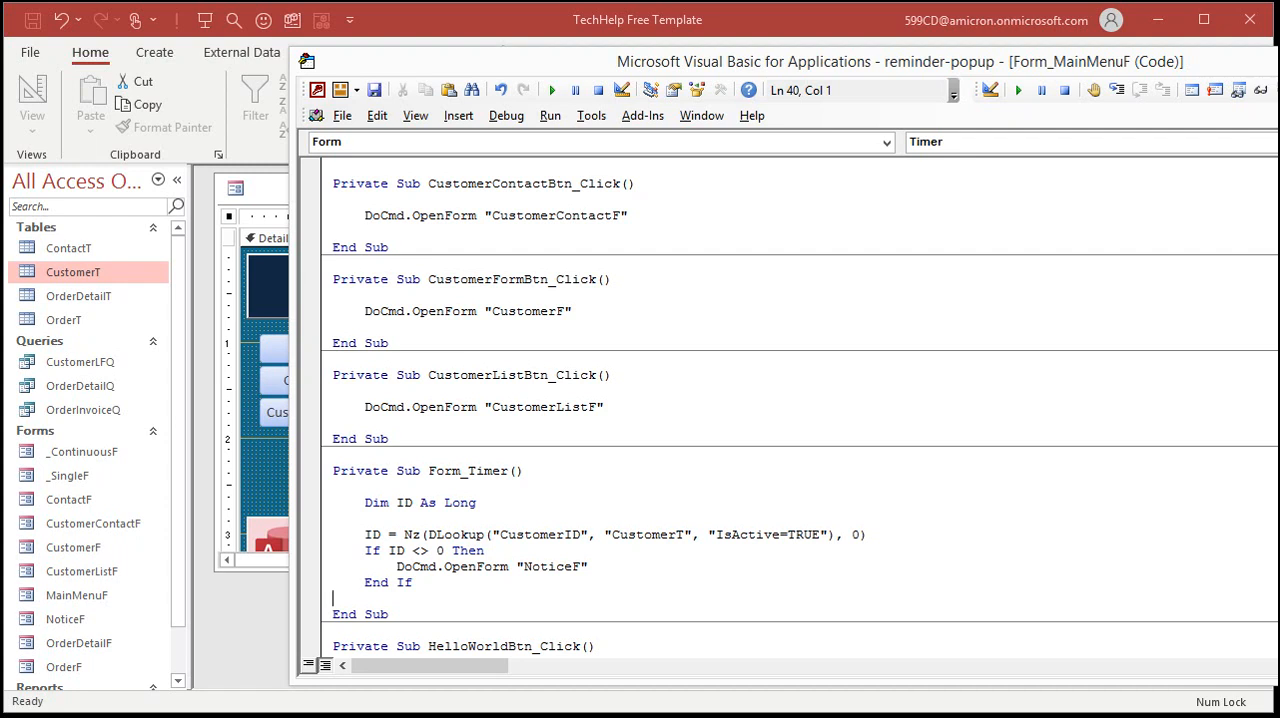
{"action": "mouse_move", "coordinate": [685, 514]}
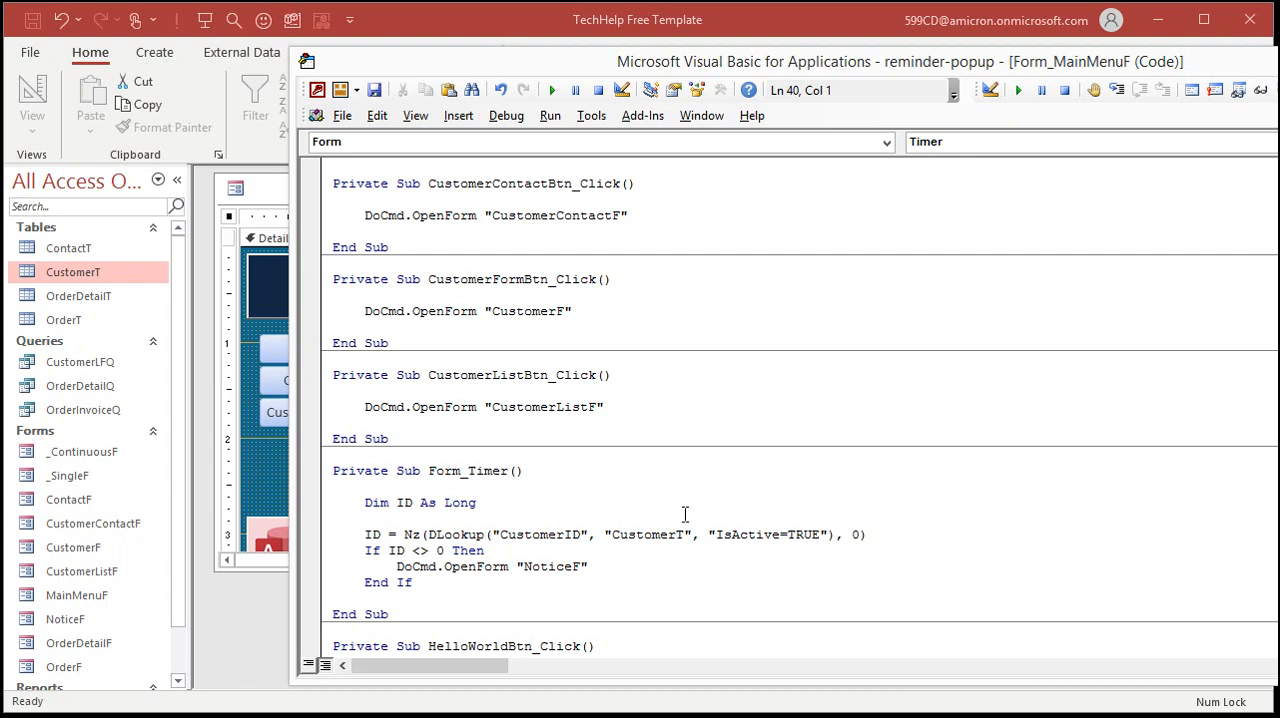
{"action": "mouse_move", "coordinate": [700, 541]}
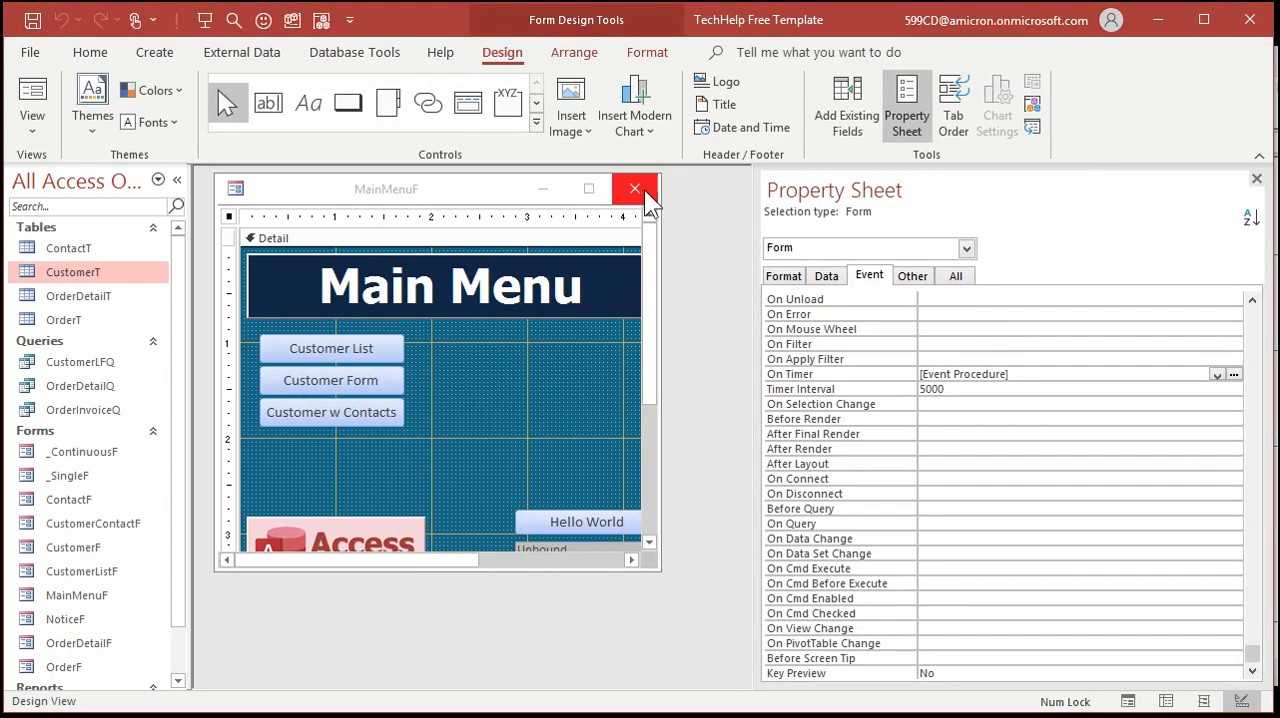
- Close the MainMenuF design, run MainMenuF in Form View, and open the Customer Form
{"action": "left_click", "coordinate": [633, 188]}
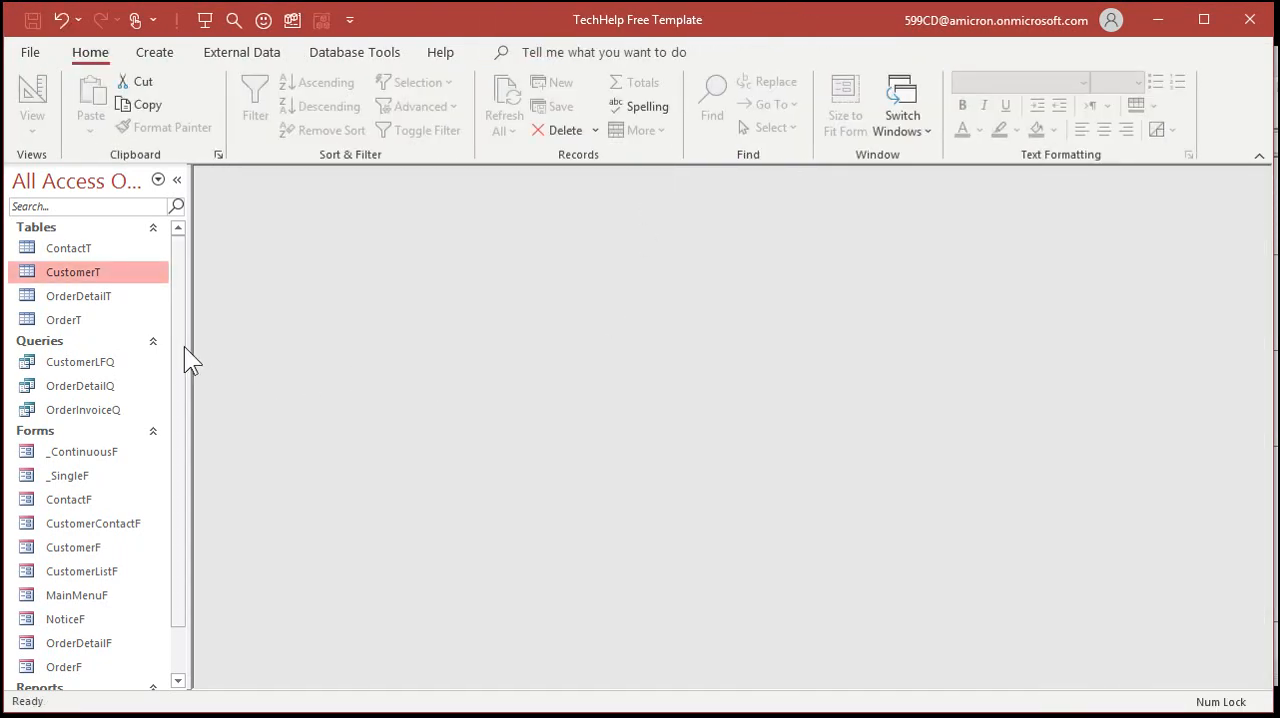
{"action": "scroll", "scroll_direction": "down", "scroll_amount": 3}
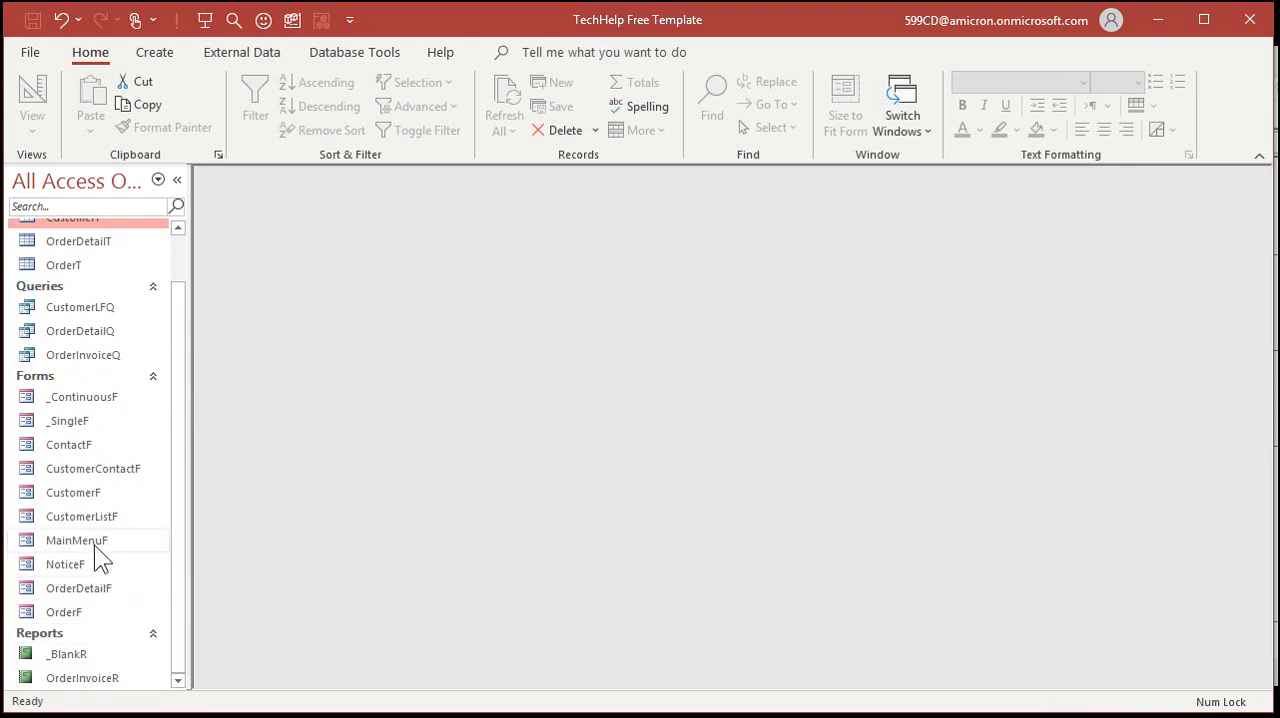
{"action": "double_click", "coordinate": [77, 540]}
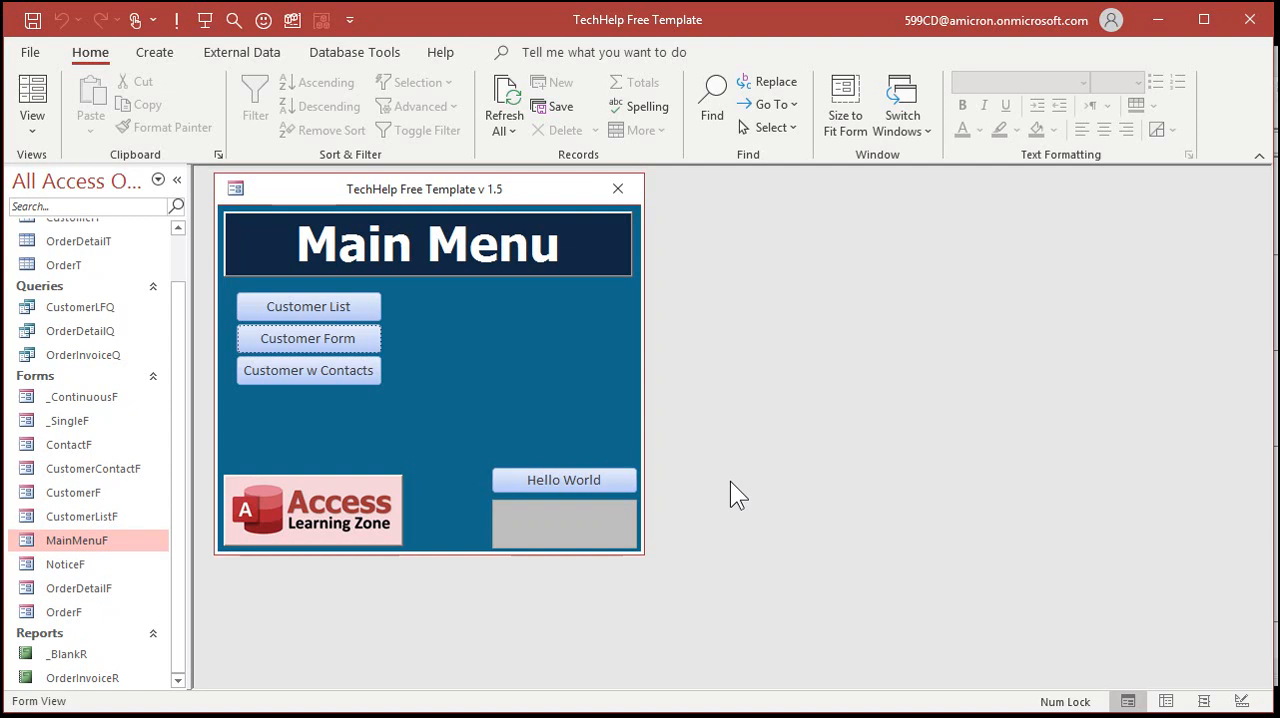
{"action": "left_click", "coordinate": [308, 338]}
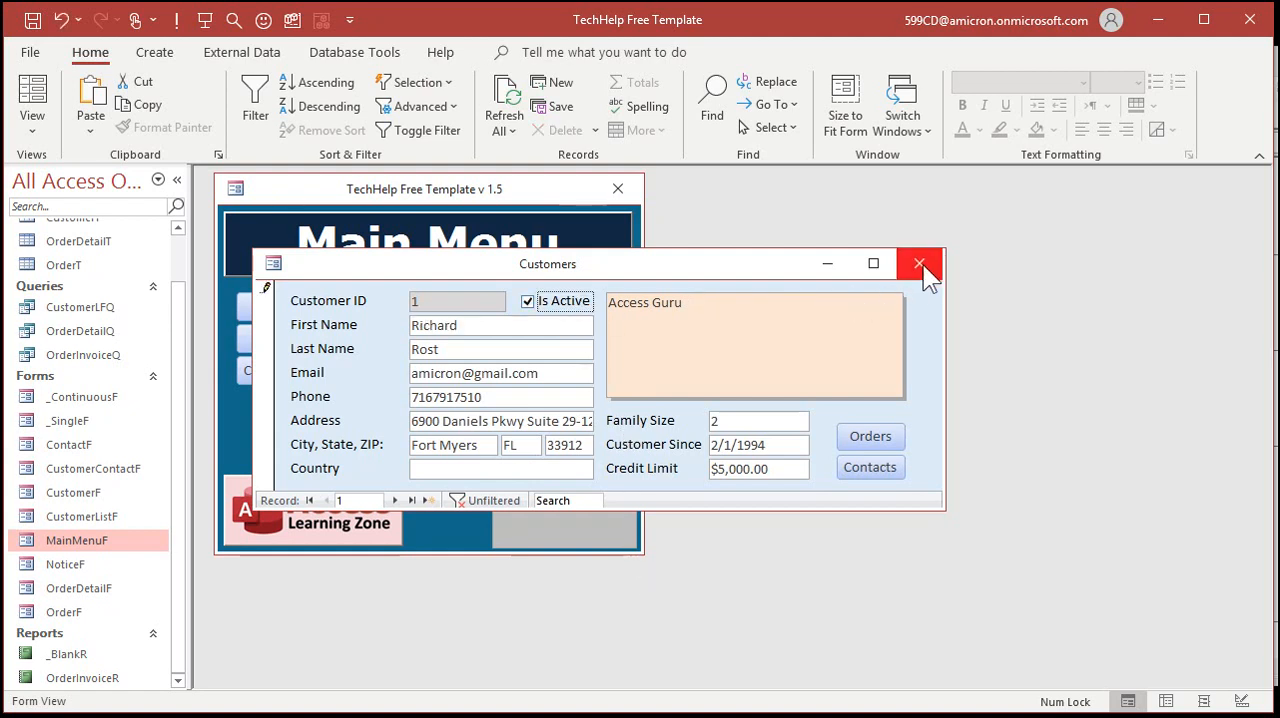
- Close the Customers form so the NoticeF follow-up popup appears
{"action": "left_click", "coordinate": [919, 263]}
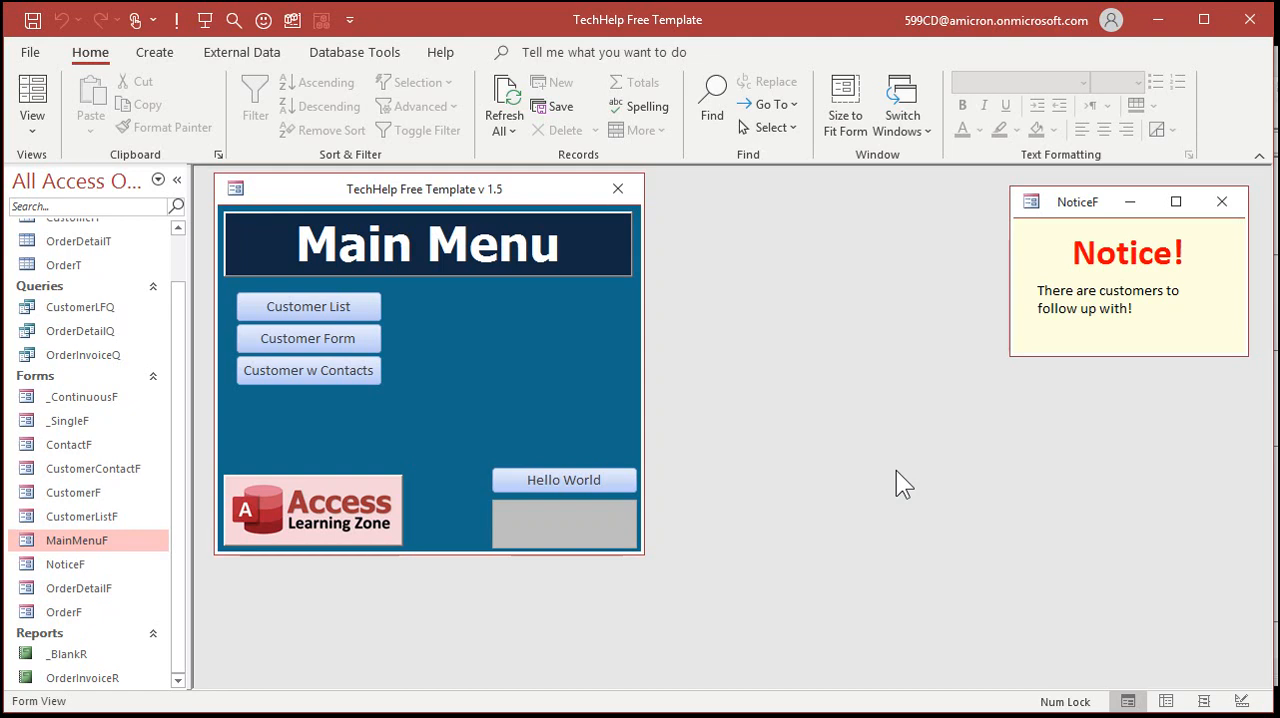
{"action": "mouse_move", "coordinate": [965, 445]}
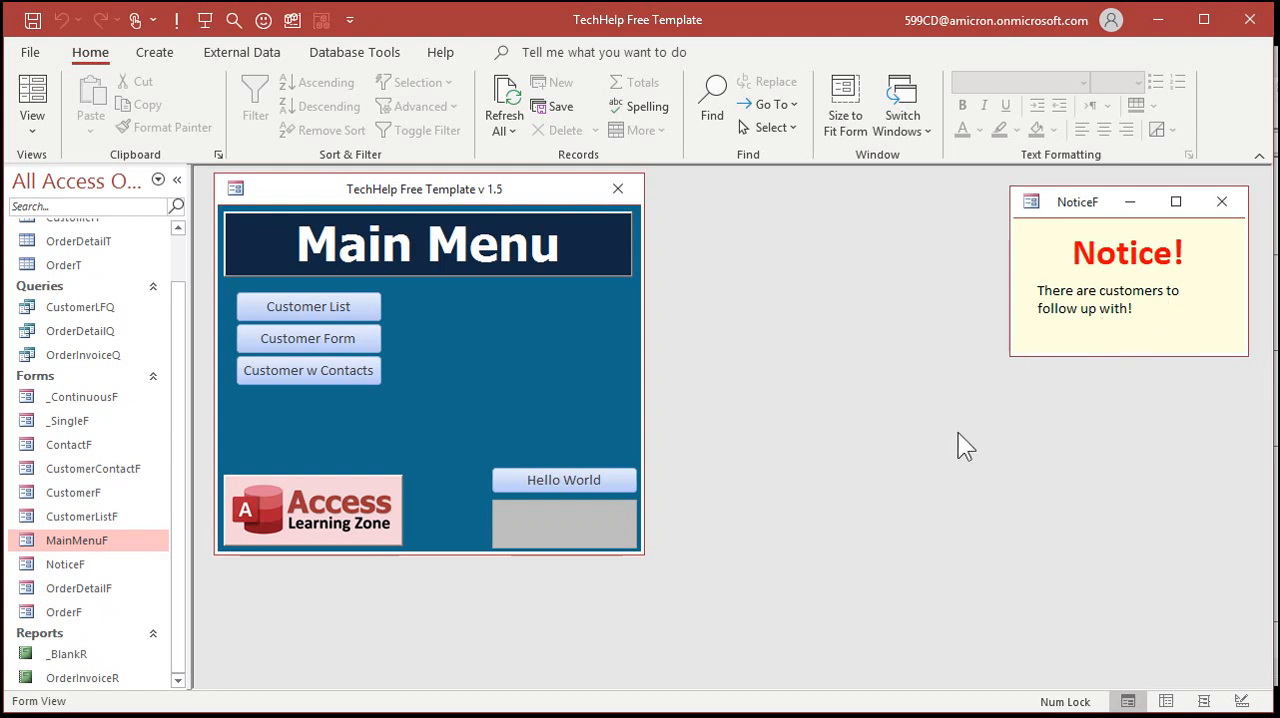